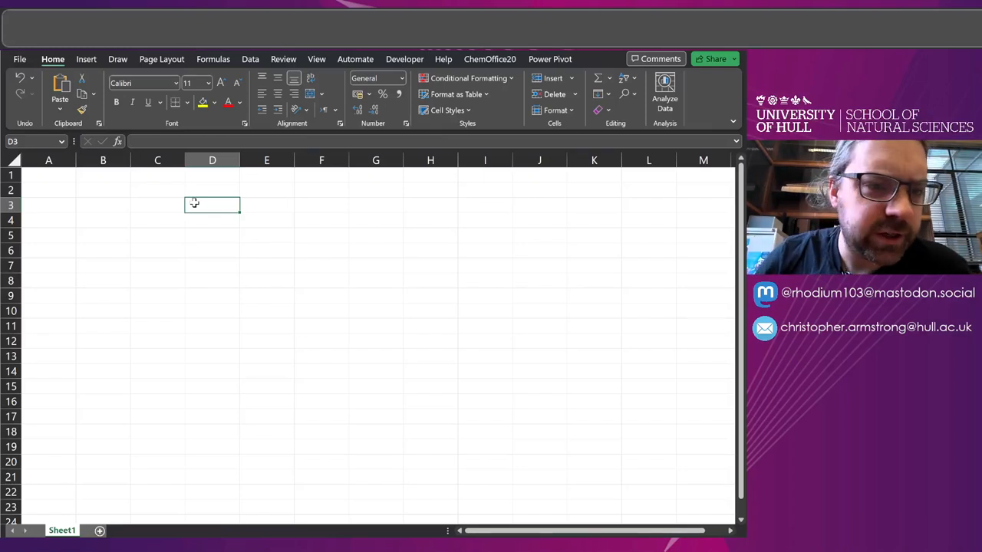
{"action": "mouse_move", "coordinate": [118, 205]}
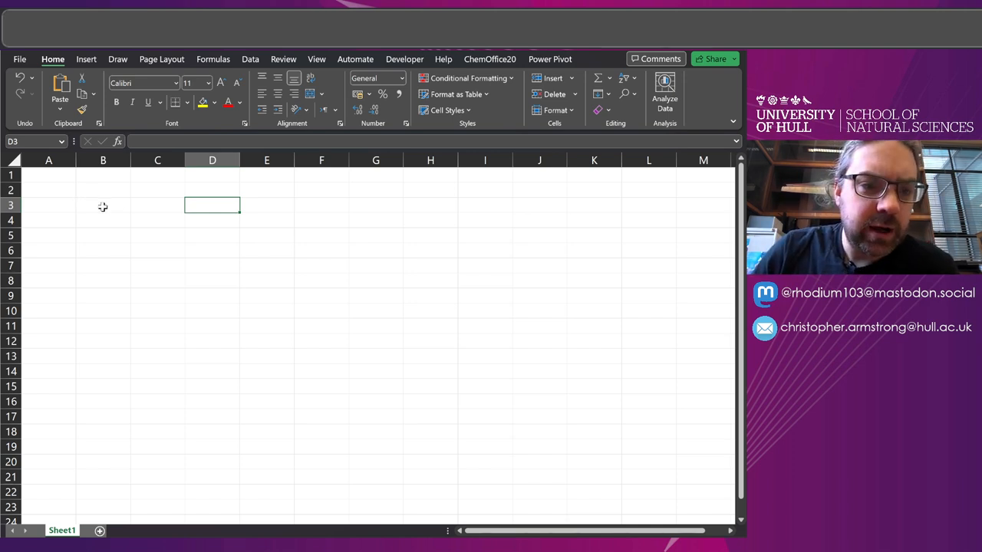
Select cell B3 to hold the starting number 5.
{"action": "left_click", "coordinate": [103, 205]}
{"action": "type", "text": "5"}
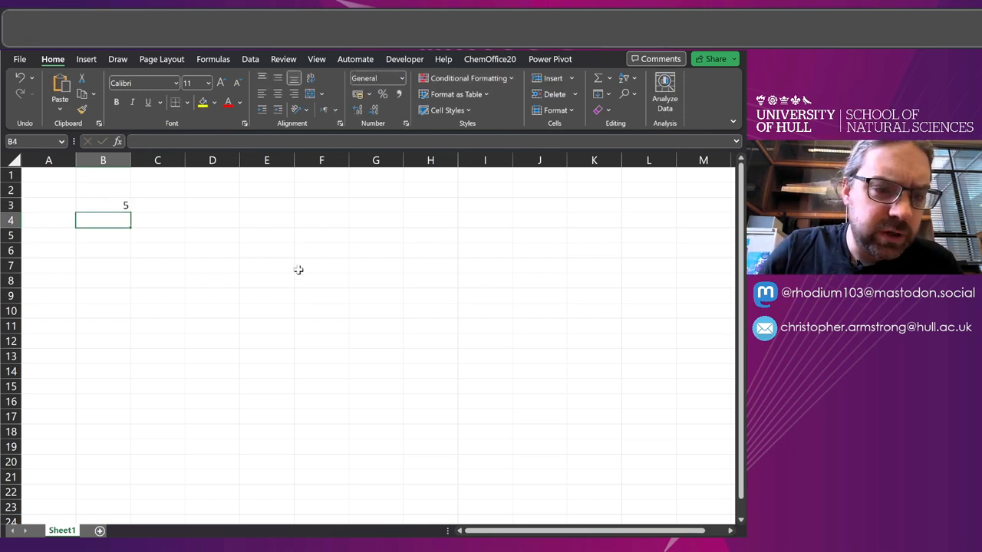
Enter =IF(ISEVEN(B3),B3/2,3*B3+1) in B4 to compute the next term, 16.
{"action": "type", "text": "=IF"}
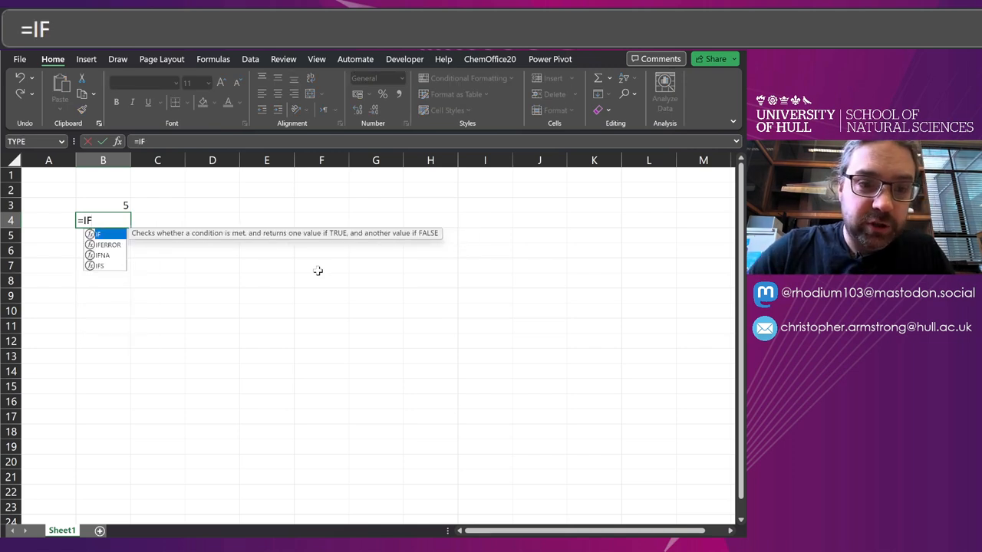
{"action": "type", "text": "(ISEV"}
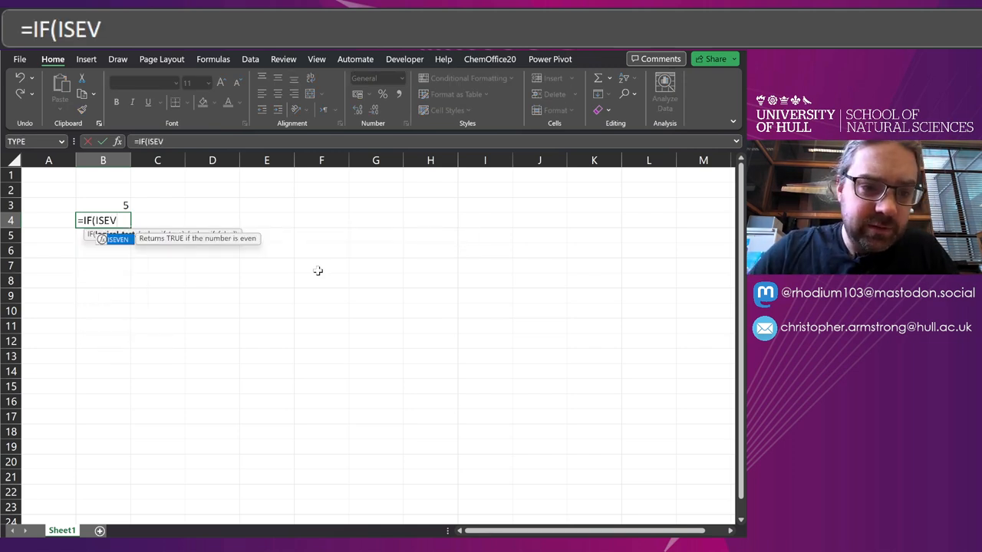
{"action": "type", "text": "EN(B3"}
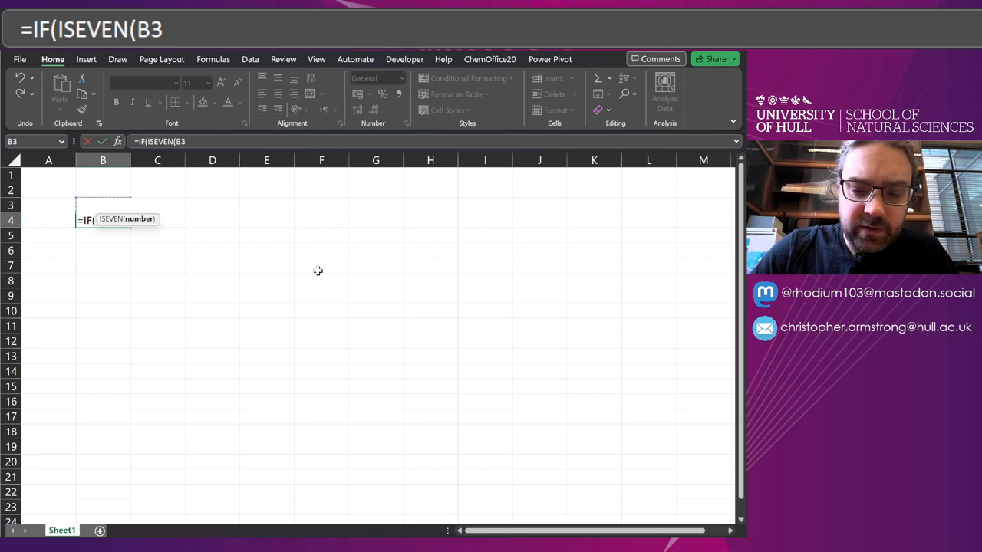
{"action": "type", "text": "),"}
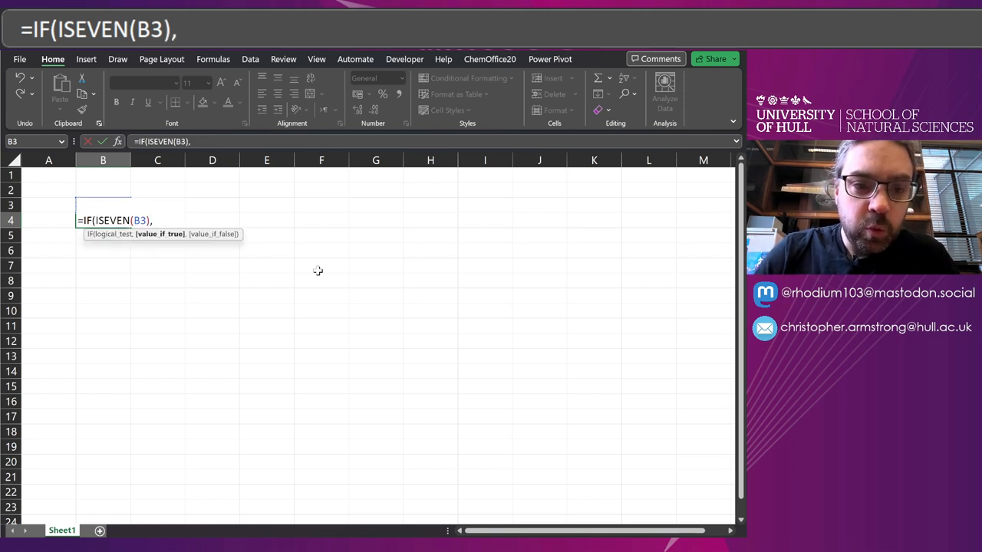
{"action": "type", "text": "B3/"}
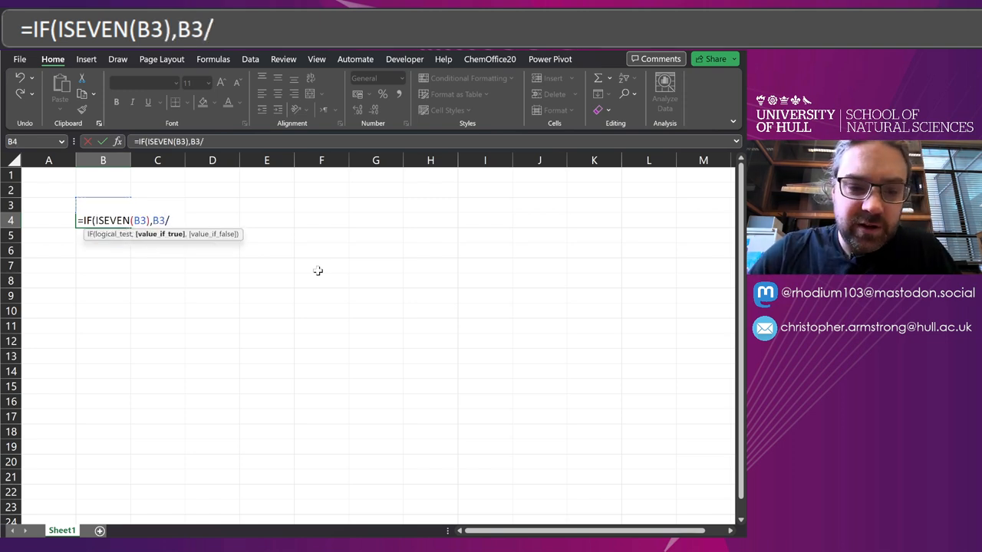
{"action": "type", "text": "2,"}
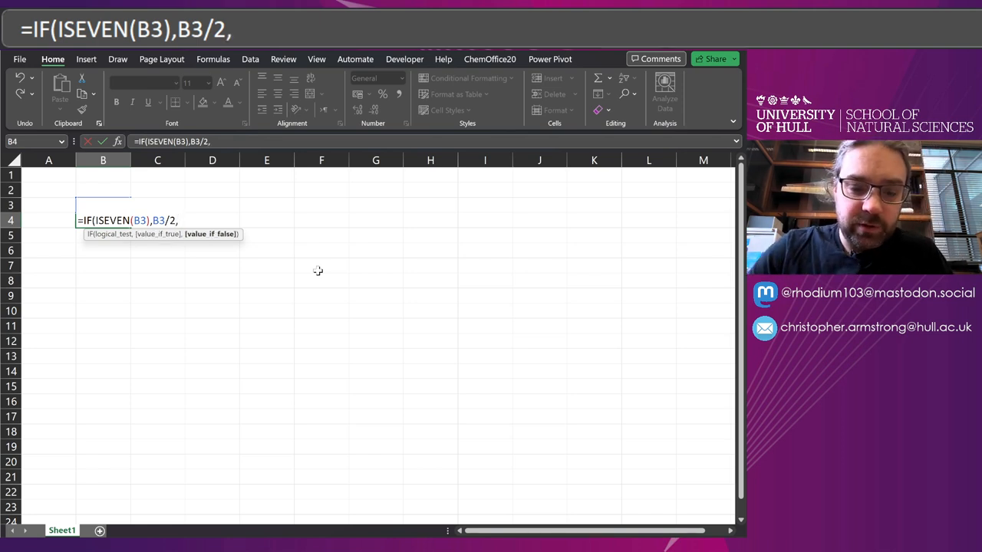
{"action": "type", "text": "3*B3"}
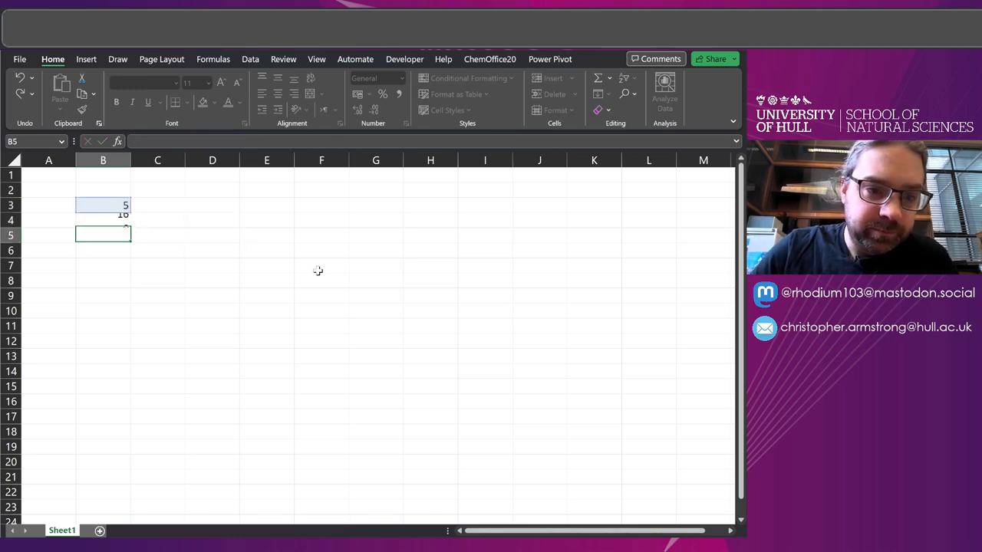
Fill the step formula from B4 down to B12 and select start cell B3.
{"action": "left_click", "coordinate": [103, 220]}
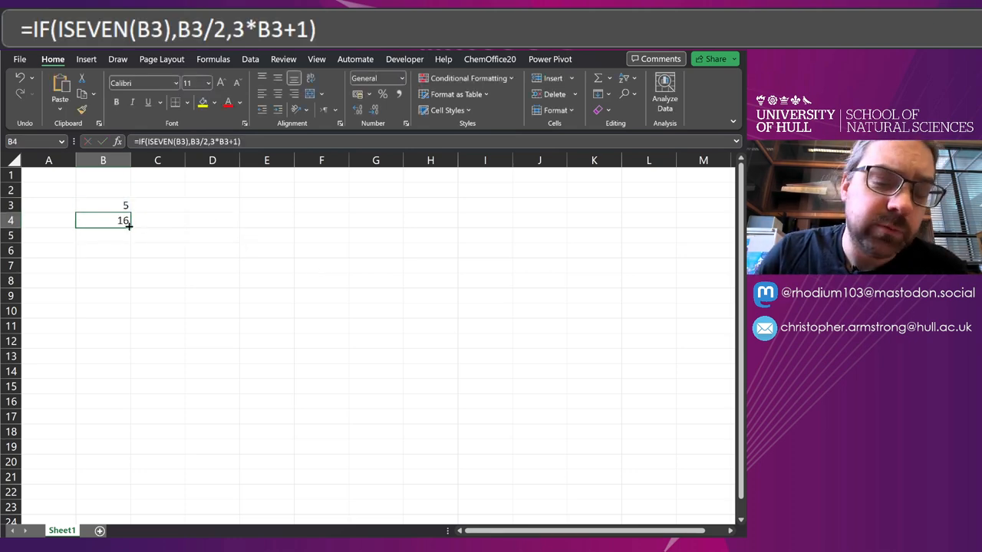
{"action": "left_click_drag", "start_coordinate": [129, 227], "coordinate": [129, 251]}
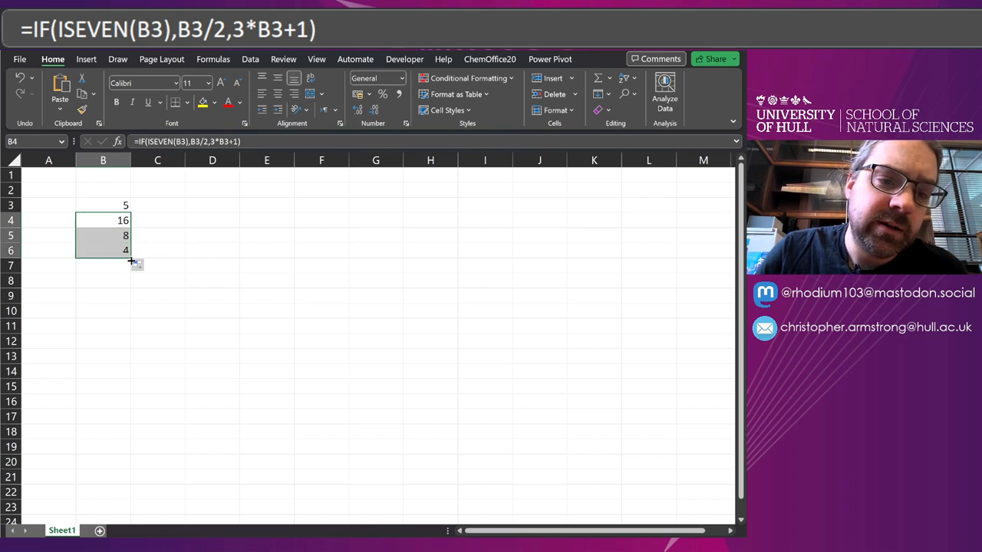
{"action": "left_click_drag", "start_coordinate": [125, 250], "coordinate": [122, 303]}
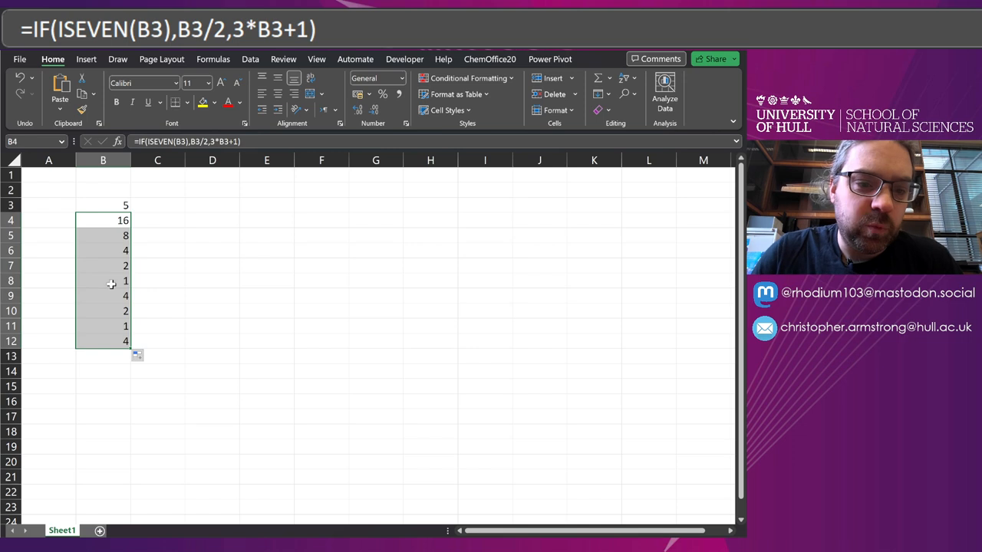
{"action": "left_click", "coordinate": [103, 205]}
{"action": "type", "text": "3"}
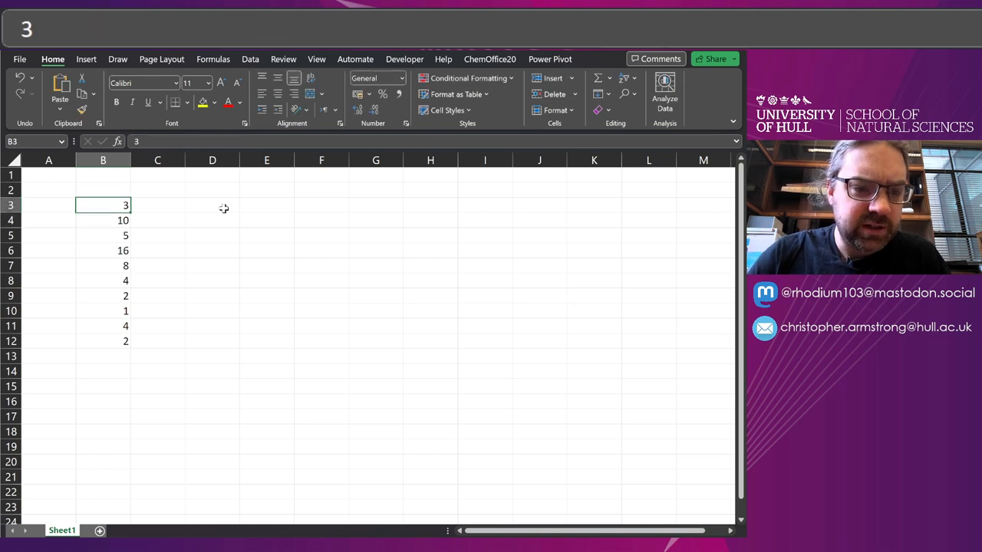
{"action": "mouse_move", "coordinate": [228, 246]}
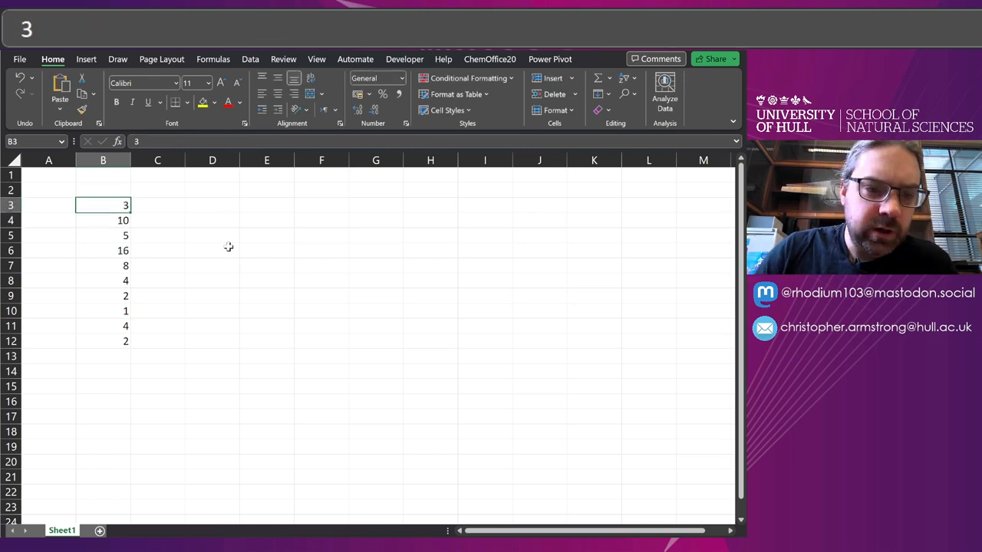
{"action": "mouse_move", "coordinate": [114, 293]}
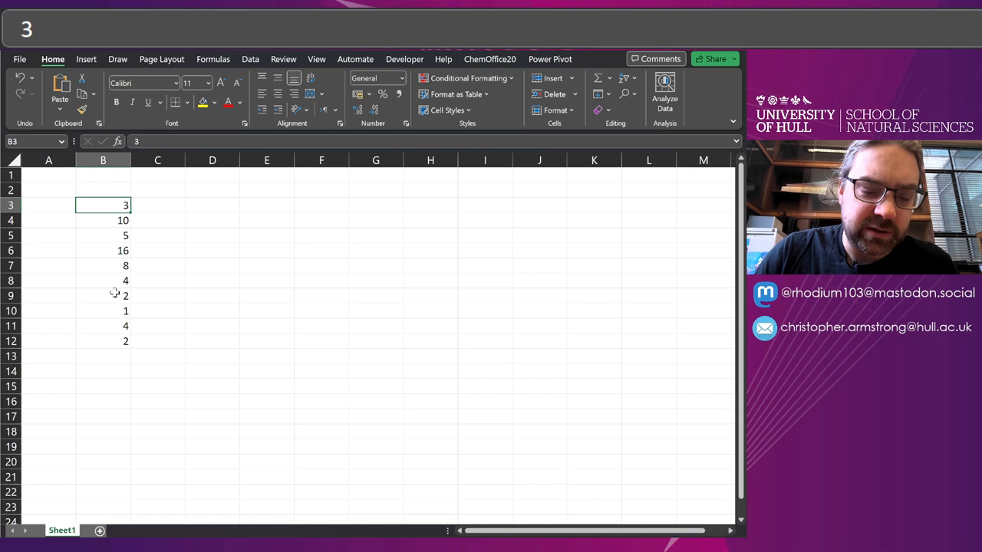
{"action": "mouse_move", "coordinate": [141, 303]}
{"action": "type", "text": "7"}
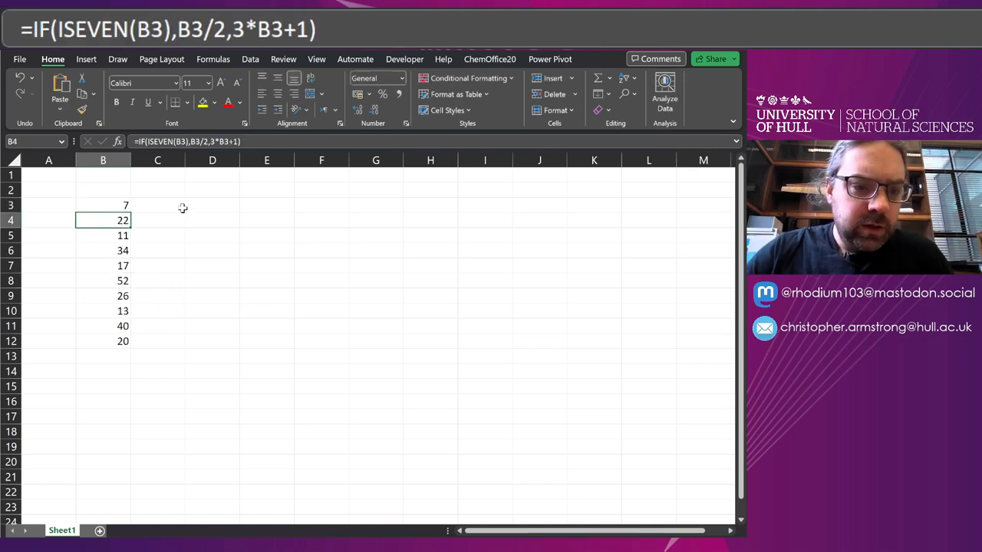
Extend the sequence down to B20 with the start number changed to 27.
{"action": "left_click", "coordinate": [103, 341]}
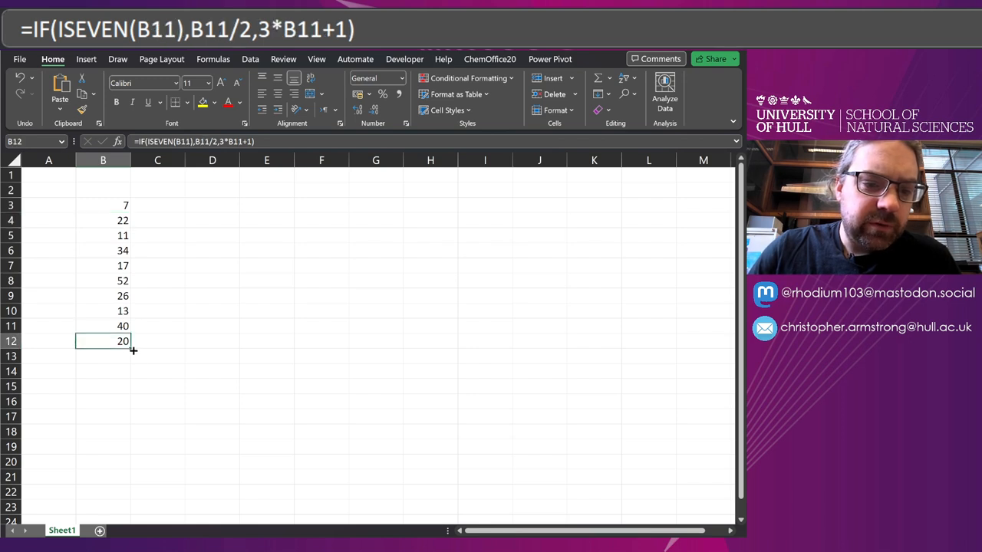
{"action": "left_click_drag", "start_coordinate": [131, 346], "coordinate": [123, 447]}
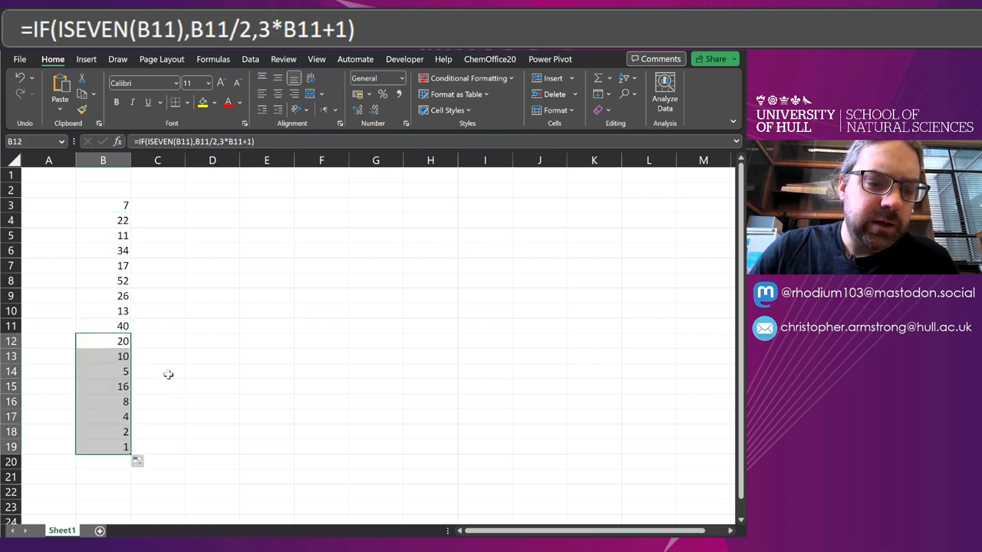
{"action": "left_click", "coordinate": [103, 204]}
{"action": "type", "text": "27"}
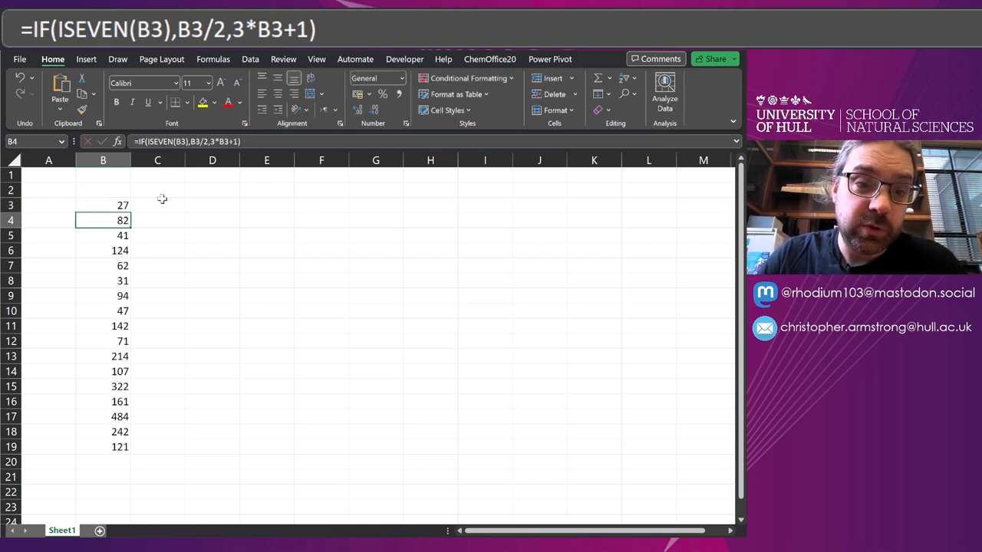
{"action": "left_click", "coordinate": [103, 447]}
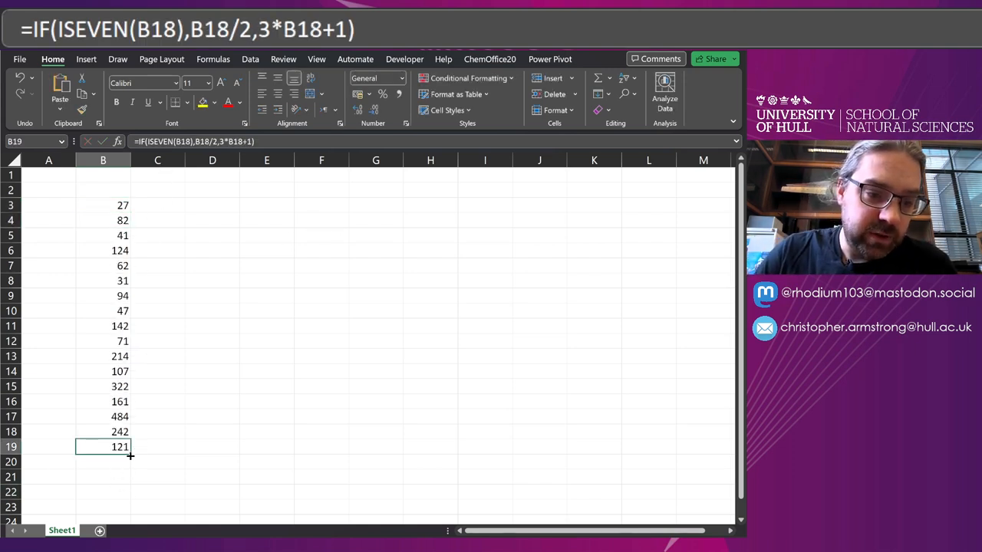
{"action": "left_click_drag", "start_coordinate": [129, 456], "coordinate": [129, 461]}
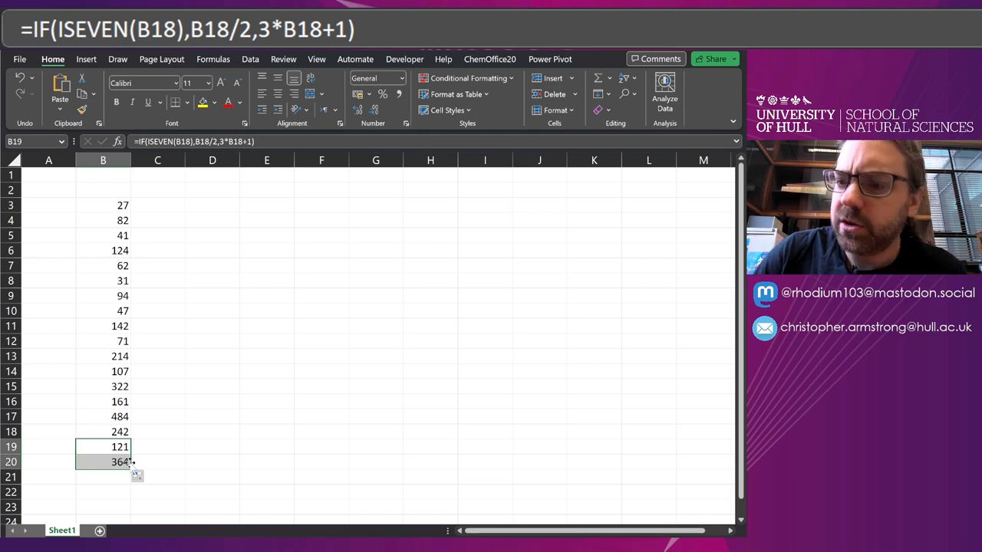
{"action": "left_click", "coordinate": [103, 220]}
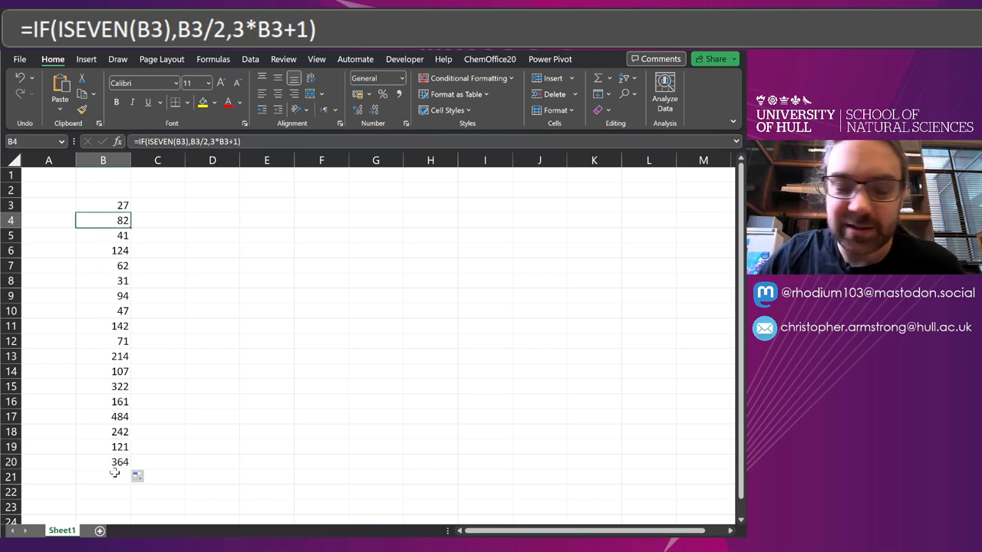
{"action": "left_click", "coordinate": [103, 205]}
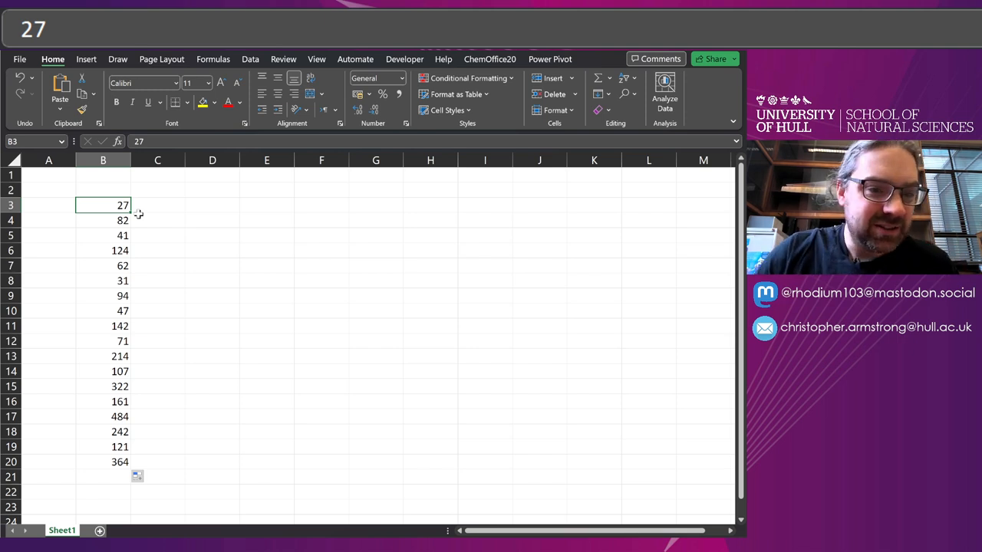
{"action": "mouse_move", "coordinate": [207, 220]}
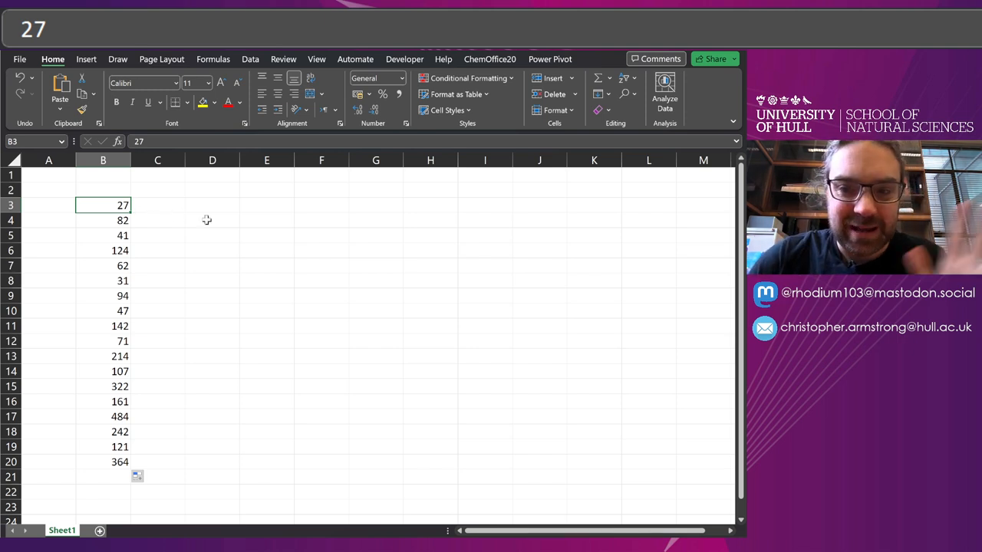
{"action": "left_click", "coordinate": [211, 205]}
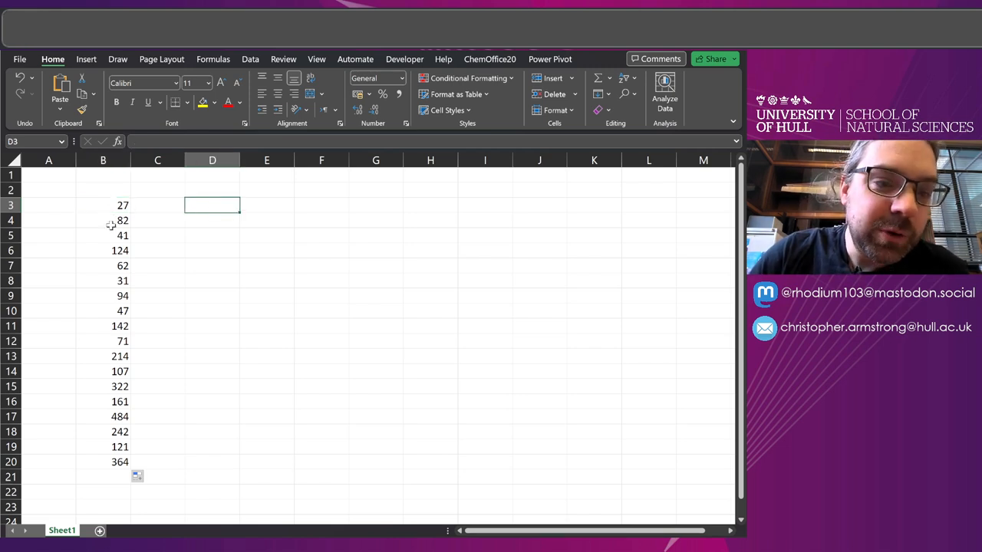
{"action": "left_click", "coordinate": [103, 236]}
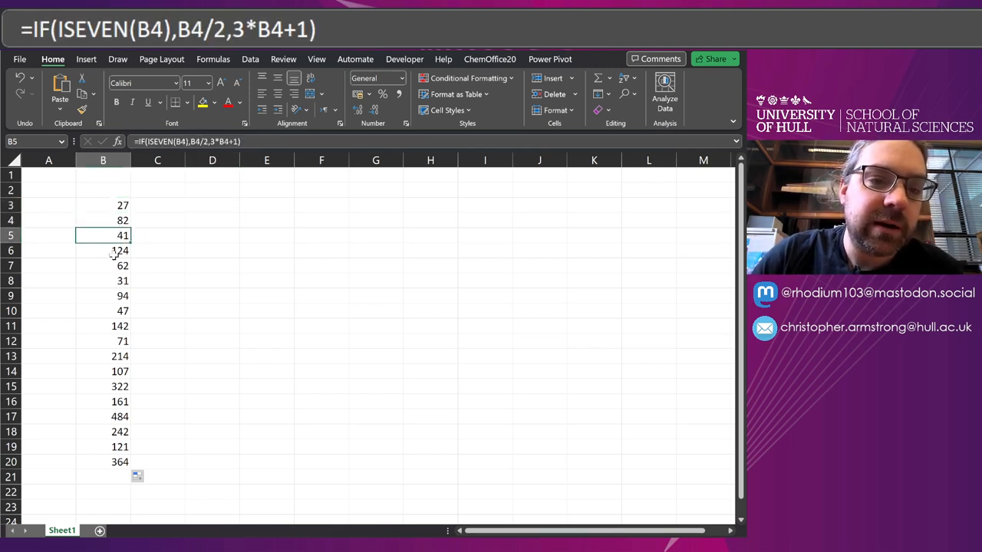
{"action": "left_click", "coordinate": [102, 265]}
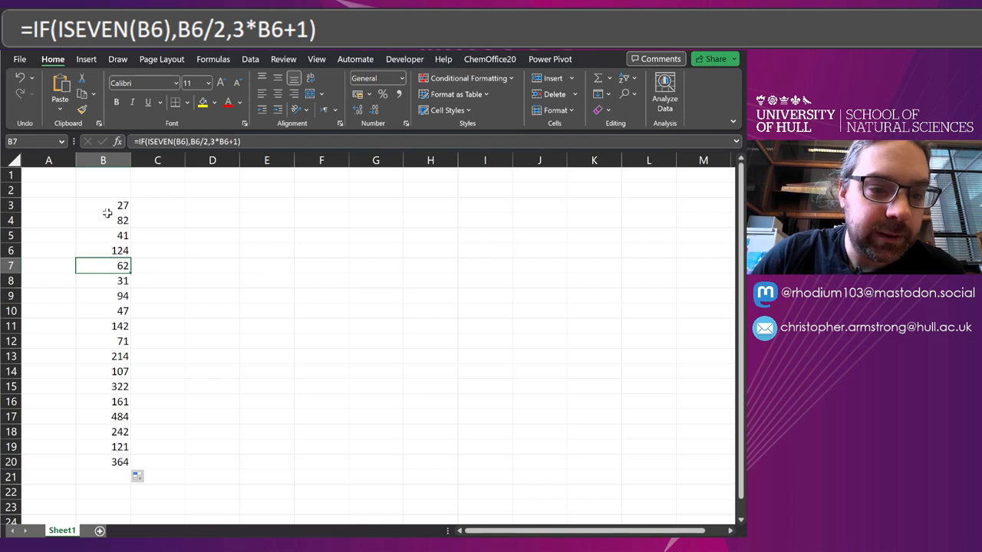
{"action": "left_click", "coordinate": [102, 220]}
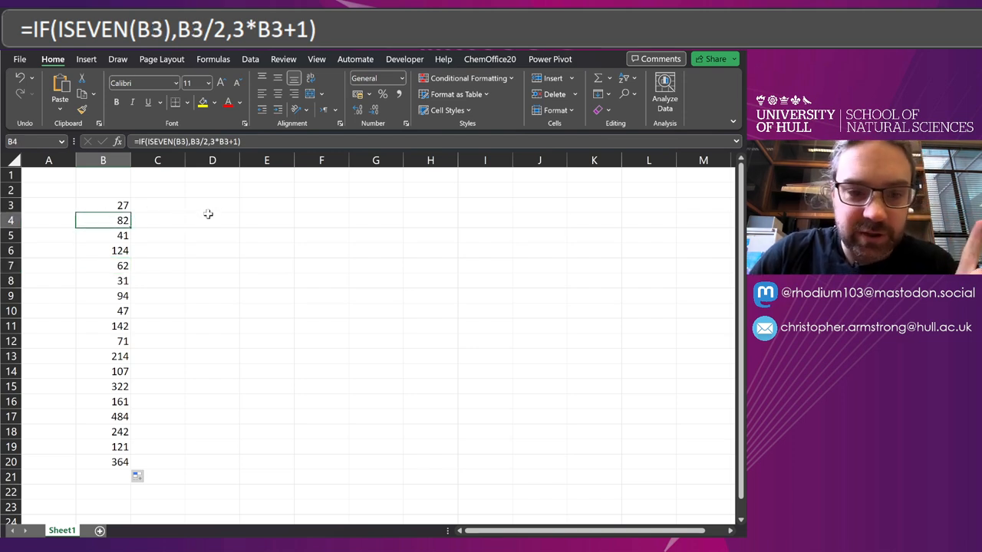
{"action": "left_click", "coordinate": [211, 204]}
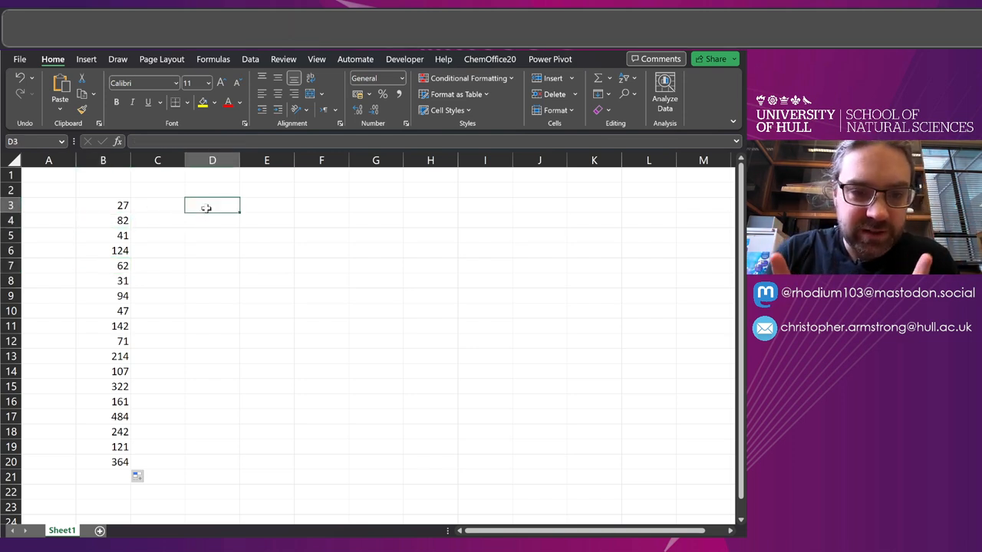
Spill =SEQUENCE(10) from D3 and enter =ISEVEN(D3) in E3, returning FALSE.
{"action": "type", "text": "="}
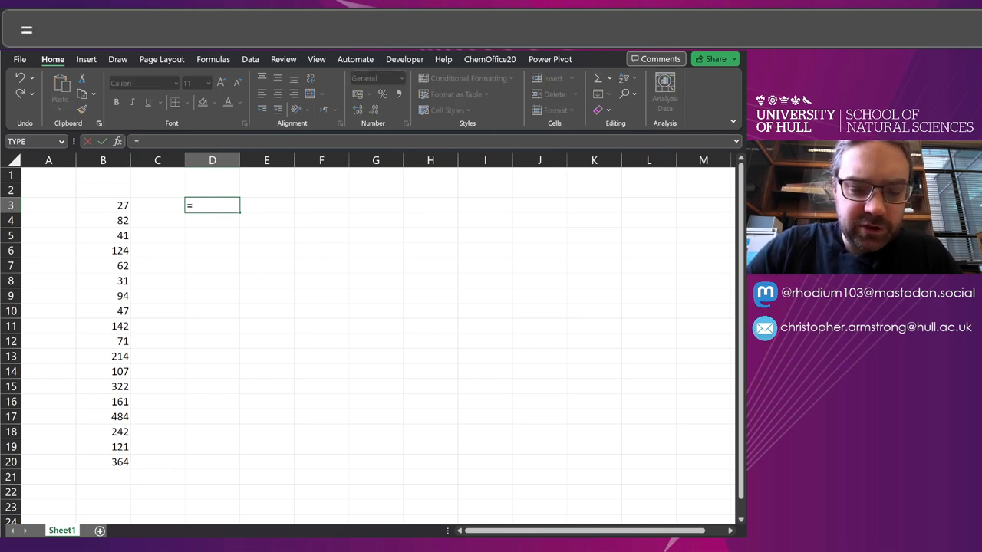
{"action": "type", "text": "SEQ"}
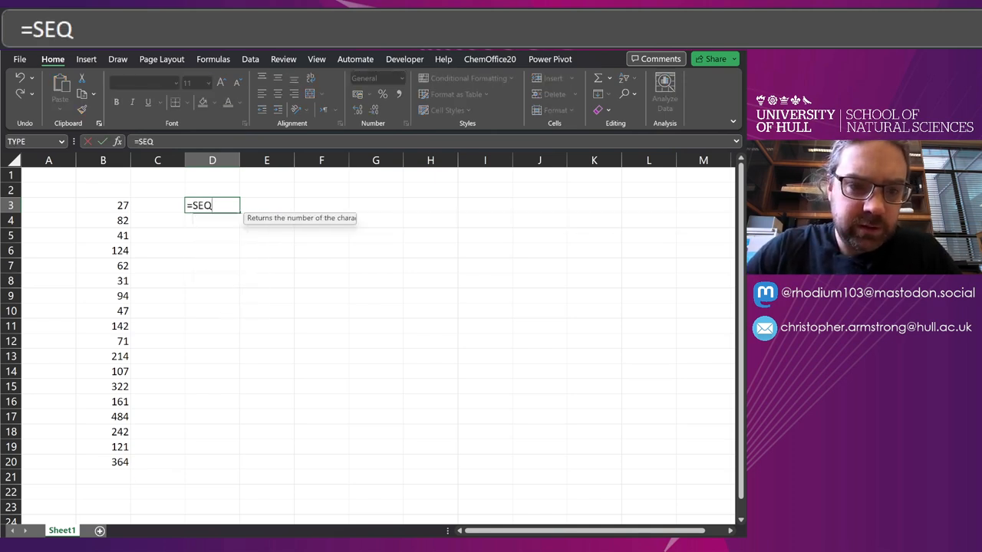
{"action": "type", "text": "UENCE(1"}
{"action": "left_click", "coordinate": [267, 205]}
{"action": "type", "text": "="}
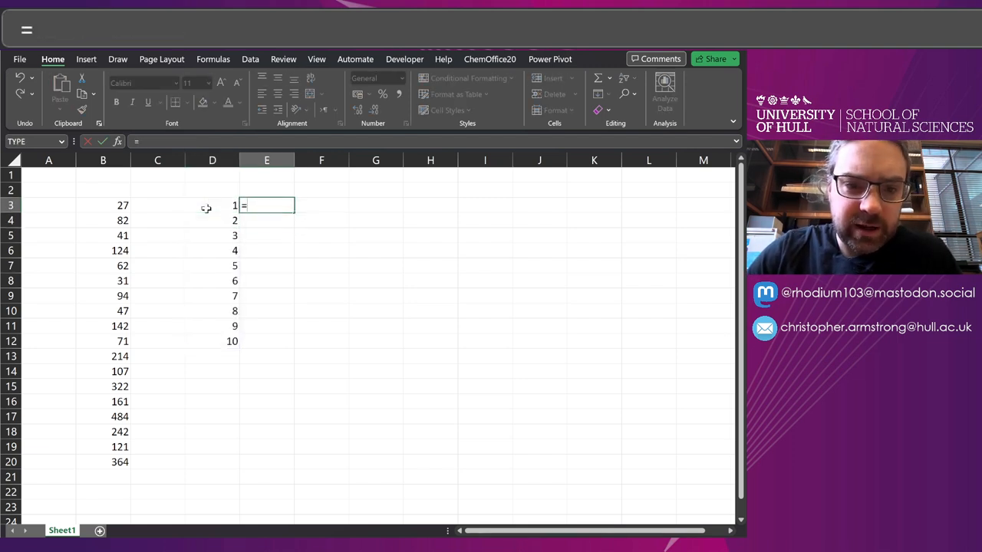
{"action": "type", "text": "ISEVEN(D3"}
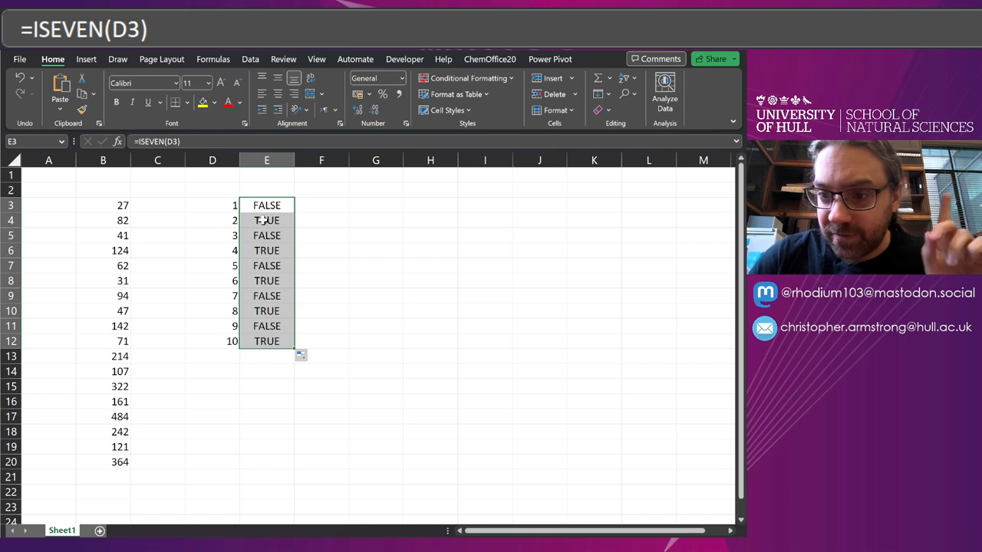
{"action": "left_click", "coordinate": [266, 220]}
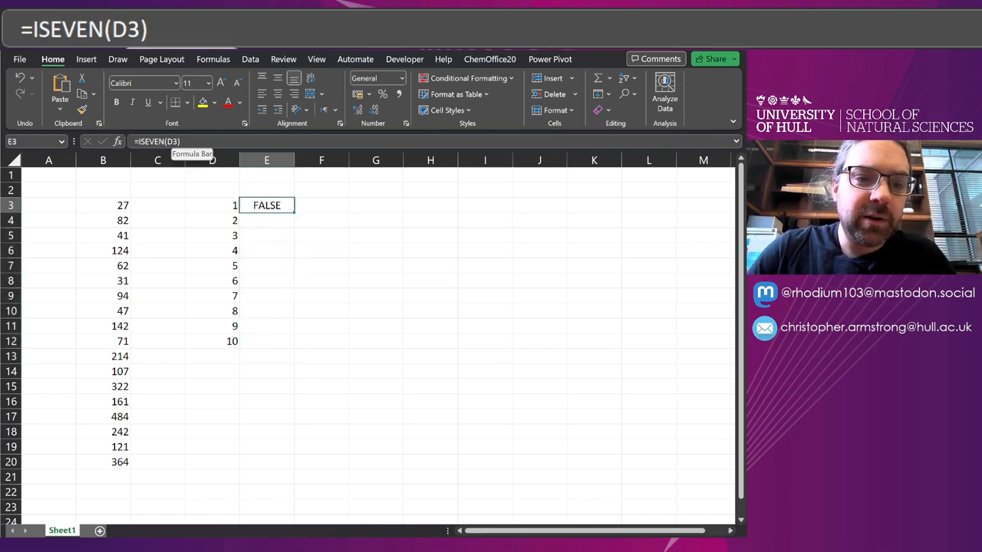
Rework E3 to =ISEVEN(+D3#) so it spills even/odd results for all ten numbers.
{"action": "type", "text": "#VALUE!"}
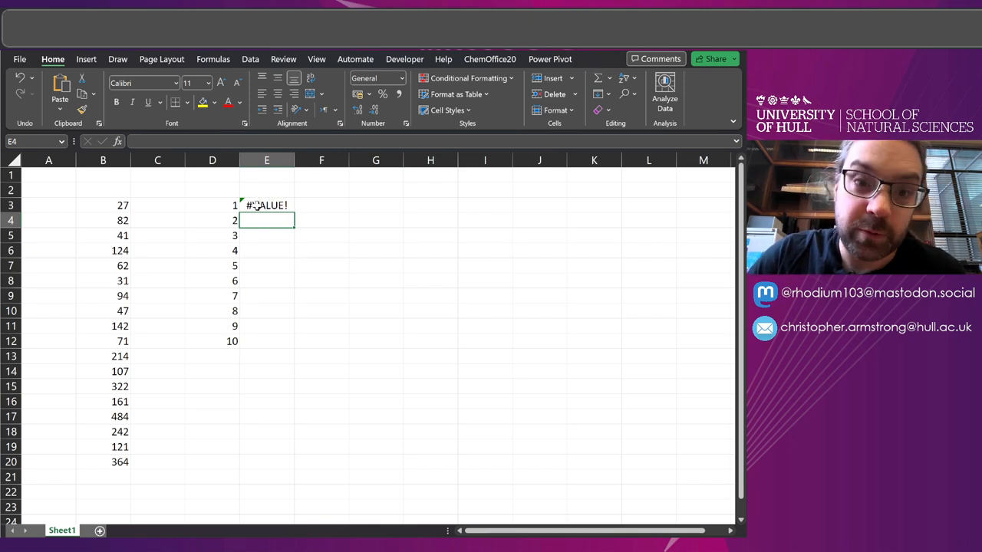
{"action": "left_click", "coordinate": [267, 205]}
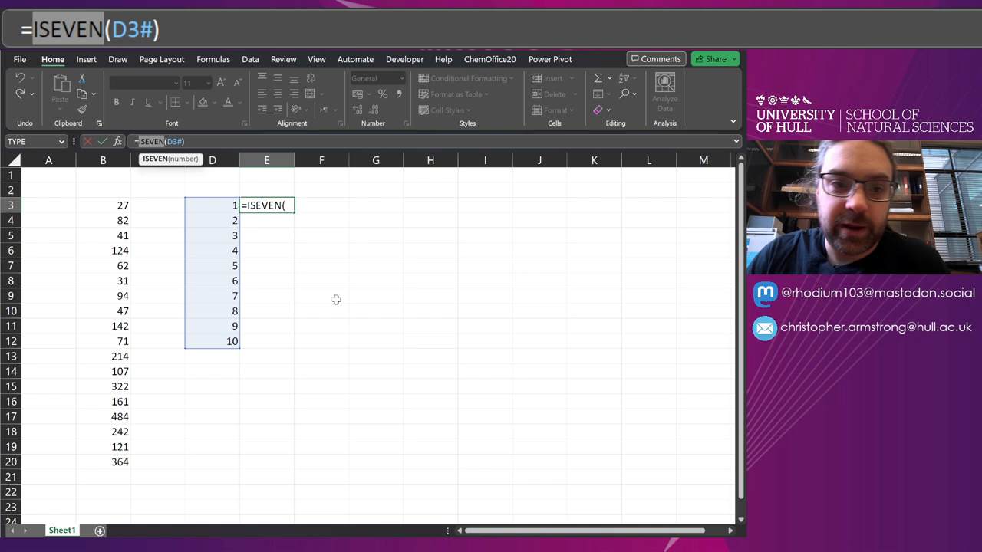
{"action": "type", "text": "D3#)"}
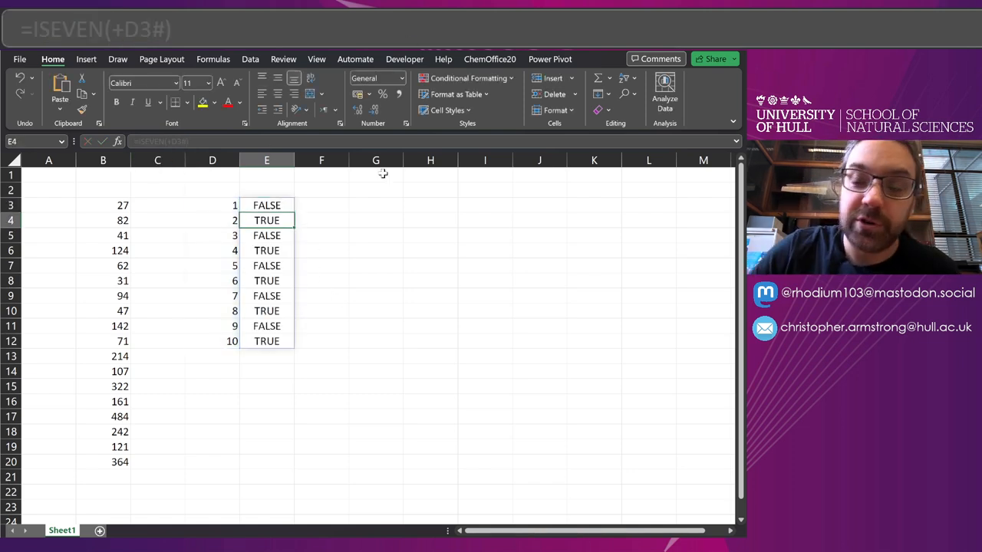
{"action": "left_click", "coordinate": [266, 204]}
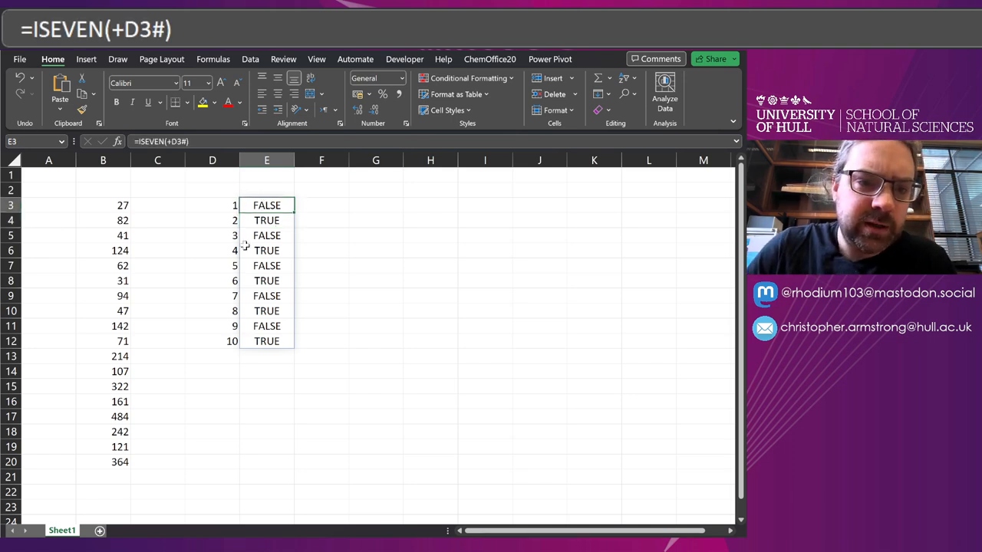
{"action": "left_click", "coordinate": [212, 204]}
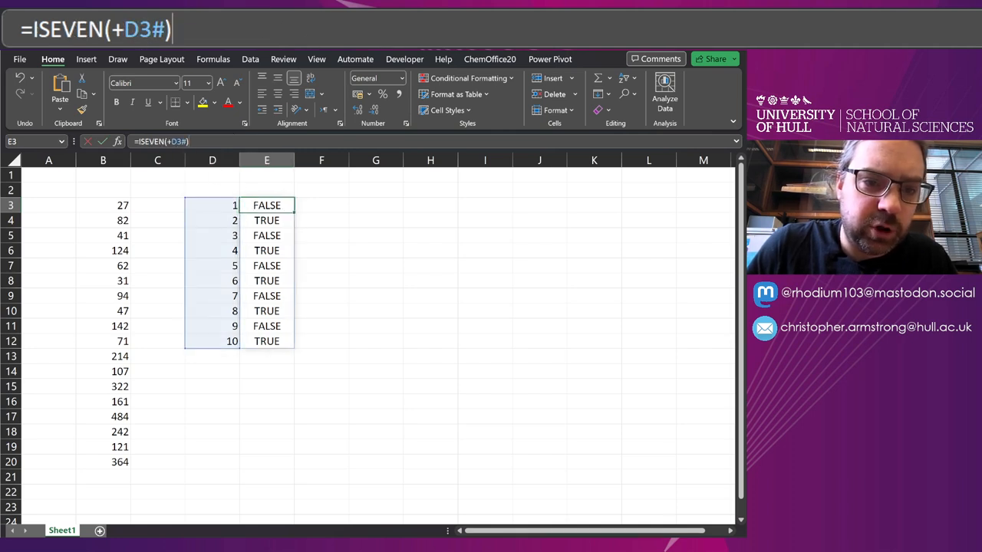
{"action": "type", "text": "SEQUENCE(10"}
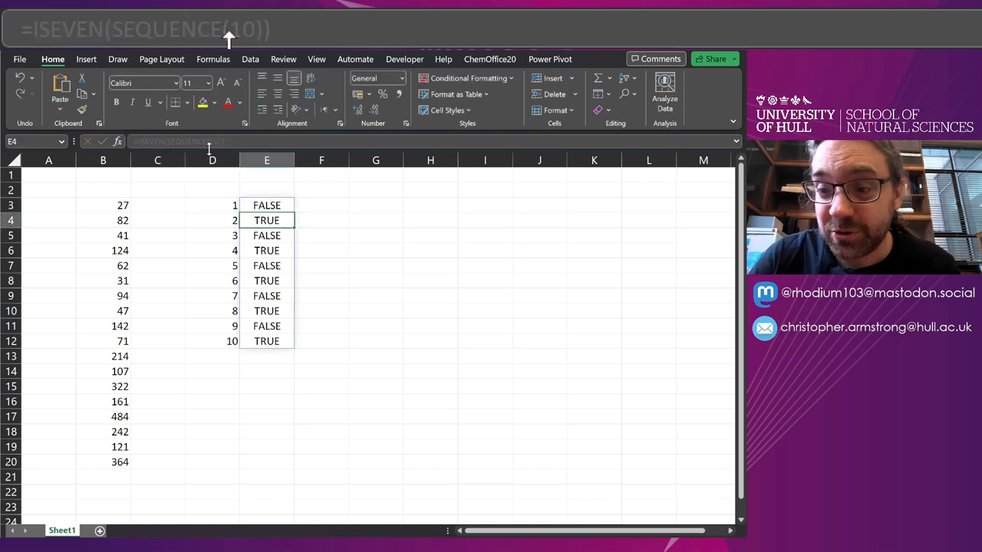
{"action": "left_click", "coordinate": [266, 205]}
{"action": "type", "text": "=ISEVEN(D3#)"}
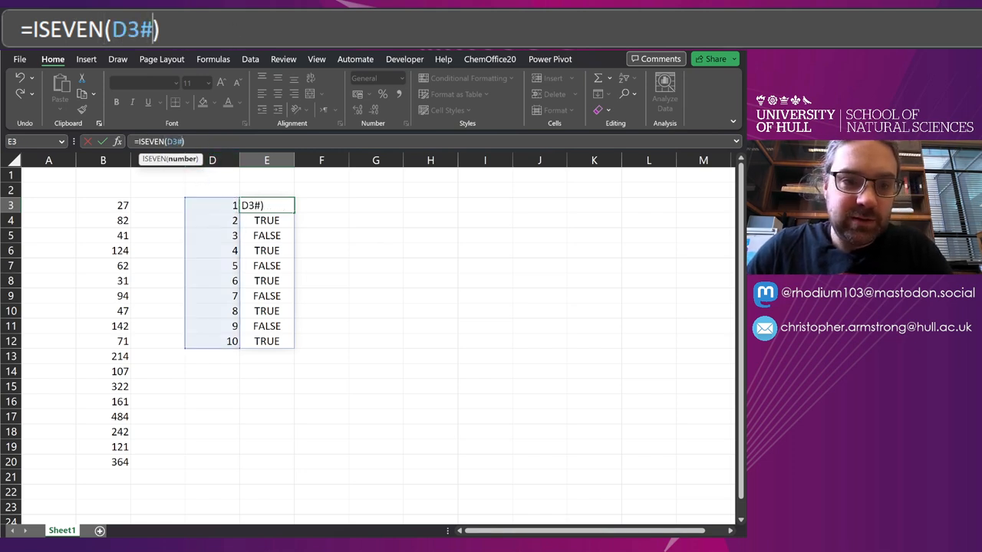
{"action": "key", "text": "Return"}
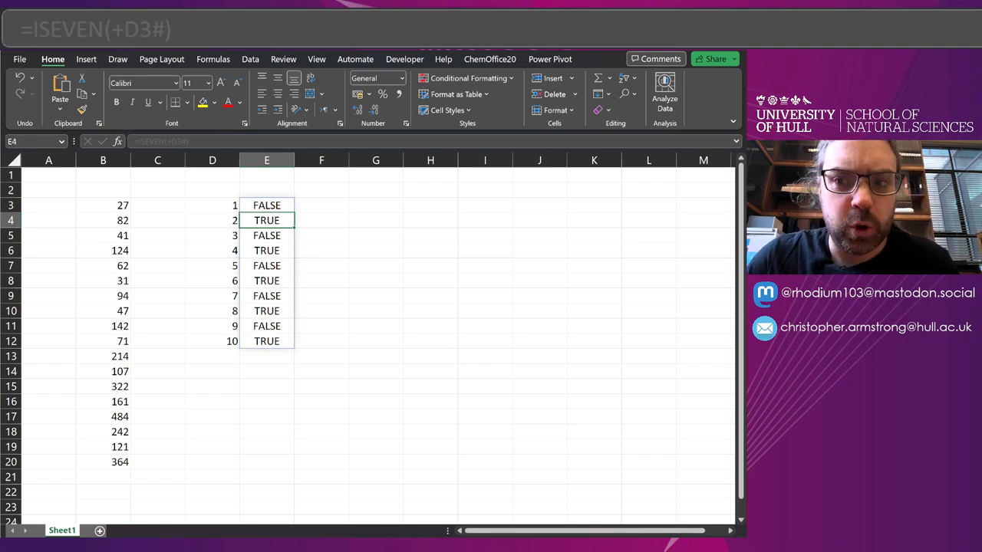
{"action": "left_click", "coordinate": [213, 204]}
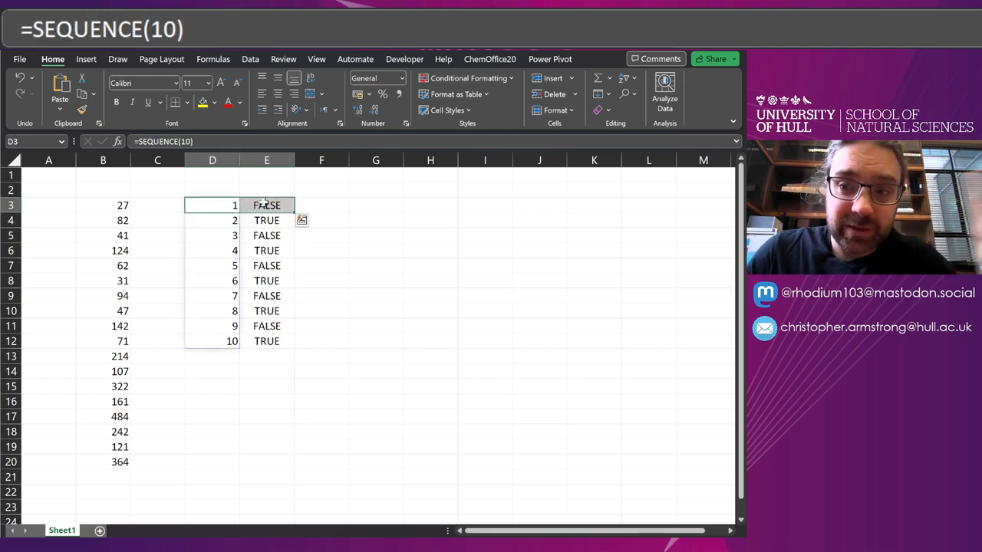
Clear the SEQUENCE and ISEVEN formulas and start =LAMBDA( in D3.
{"action": "key", "text": "Delete"}
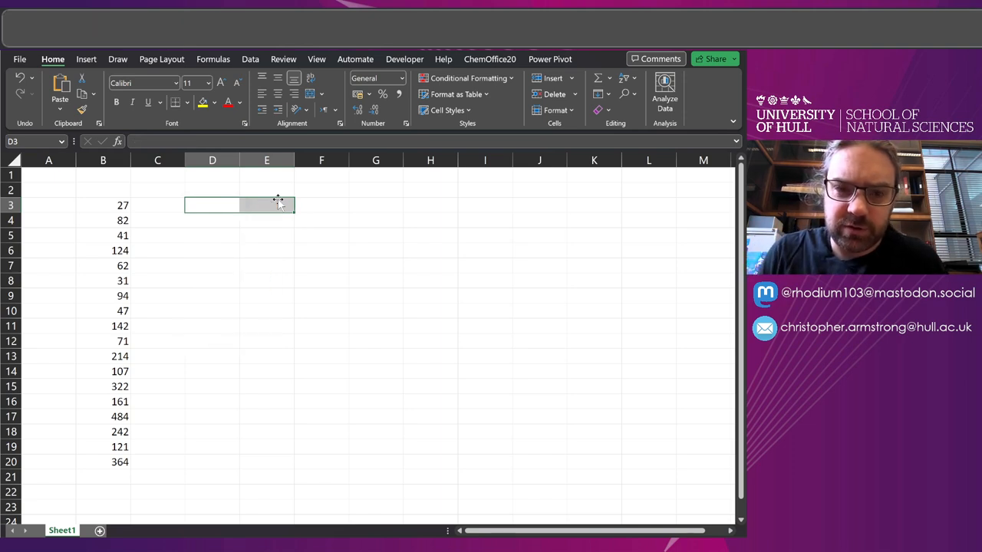
{"action": "left_click", "coordinate": [266, 205]}
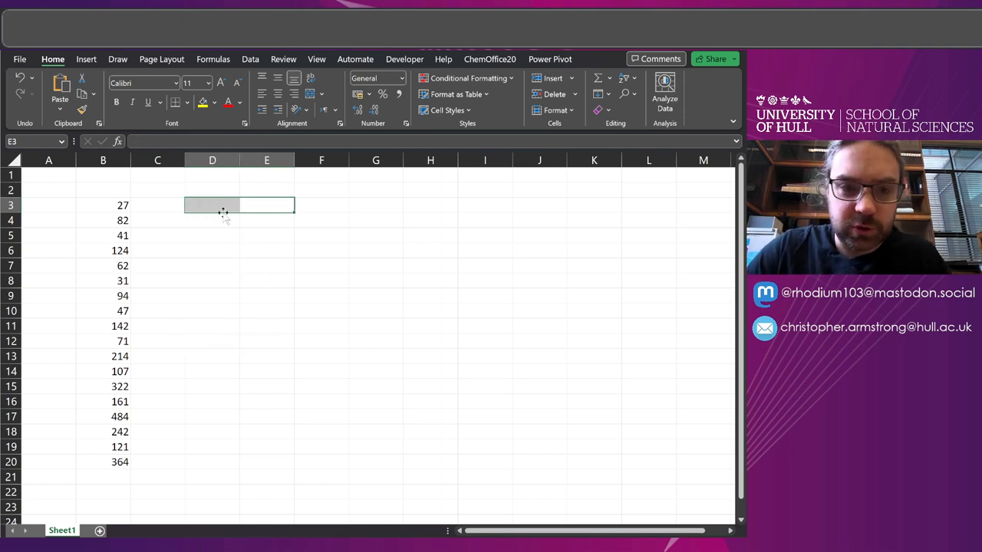
{"action": "type", "text": "=MOD"}
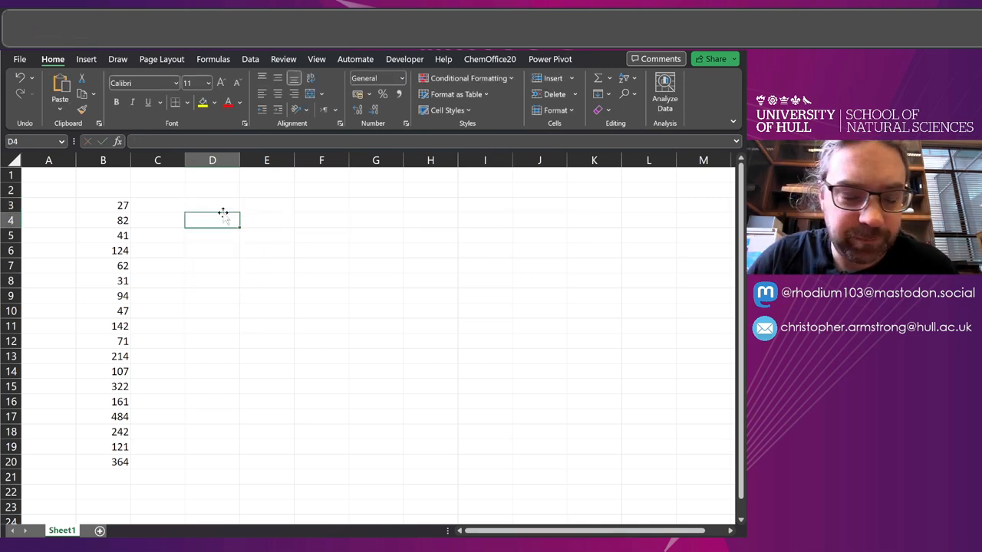
{"action": "left_click", "coordinate": [212, 205]}
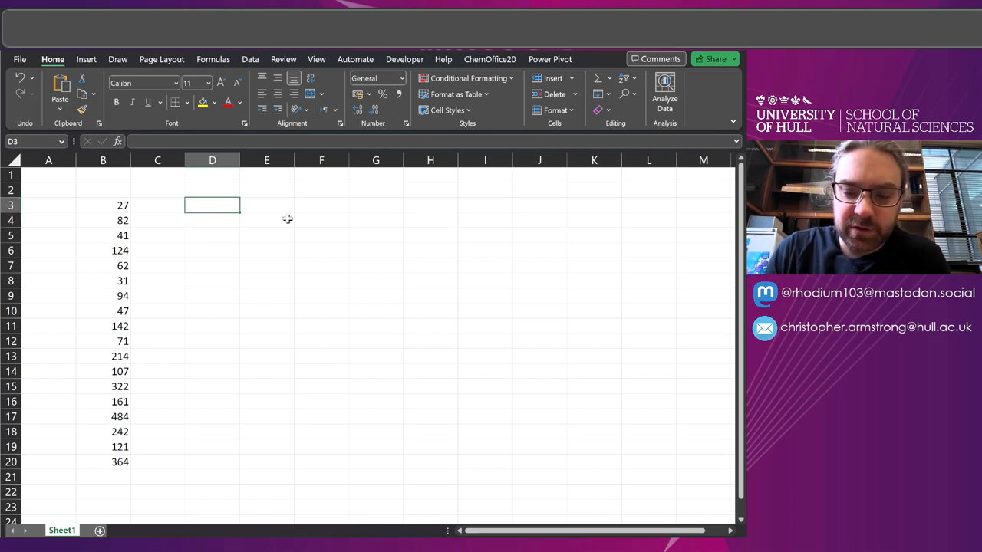
{"action": "type", "text": "=LAMBDA("}
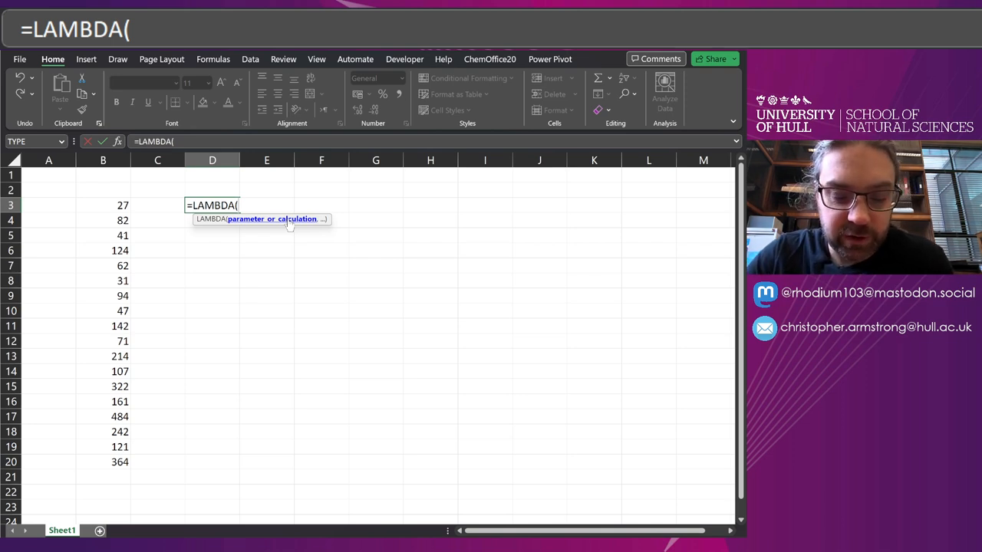
Complete =LAMBDA(x,y,x+y)(2,4) in D3 so it returns 6.
{"action": "type", "text": "x,y"}
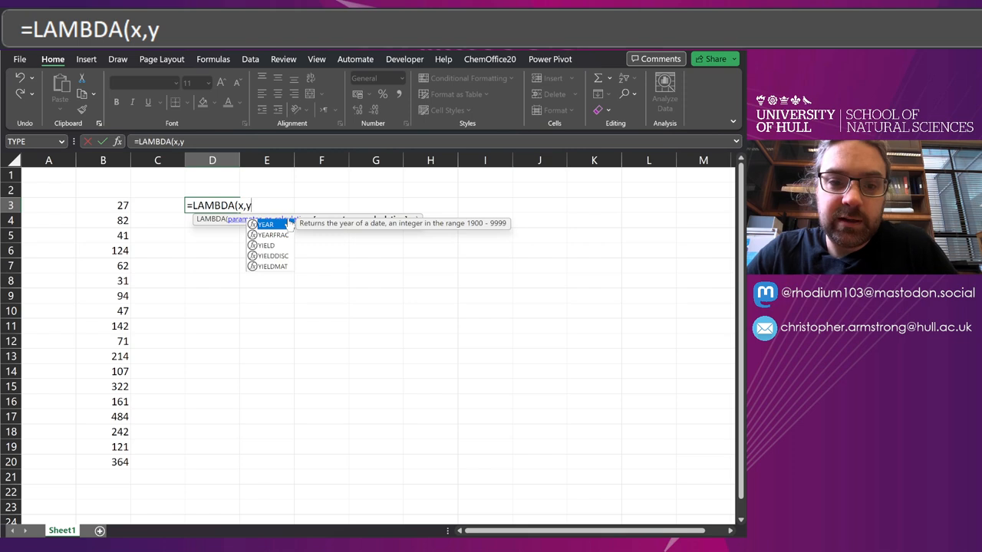
{"action": "type", "text": ","}
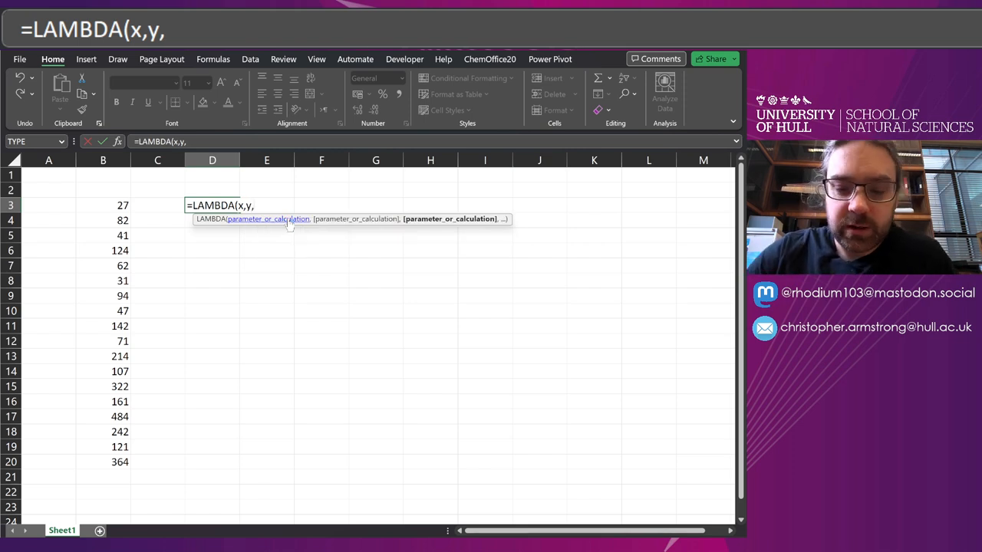
{"action": "type", "text": "x+y)"}
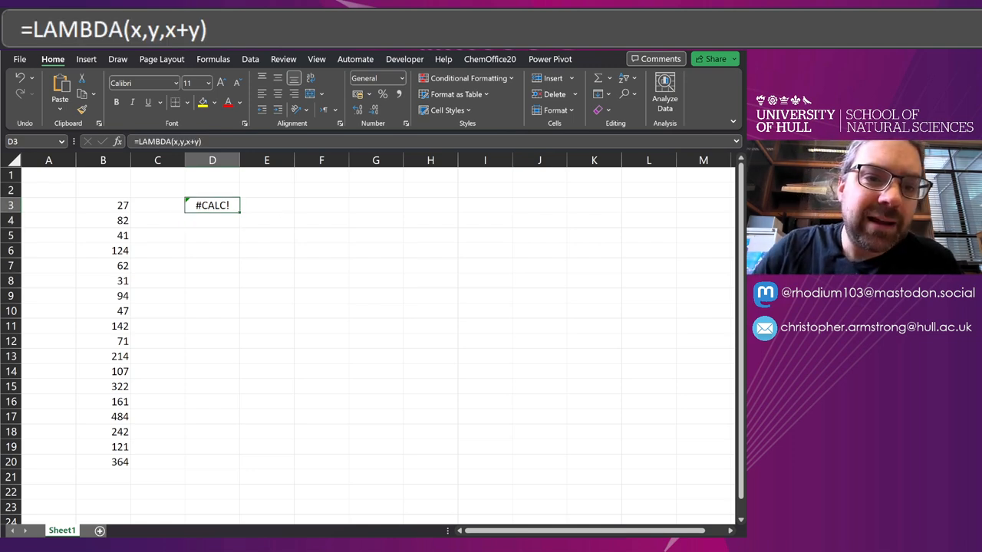
{"action": "type", "text": "("}
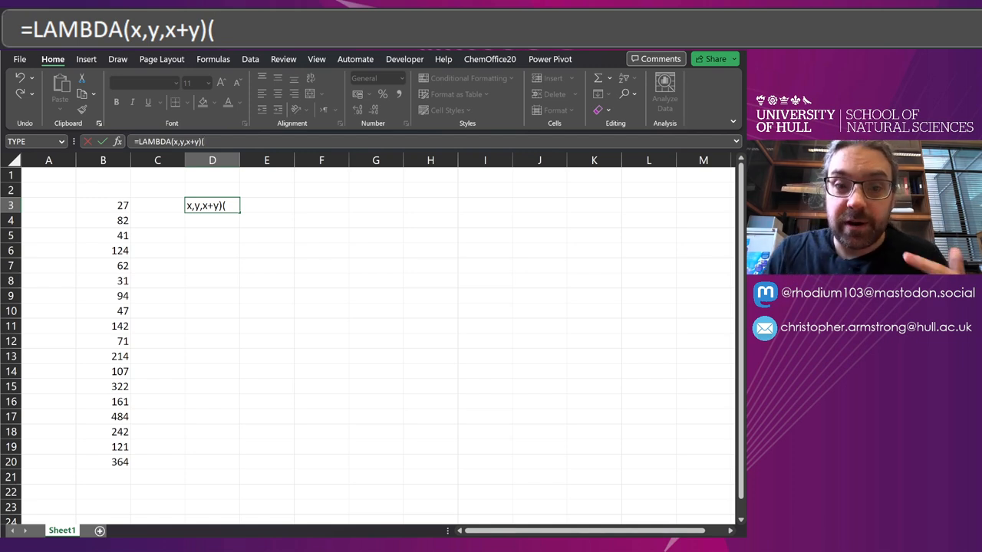
{"action": "type", "text": "2,"}
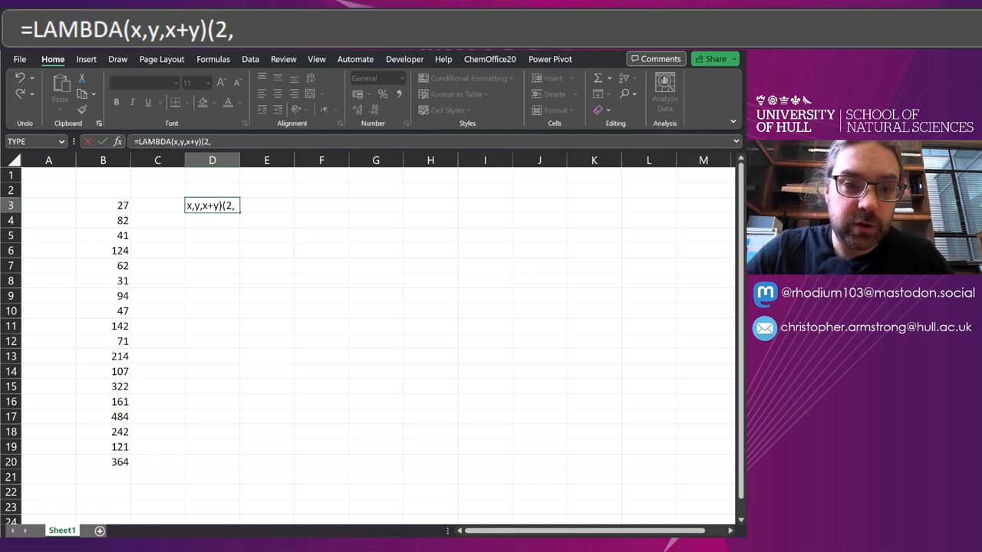
{"action": "type", "text": "4)"}
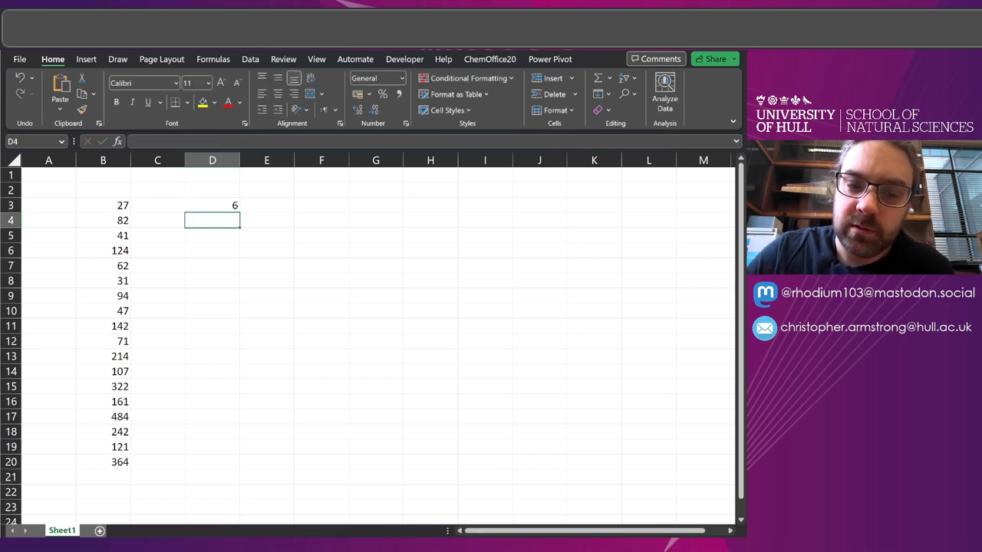
{"action": "left_click", "coordinate": [213, 204]}
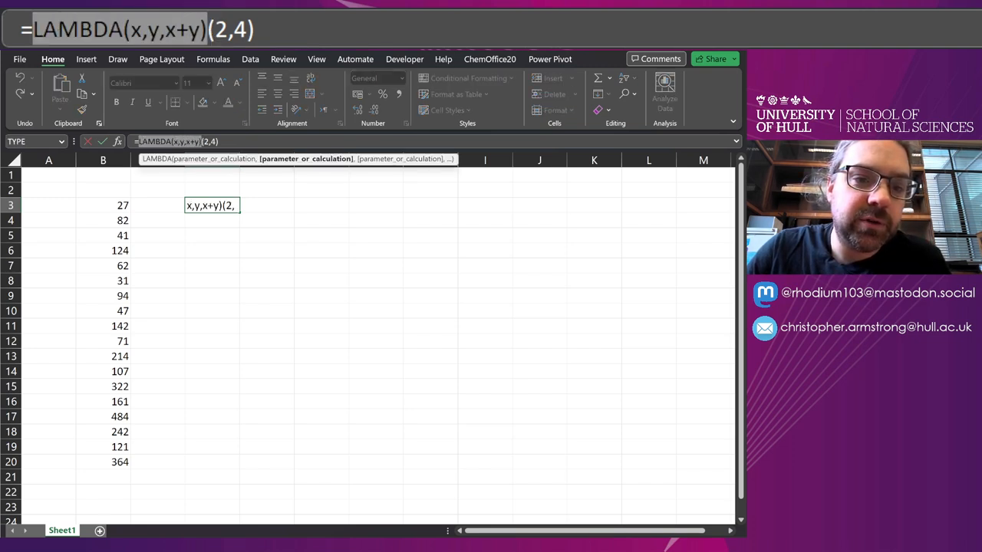
{"action": "key", "text": "Return"}
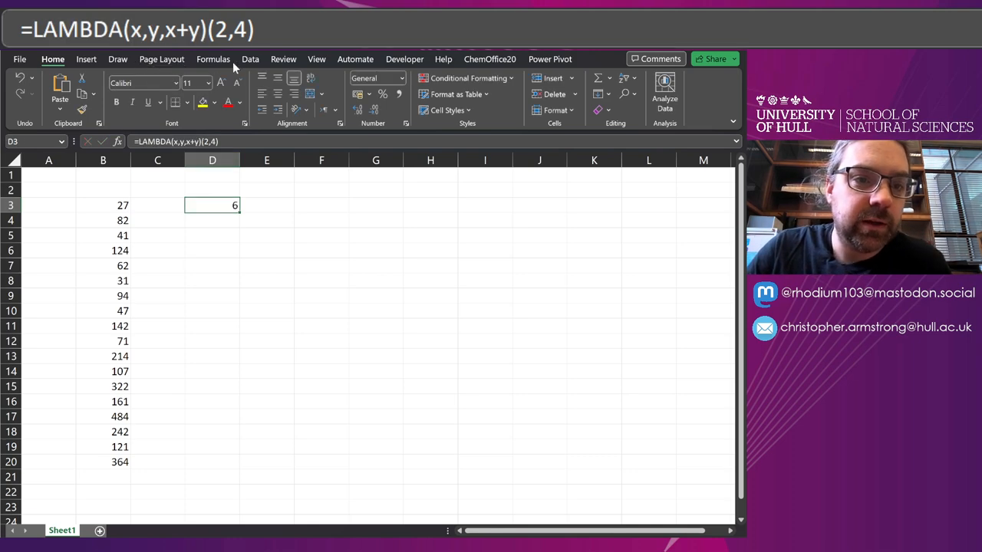
Define the name 'add' referring to =LAMBDA(x,y,x+y) through Name Manager.
{"action": "left_click", "coordinate": [310, 92]}
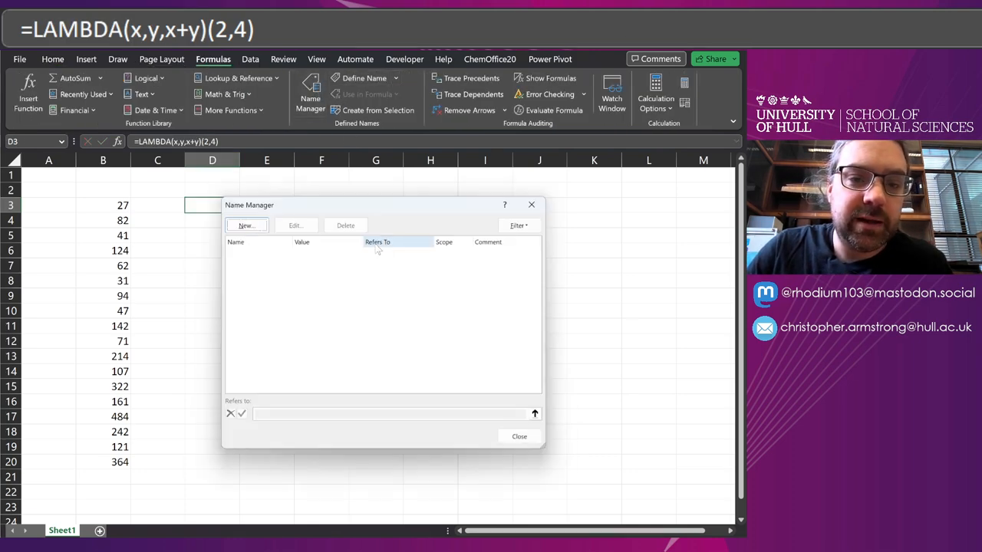
{"action": "left_click", "coordinate": [246, 225]}
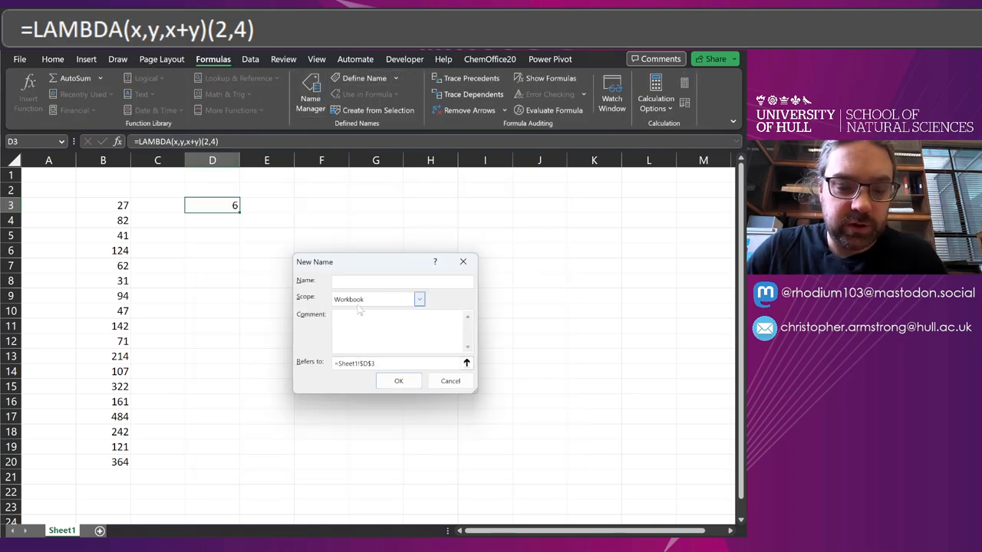
{"action": "type", "text": "add"}
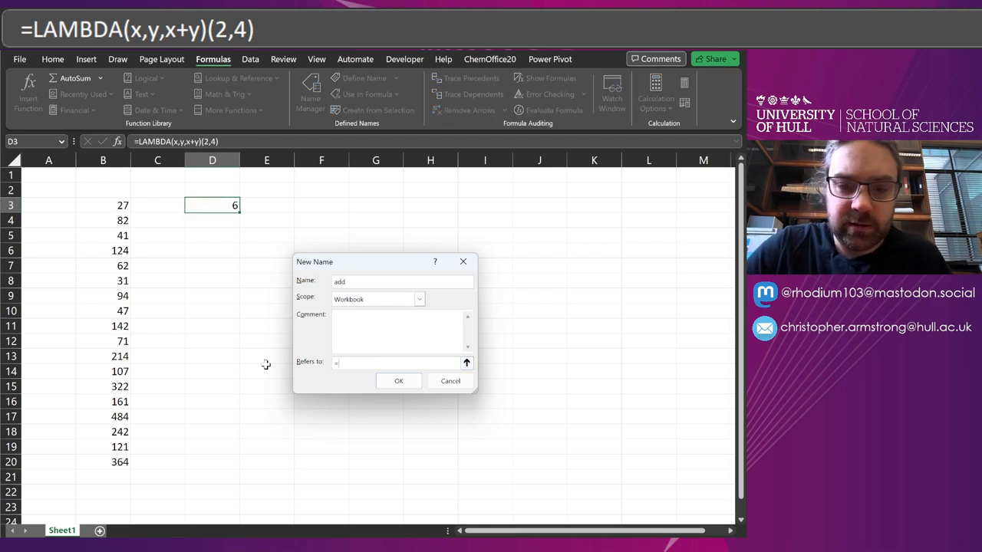
{"action": "left_click", "coordinate": [398, 381]}
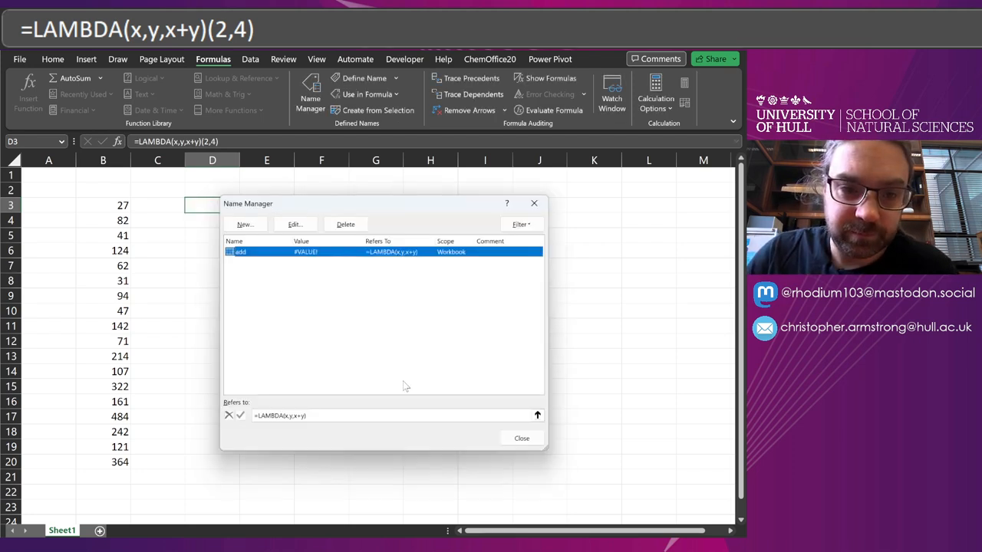
{"action": "left_click", "coordinate": [521, 438]}
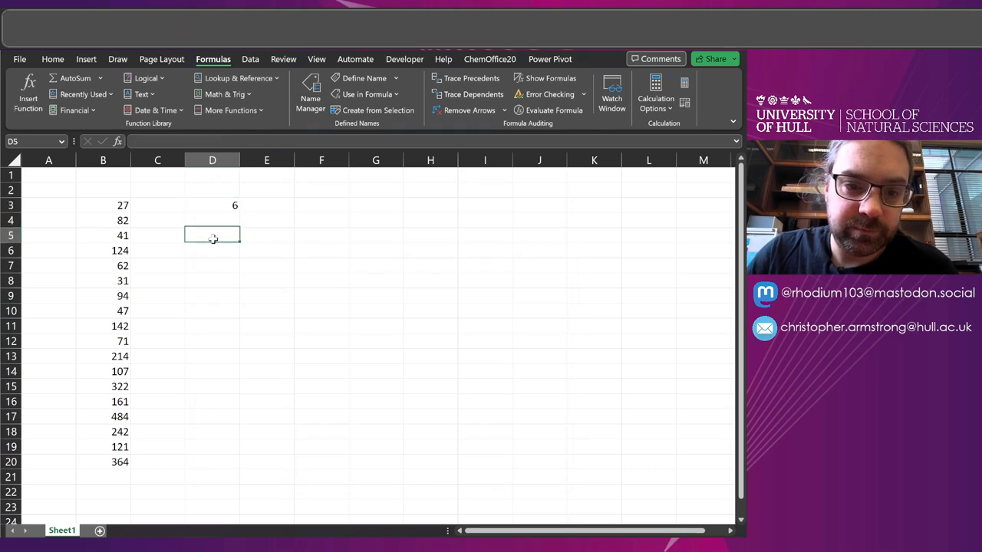
Enter =add(2,7) and =add(5,5) in D5 and D6, returning 9 and 10.
{"action": "type", "text": "=add"}
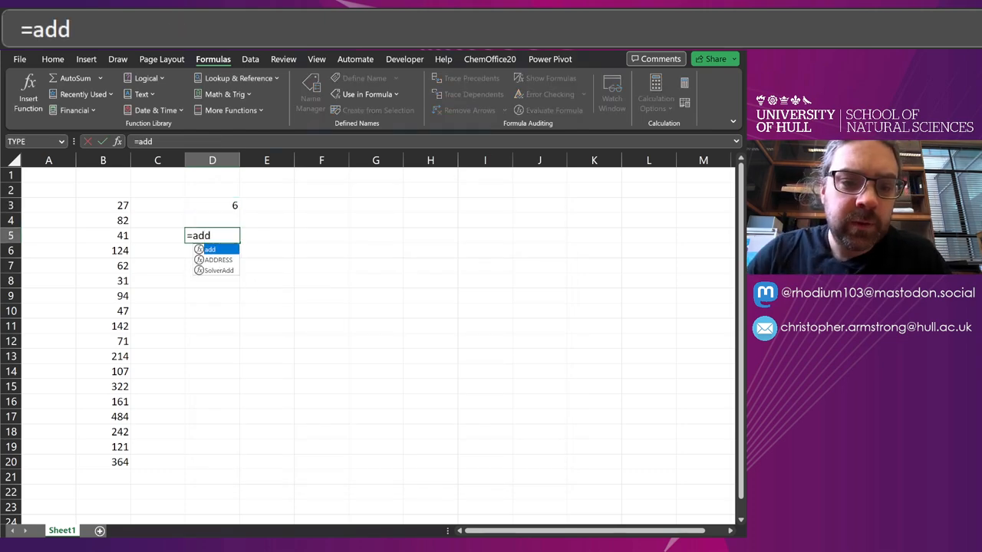
{"action": "type", "text": "(2,7"}
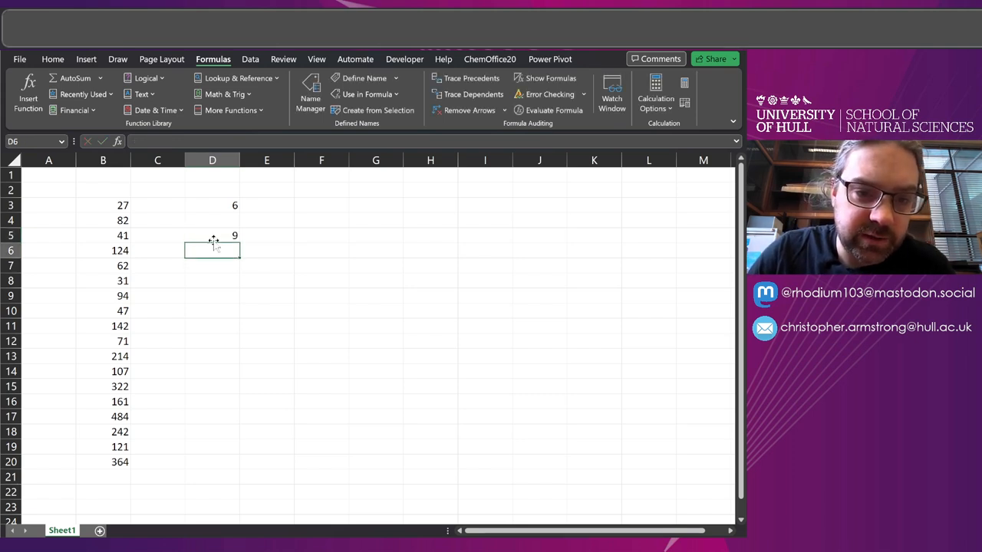
{"action": "type", "text": "=la"}
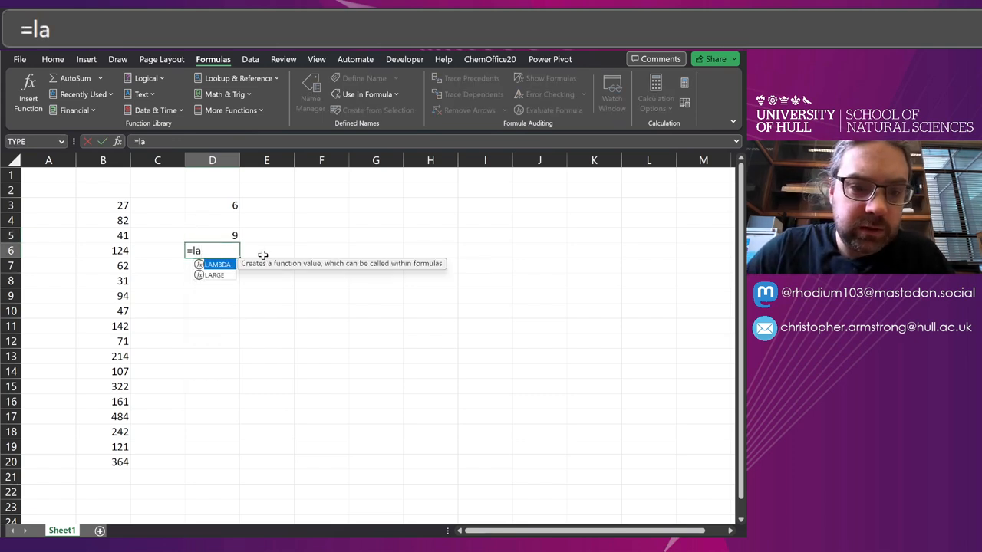
{"action": "type", "text": "dd(5,5"}
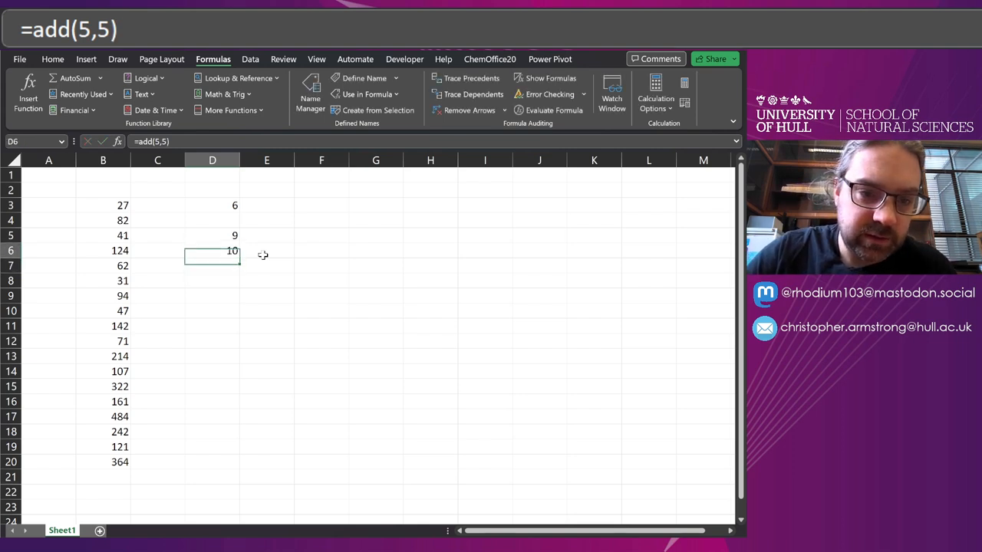
{"action": "left_click", "coordinate": [212, 205]}
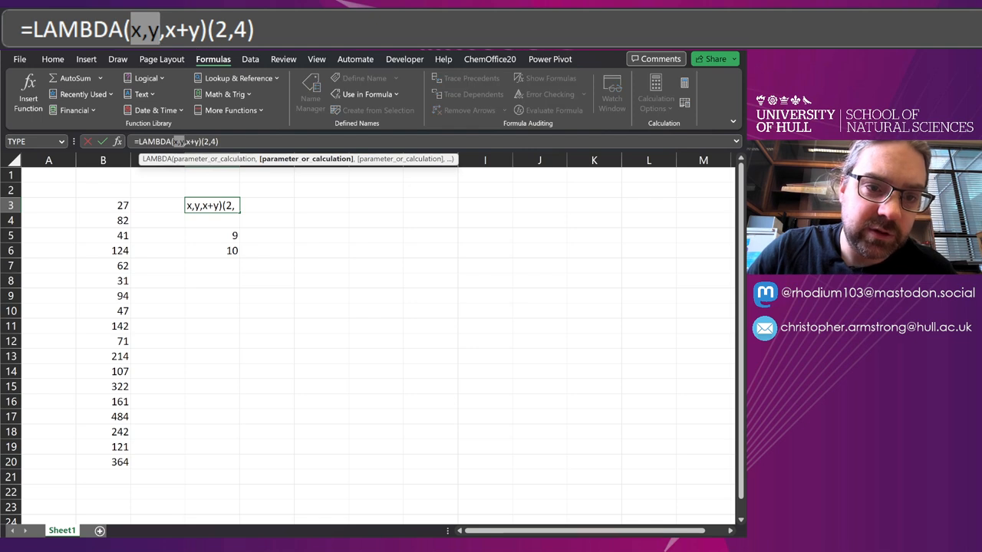
{"action": "left_click", "coordinate": [212, 250]}
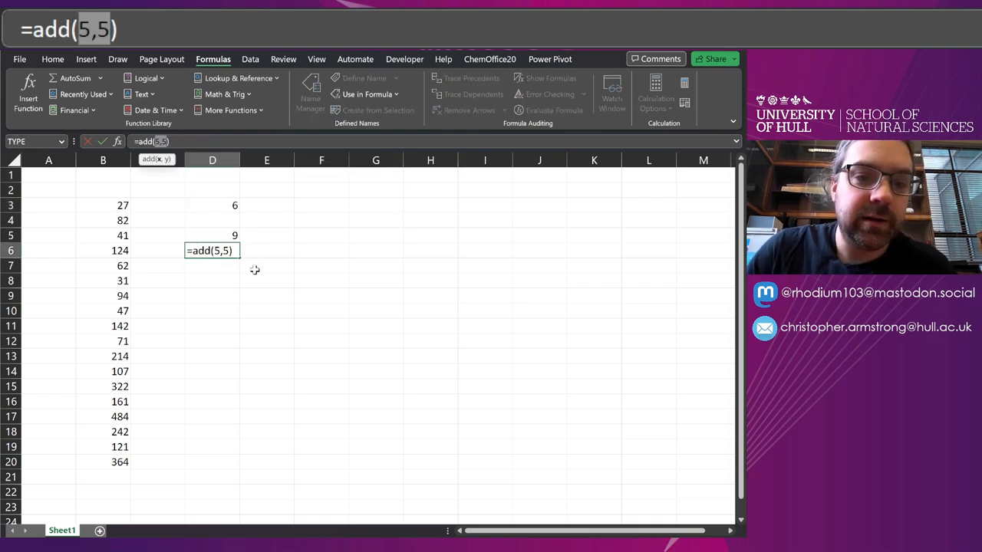
{"action": "key", "text": "Return"}
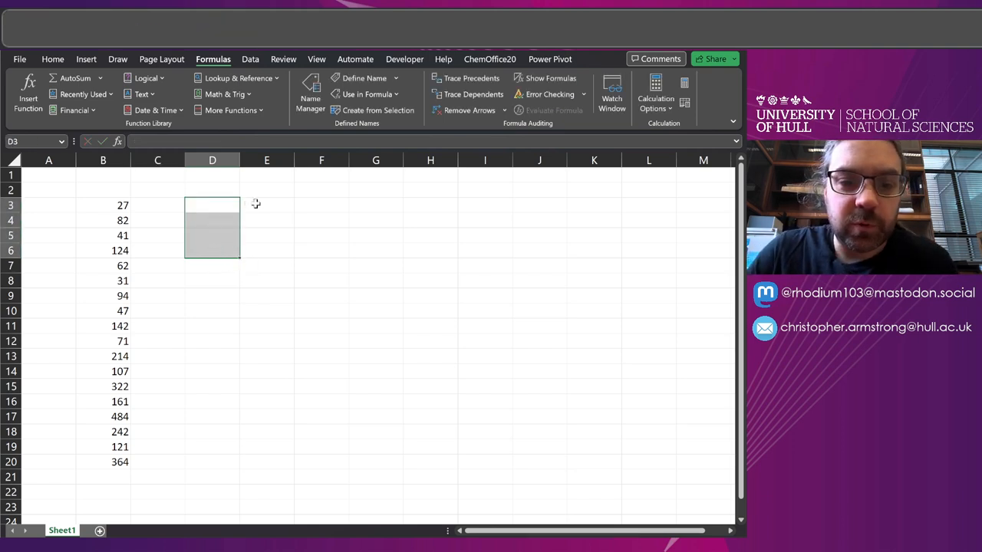
Start a LAMBDA in D3 with parameters input, i and limit.
{"action": "left_click", "coordinate": [266, 205]}
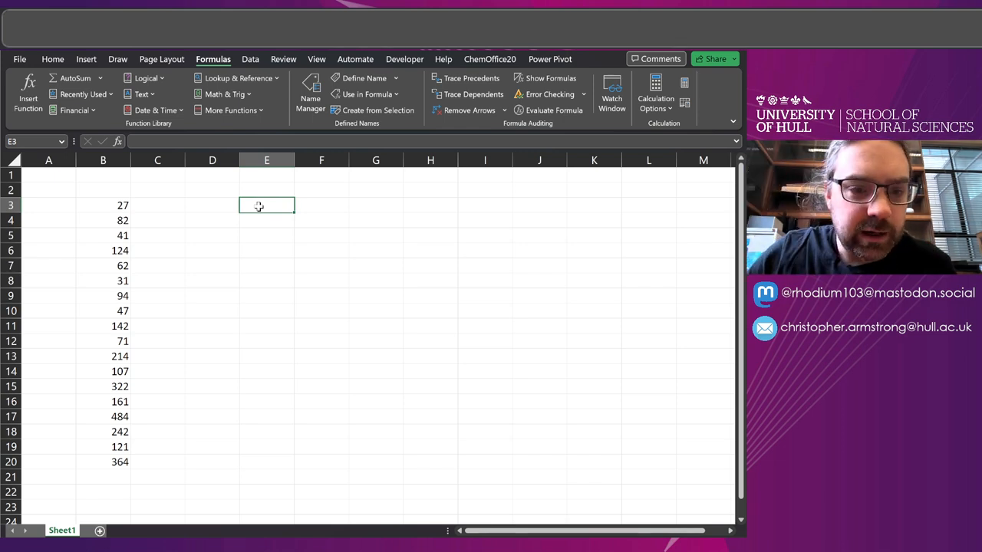
{"action": "left_click", "coordinate": [212, 205]}
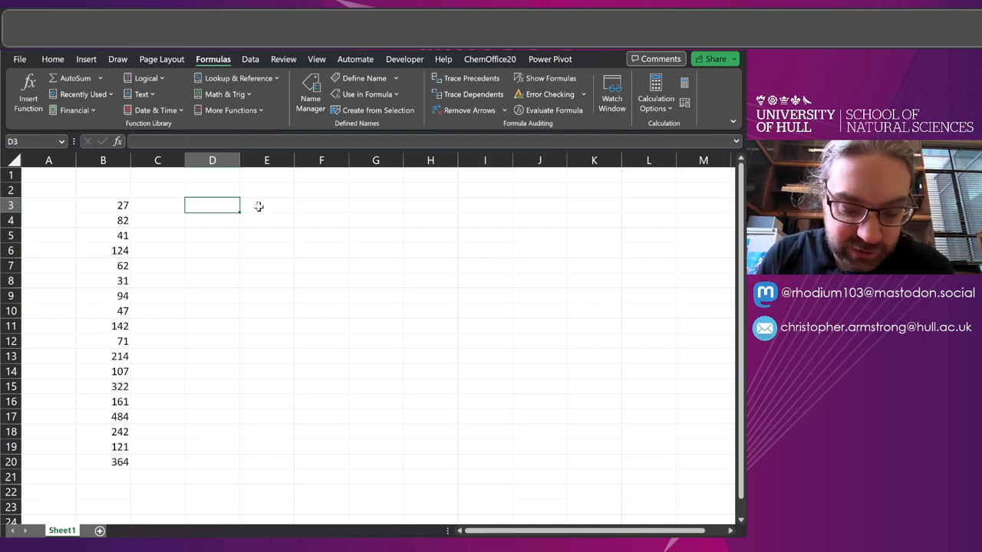
{"action": "type", "text": "="}
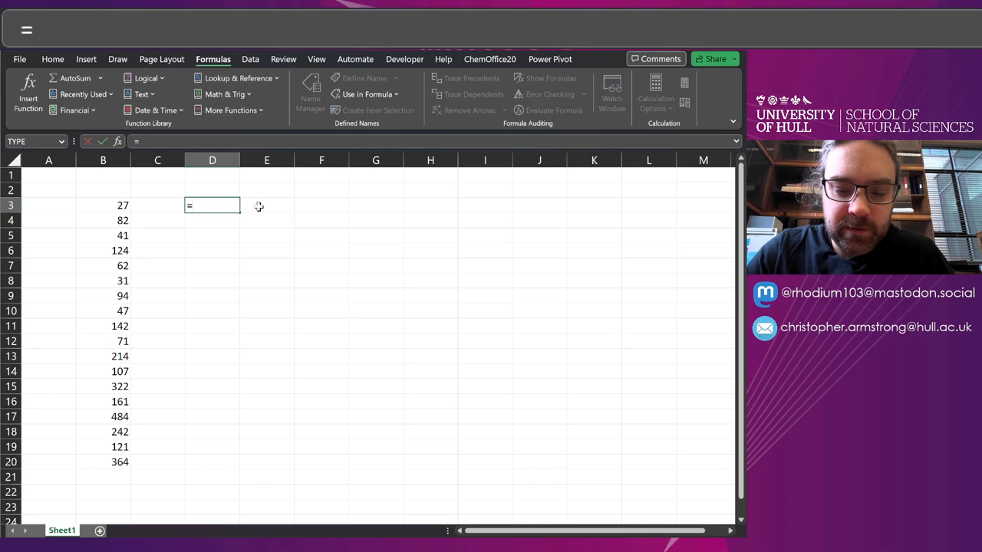
{"action": "type", "text": "LAMBDA("}
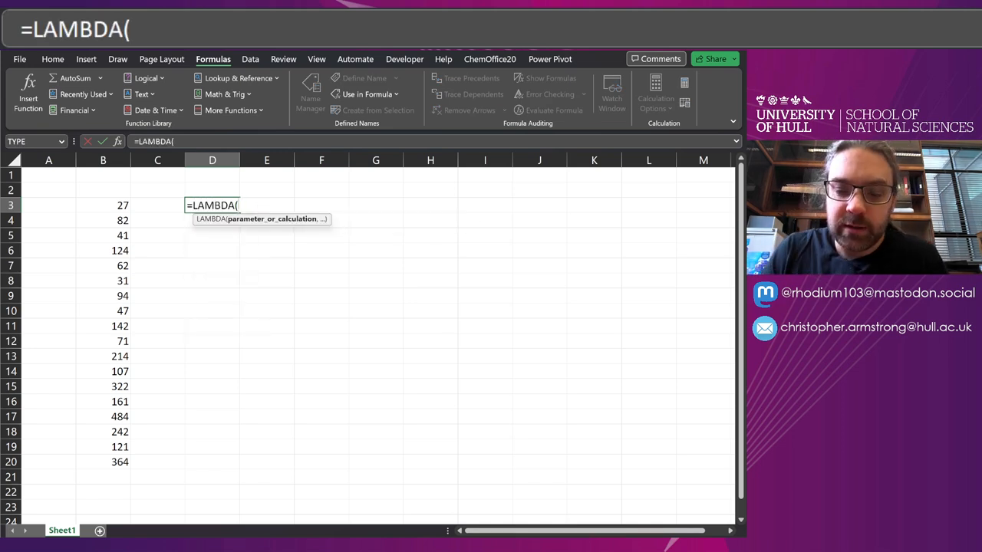
{"action": "type", "text": "input,"}
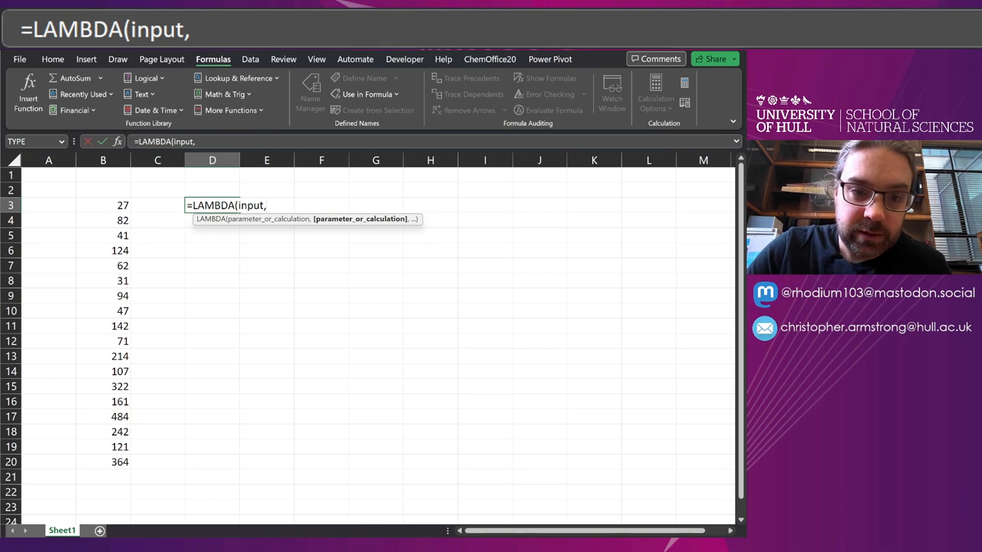
{"action": "type", "text": "i,lim"}
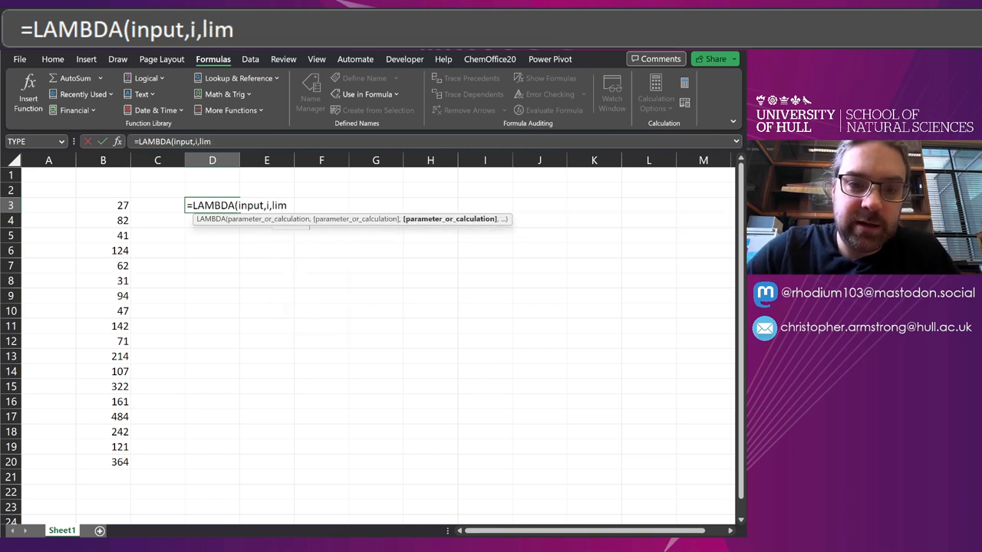
{"action": "type", "text": "it,"}
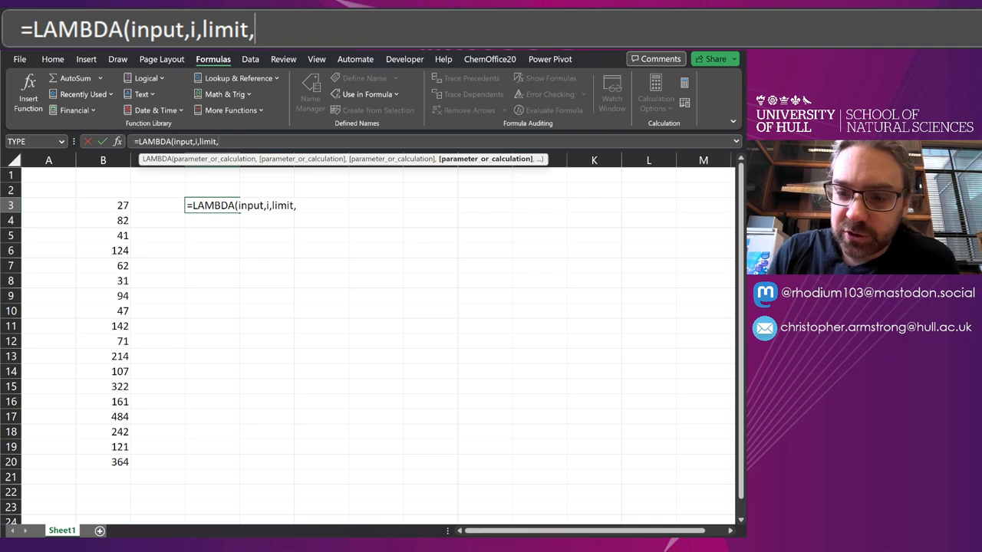
Add an IF returning "timed out" when i equals limit.
{"action": "type", "text": "IF("}
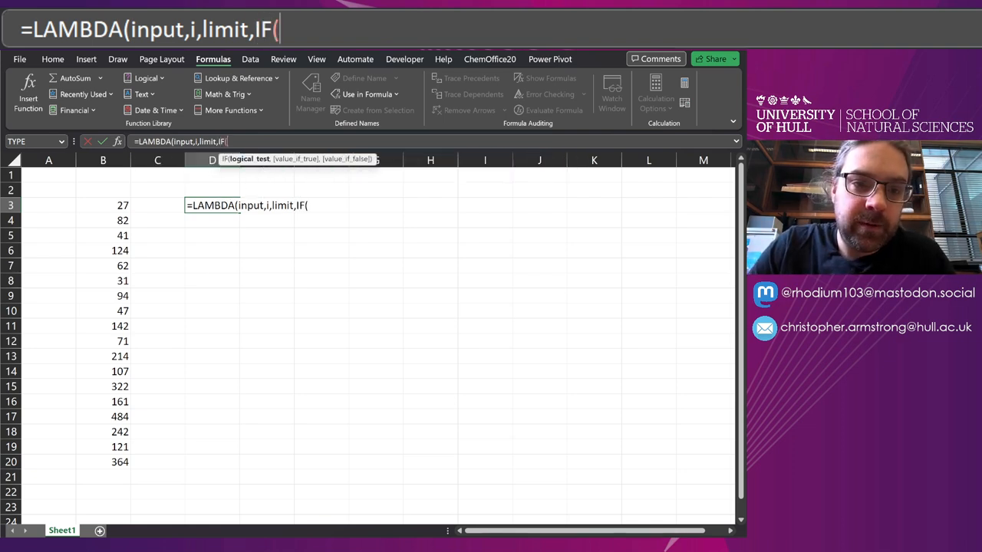
{"action": "type", "text": "i="}
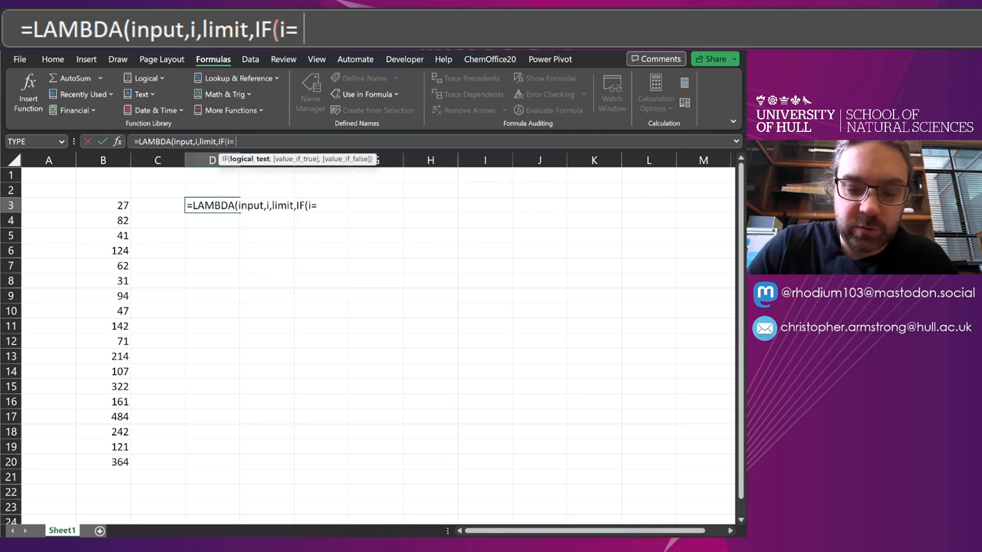
{"action": "type", "text": "limit,"}
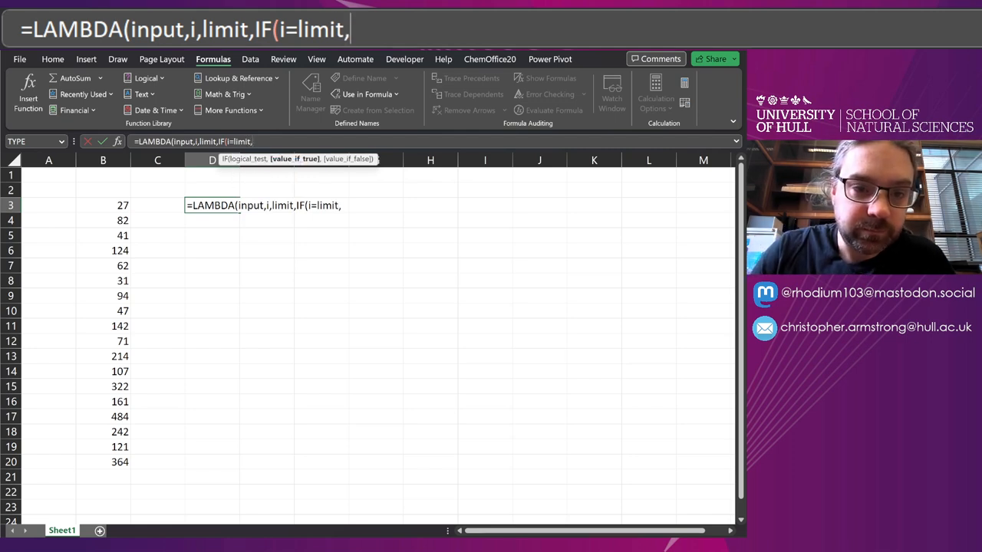
{"action": "type", "text": "\"timed o"}
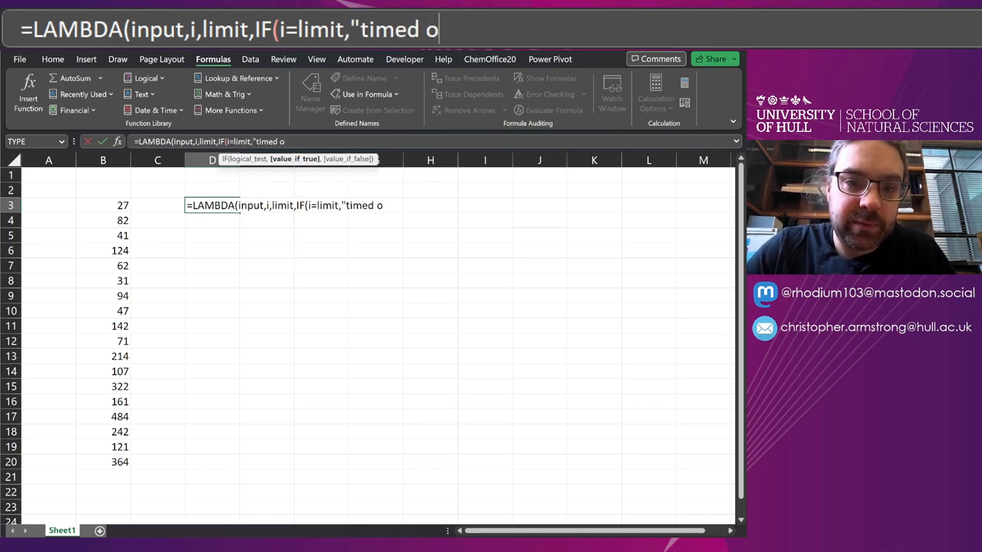
{"action": "type", "text": "ut\""}
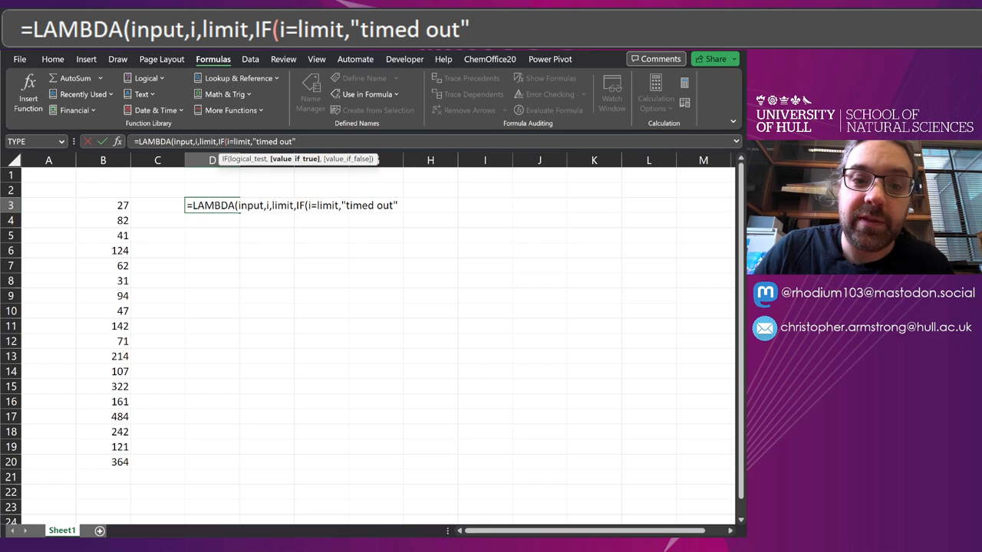
{"action": "type", "text": ","}
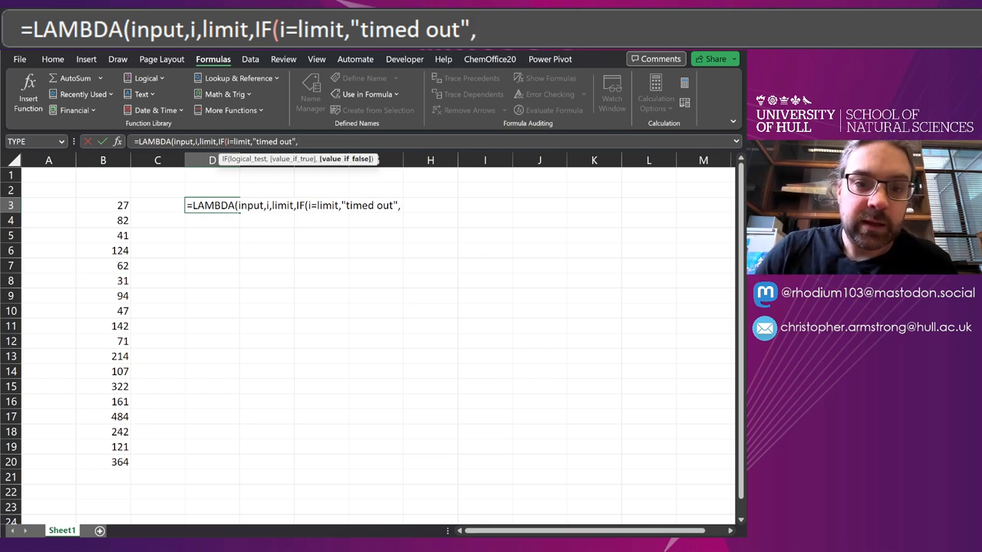
Add a nested IF reporting "reached 1 after "&i when input is 1, then begin collatz(.
{"action": "type", "text": "IF("}
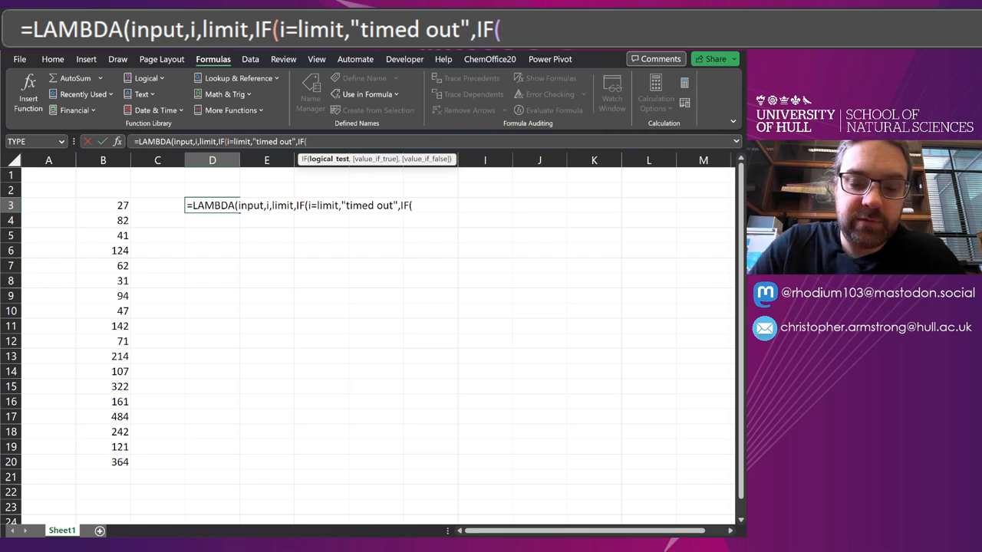
{"action": "type", "text": "input=1"}
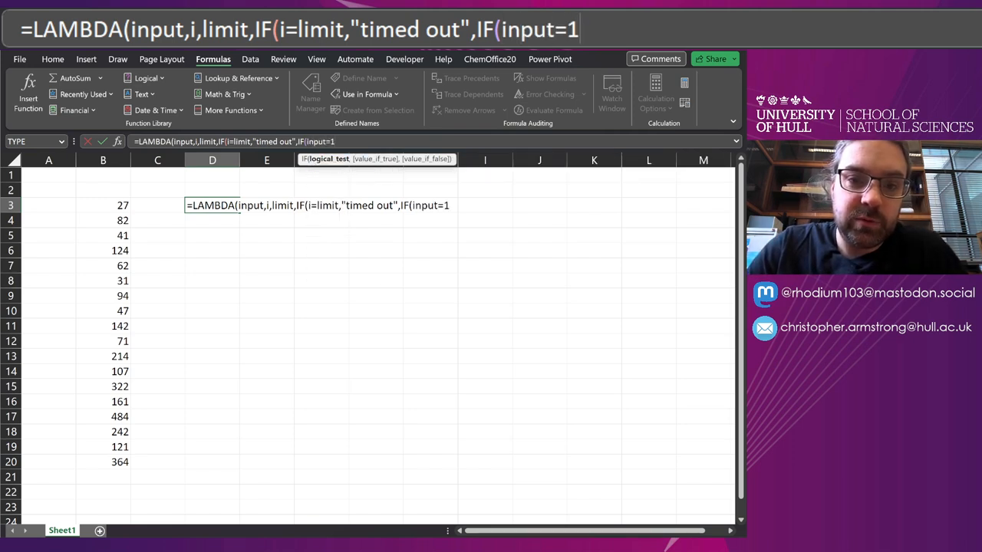
{"action": "type", "text": ","}
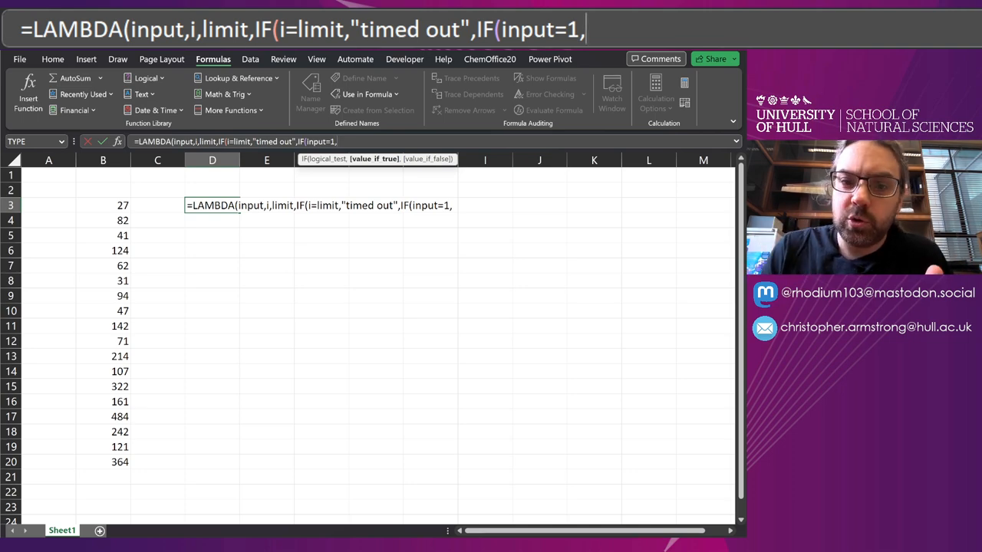
{"action": "type", "text": "\""}
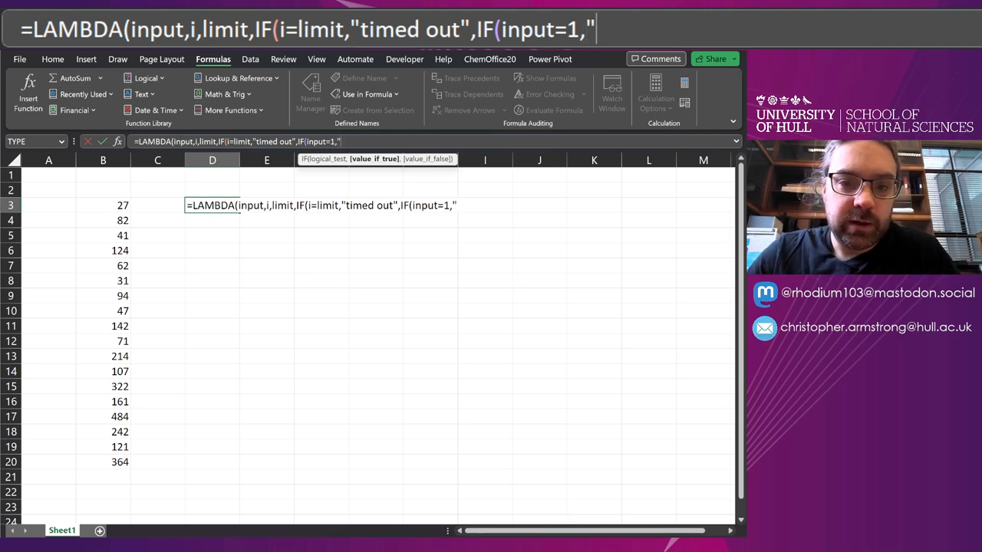
{"action": "type", "text": "reached 1"}
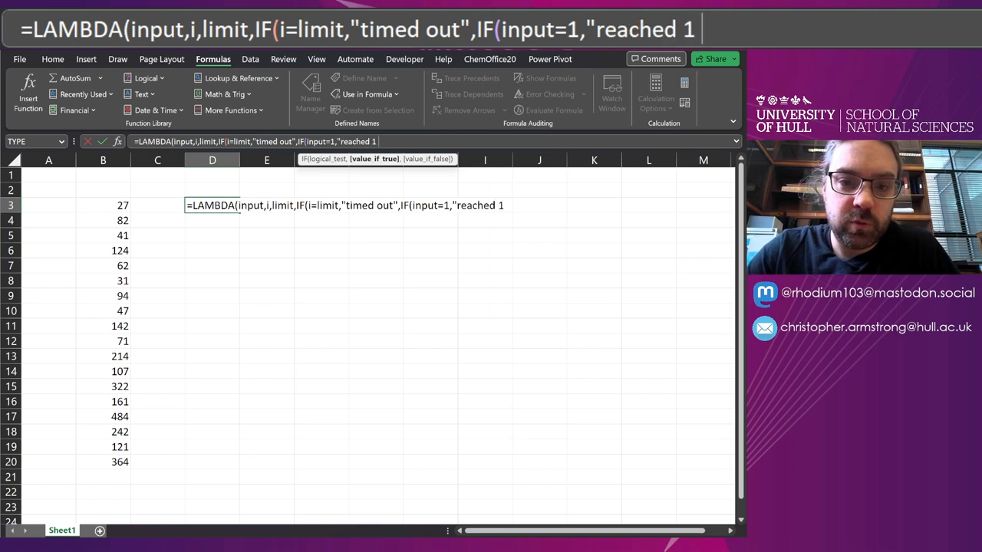
{"action": "type", "text": "after \""}
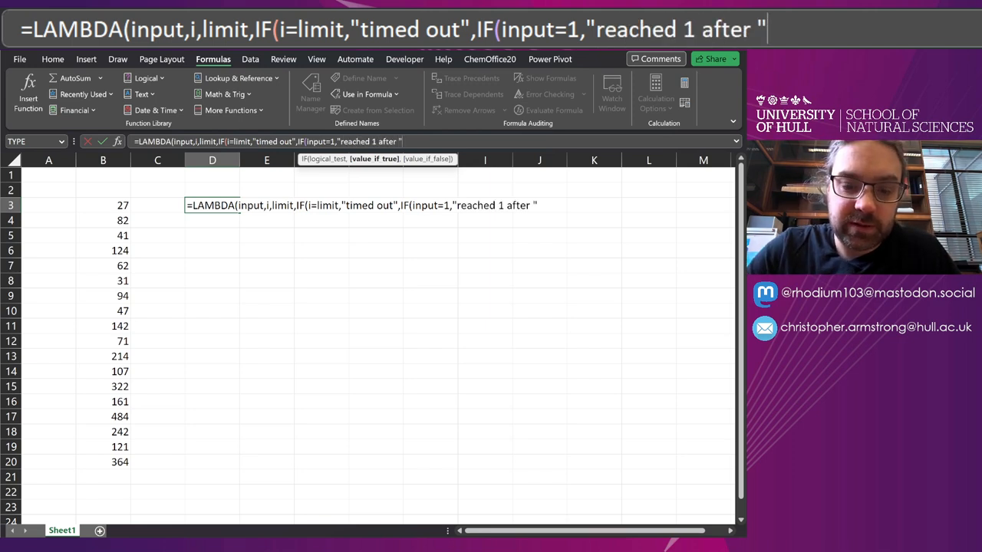
{"action": "type", "text": "&"}
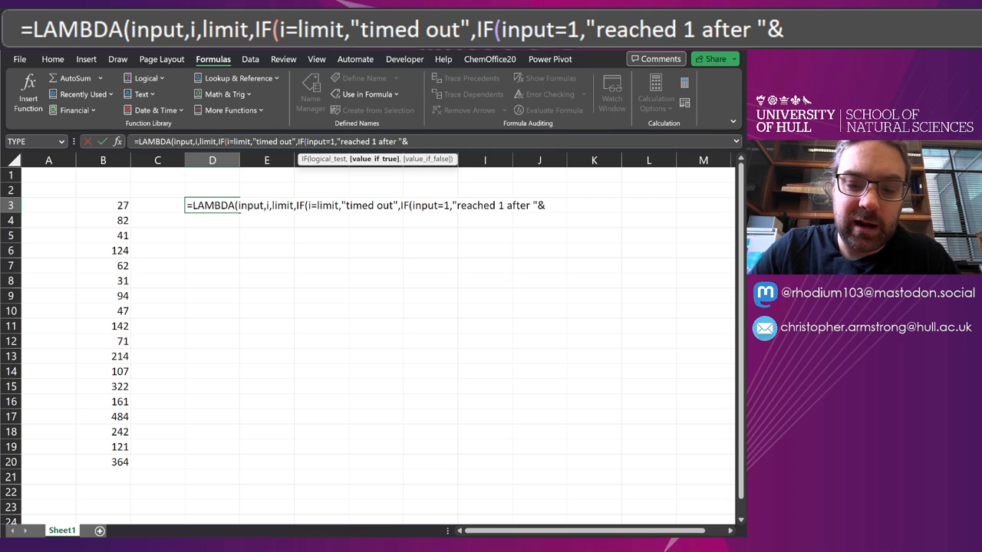
{"action": "type", "text": "i"}
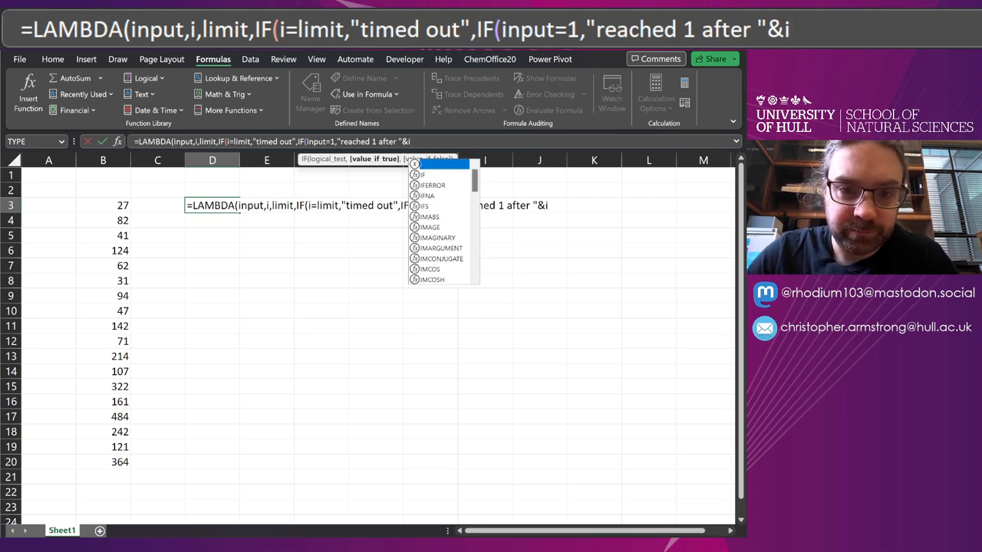
{"action": "type", "text": ","}
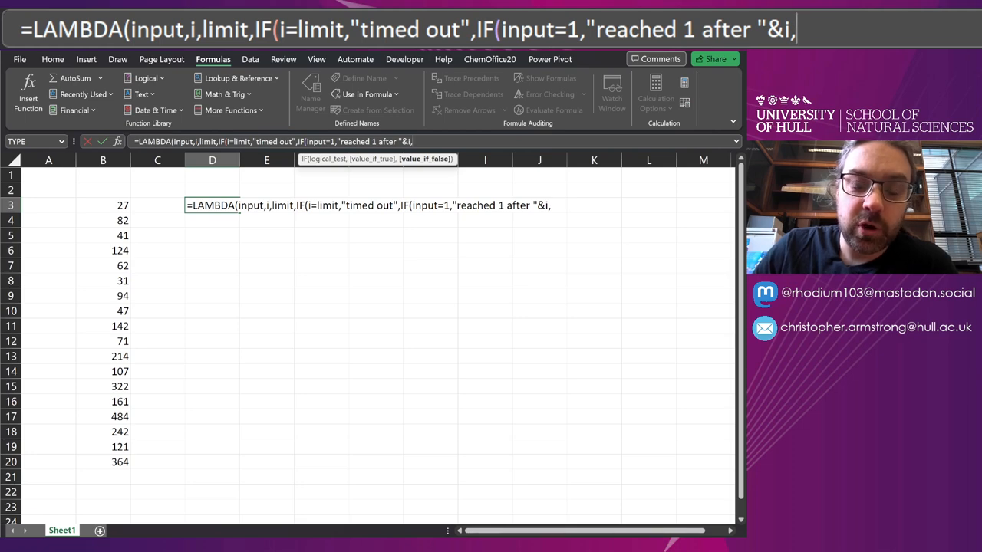
{"action": "type", "text": "collatz("}
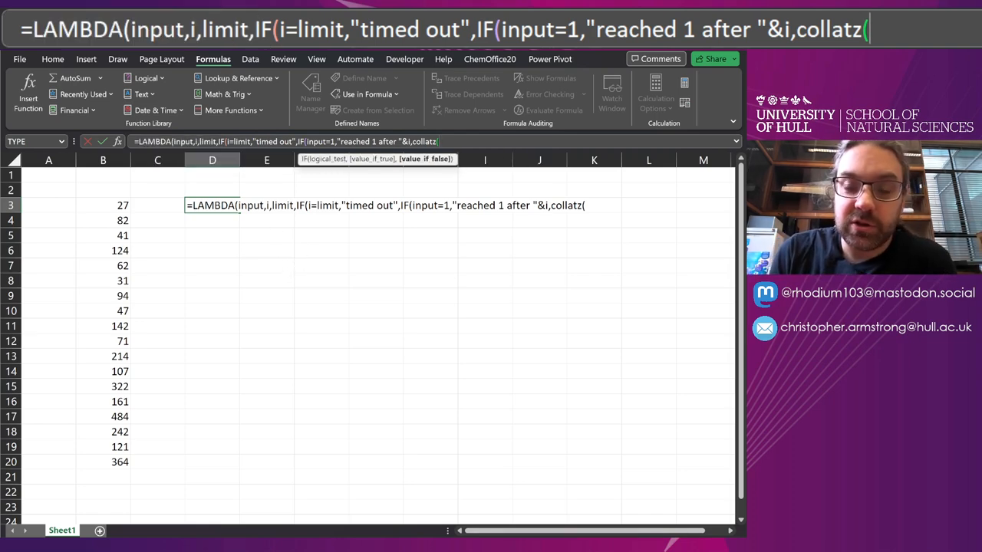
Complete D3's LAMBDA with IF(ISEVEN(input),input/2,3*input+1), i+1 and limit arguments.
{"action": "type", "text": "IF"}
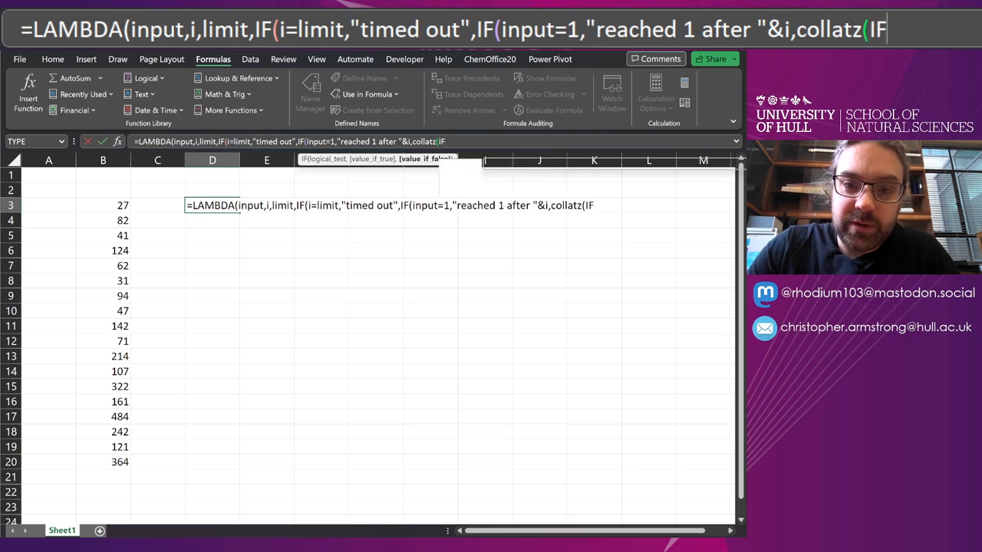
{"action": "type", "text": "("}
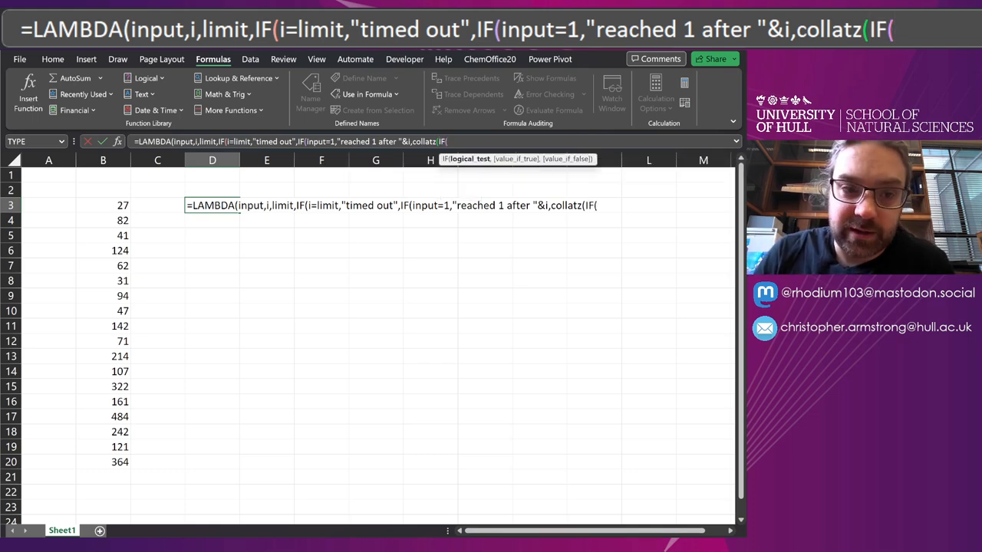
{"action": "type", "text": "ISEVEN("}
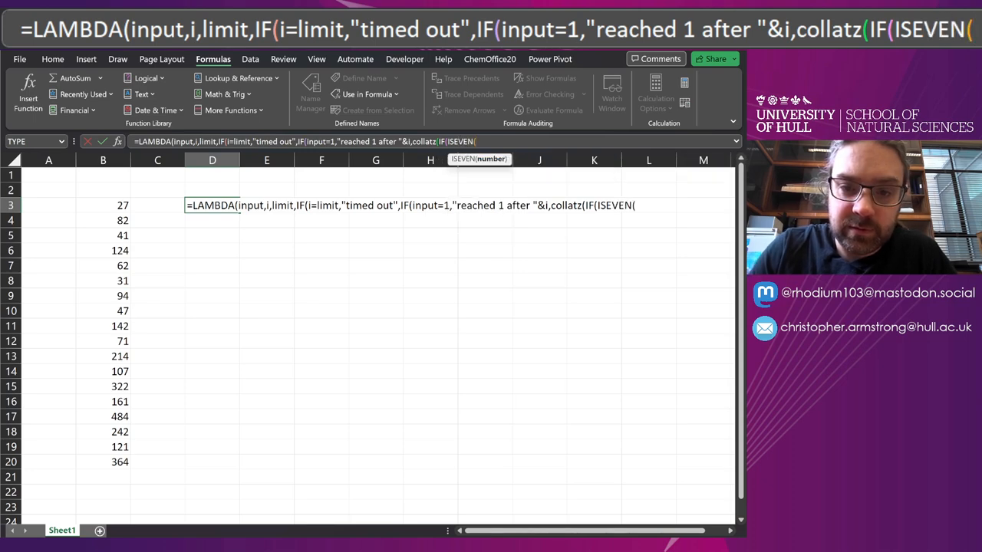
{"action": "type", "text": "+input"}
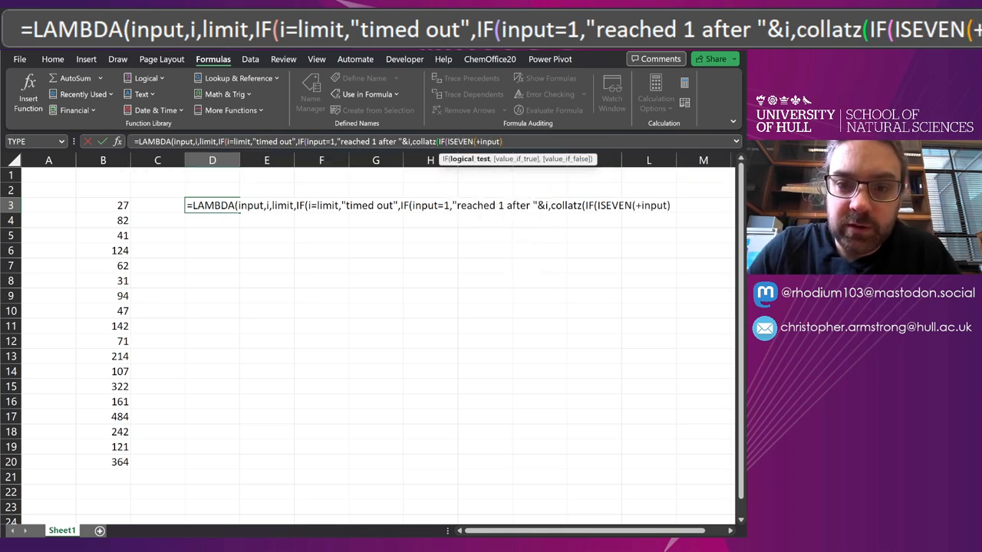
{"action": "type", "text": ","}
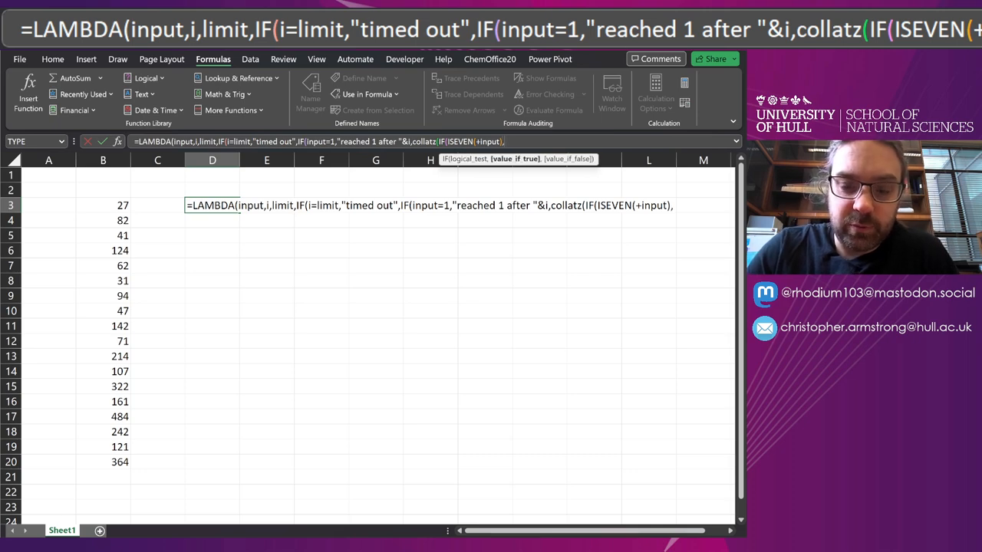
{"action": "type", "text": "input/2,3*i"}
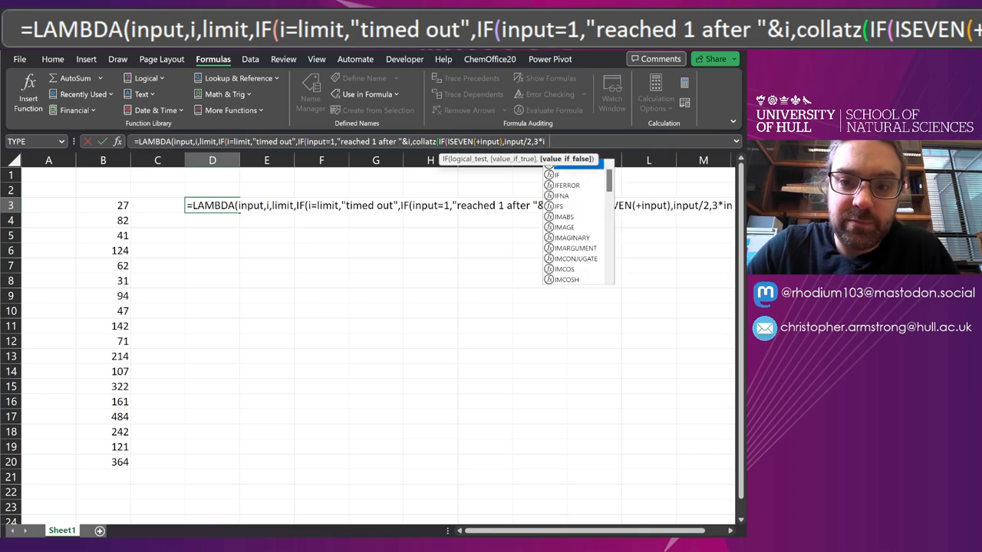
{"action": "type", "text": "+1"}
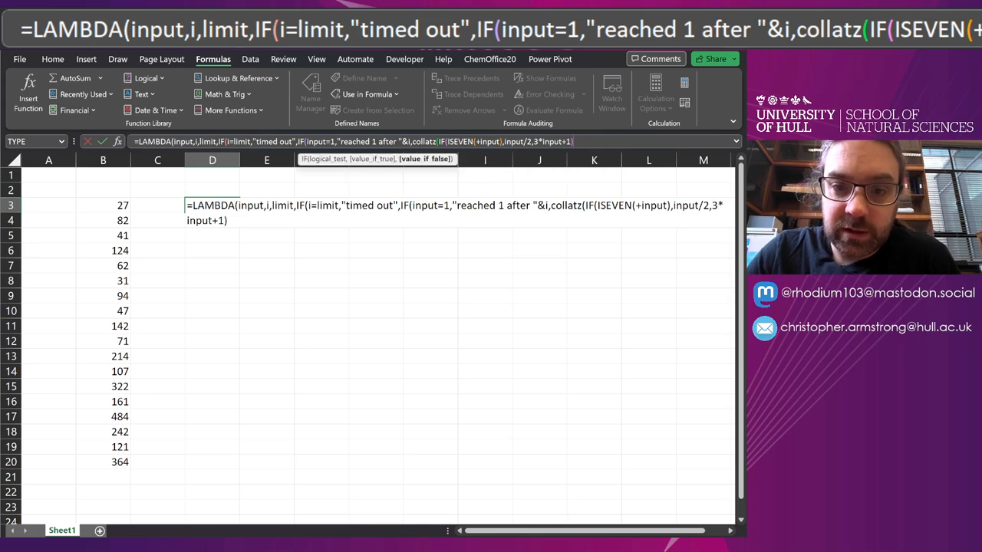
{"action": "type", "text": ","}
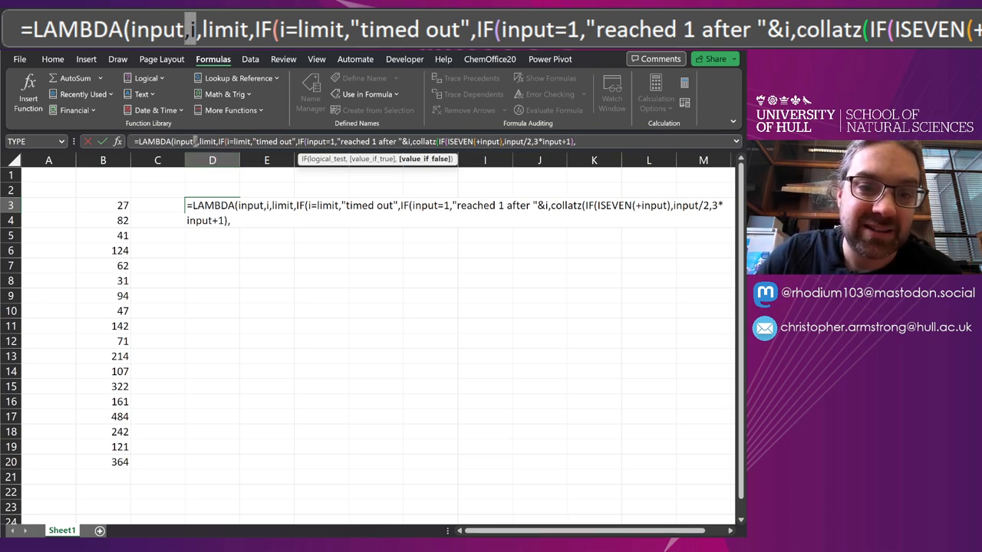
{"action": "type", "text": "i+1"}
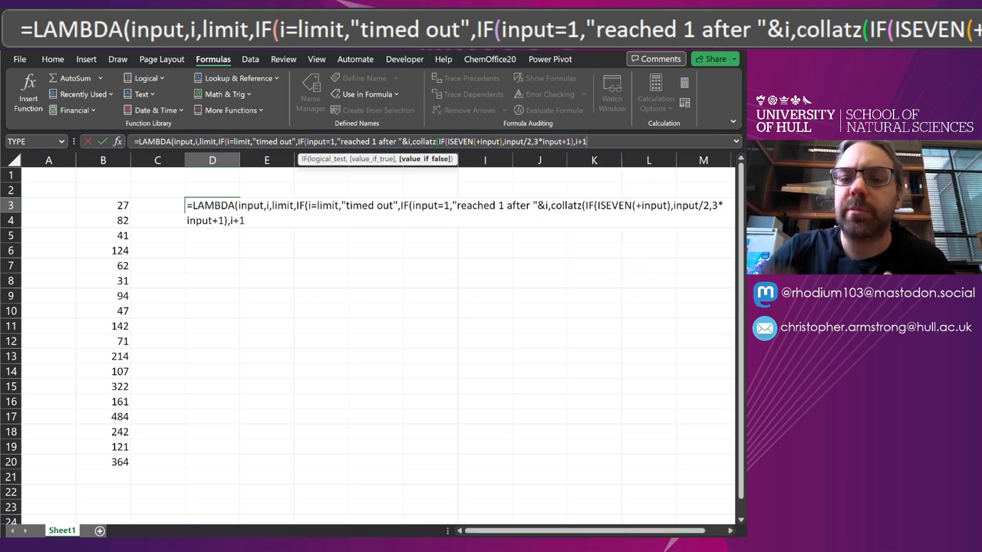
{"action": "type", "text": "l"}
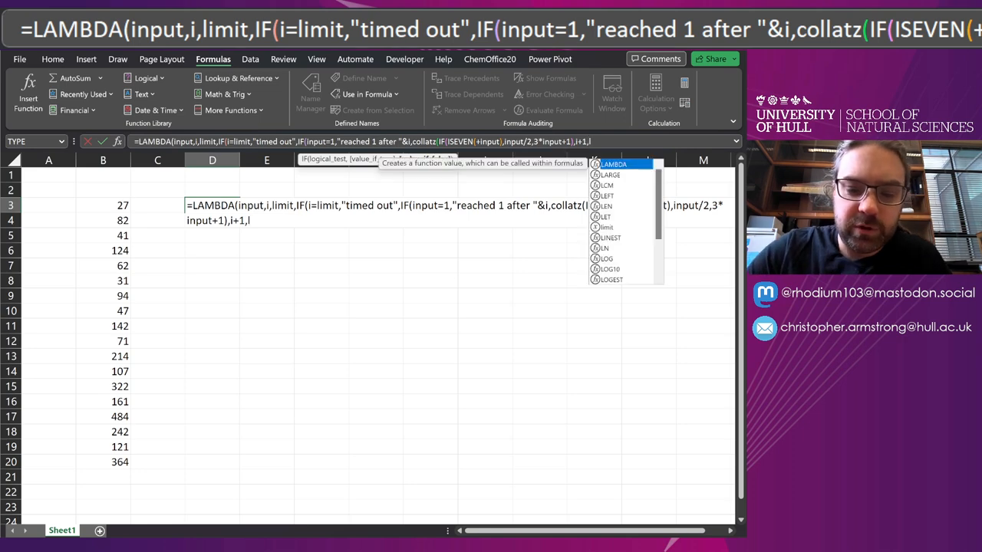
{"action": "type", "text": "imit)"}
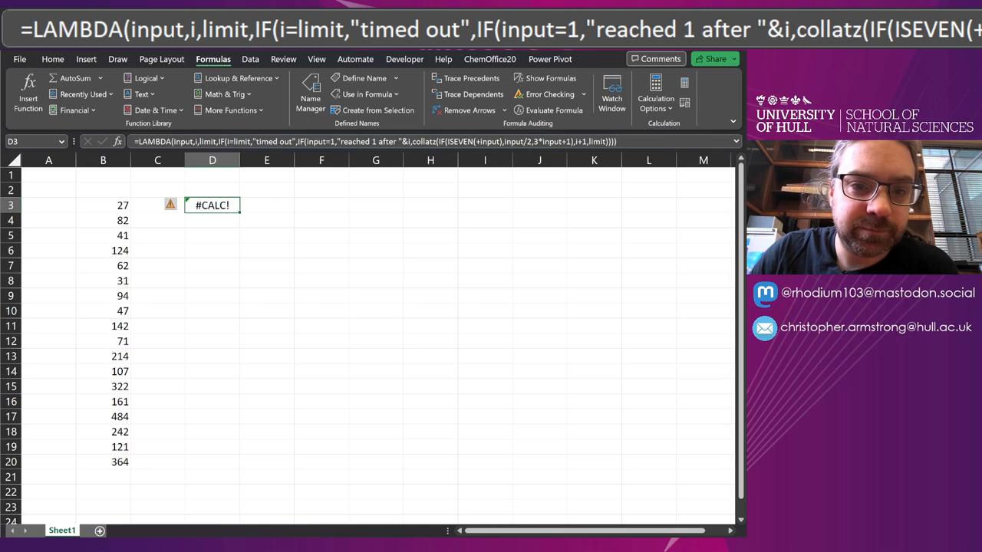
Add a new name 'collatz' in Name Manager referring to the recursive LAMBDA.
{"action": "left_click", "coordinate": [311, 91]}
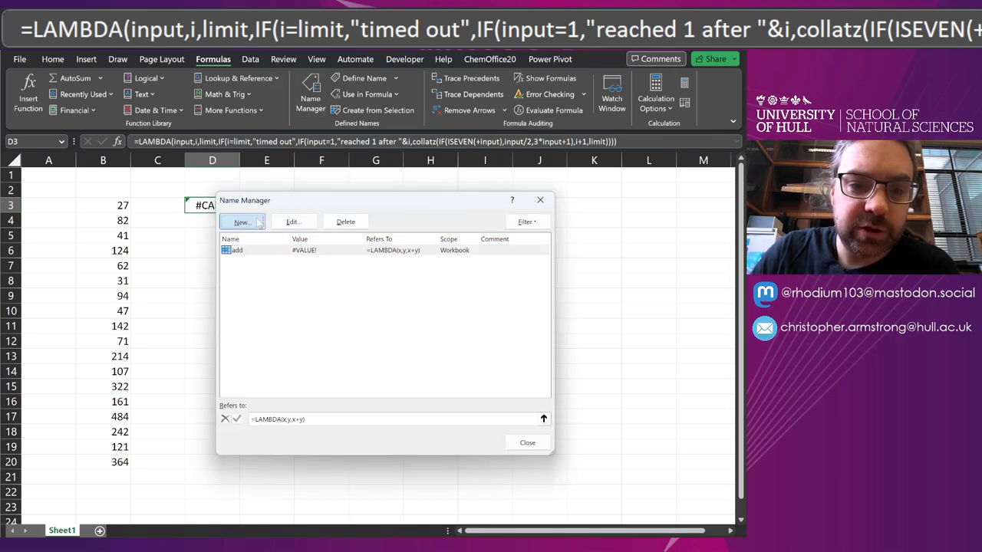
{"action": "left_click", "coordinate": [241, 222]}
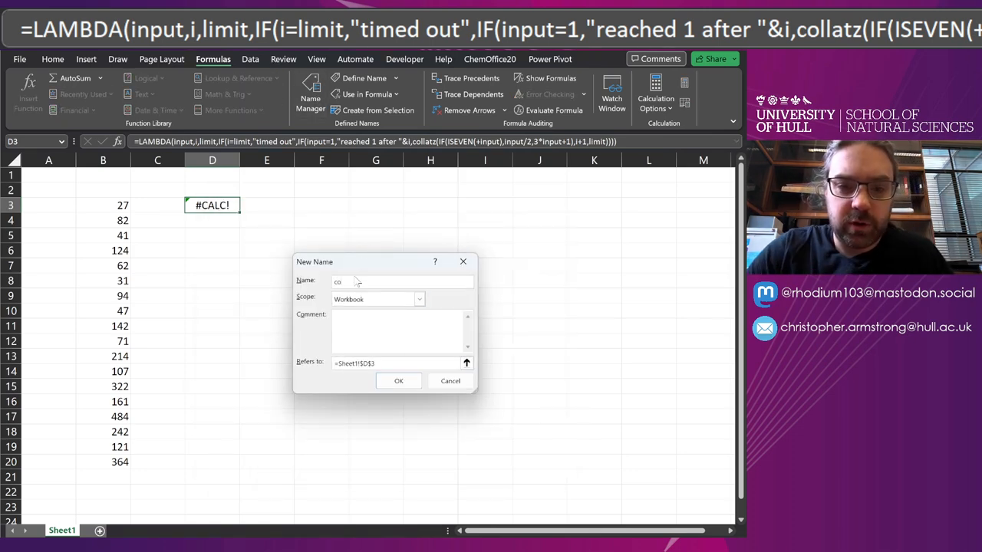
{"action": "type", "text": "llatz"}
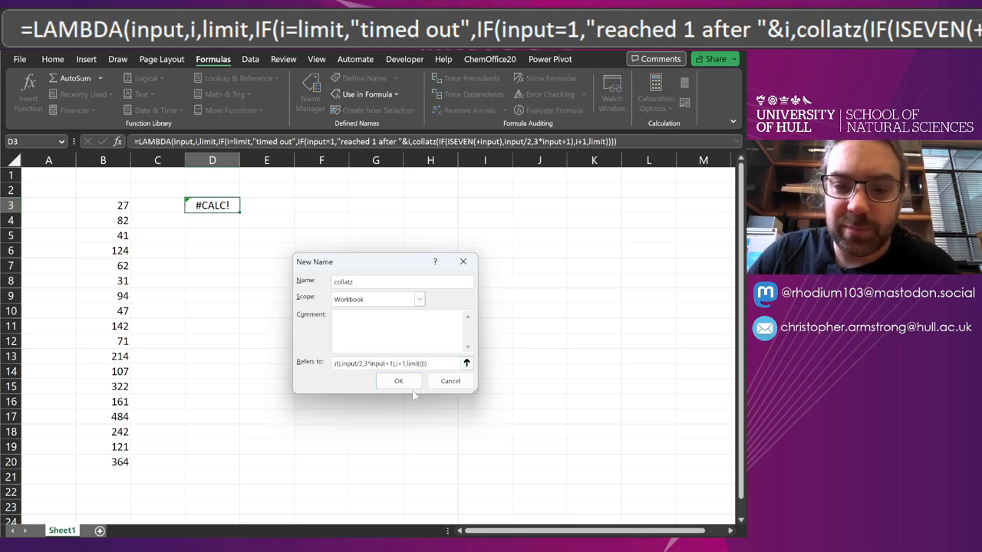
{"action": "left_click", "coordinate": [398, 381]}
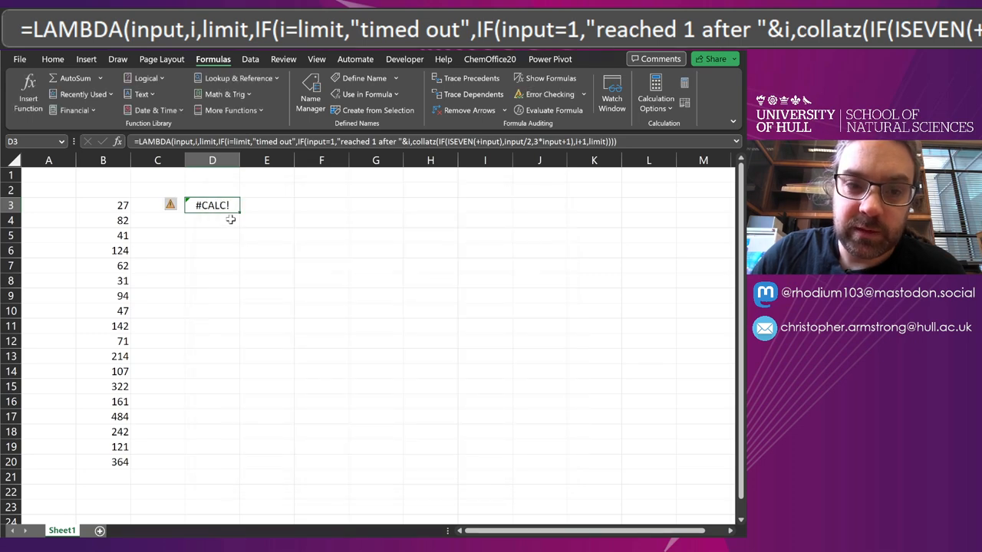
{"action": "left_click", "coordinate": [212, 235]}
{"action": "type", "text": "5"}
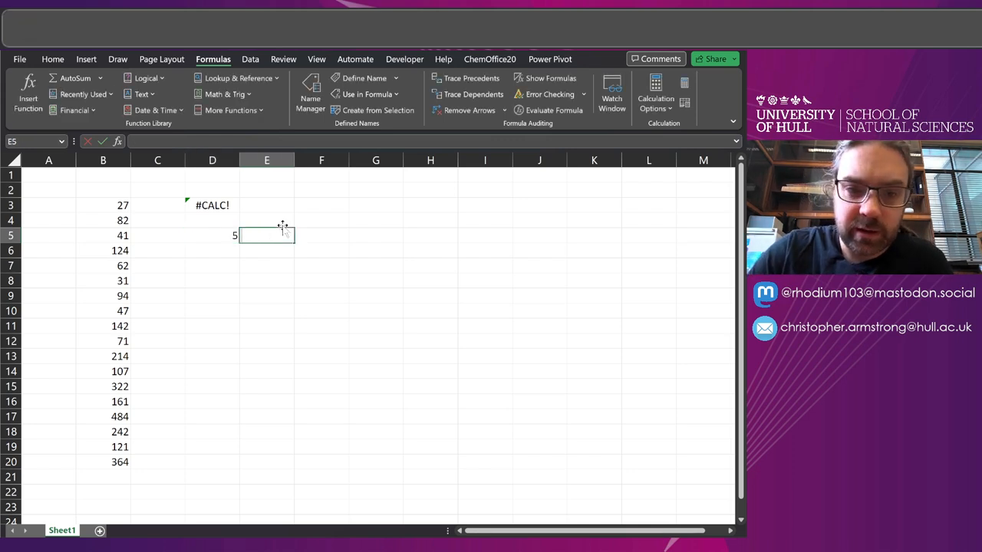
Enter =collatz(D5,0,10) in E5, then change D5 to 7, which times out.
{"action": "type", "text": "=collatz("}
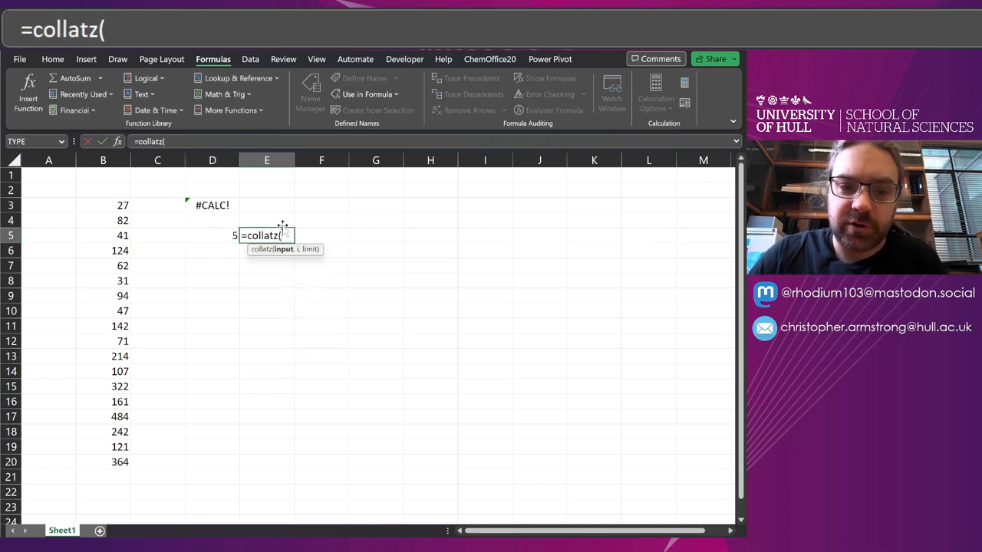
{"action": "left_click", "coordinate": [212, 235]}
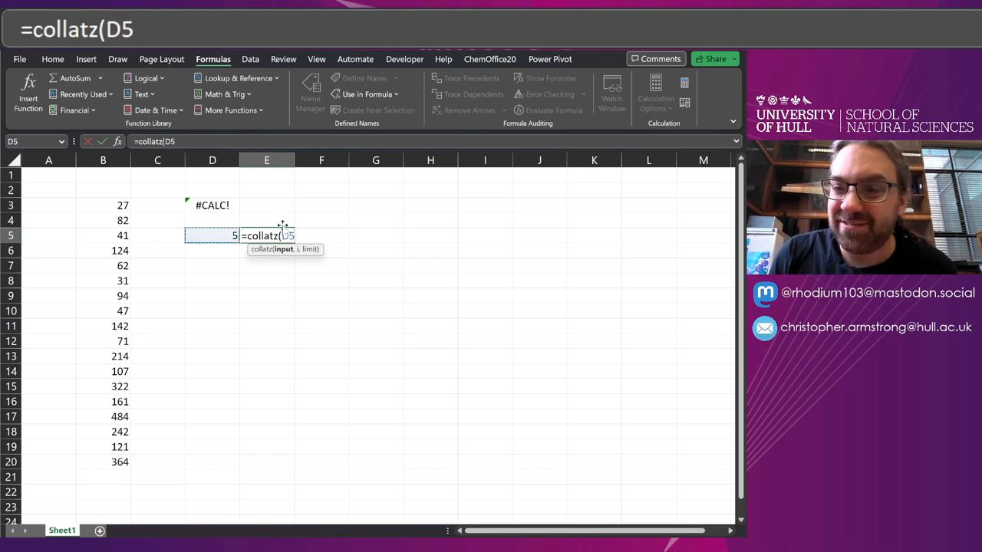
{"action": "type", "text": ","}
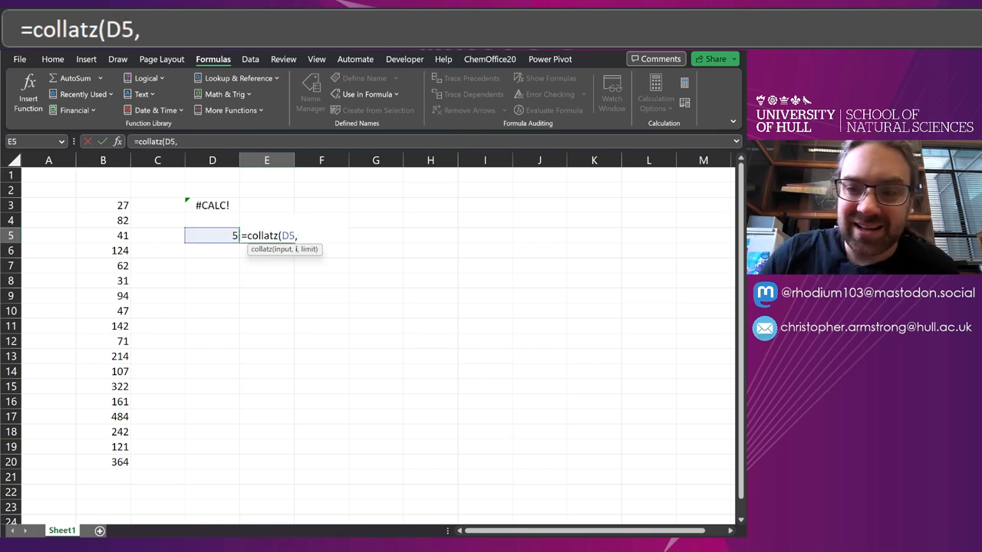
{"action": "type", "text": "0"}
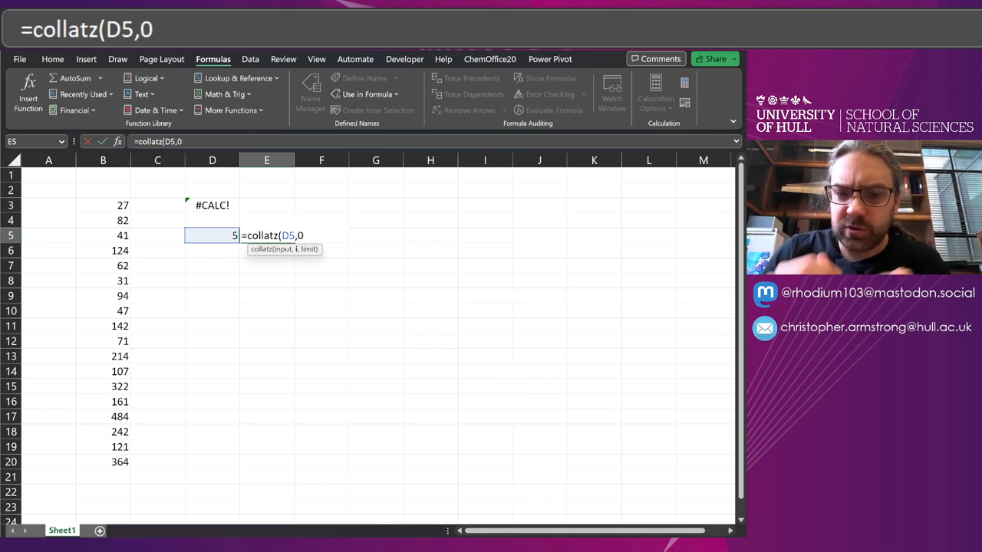
{"action": "type", "text": ","}
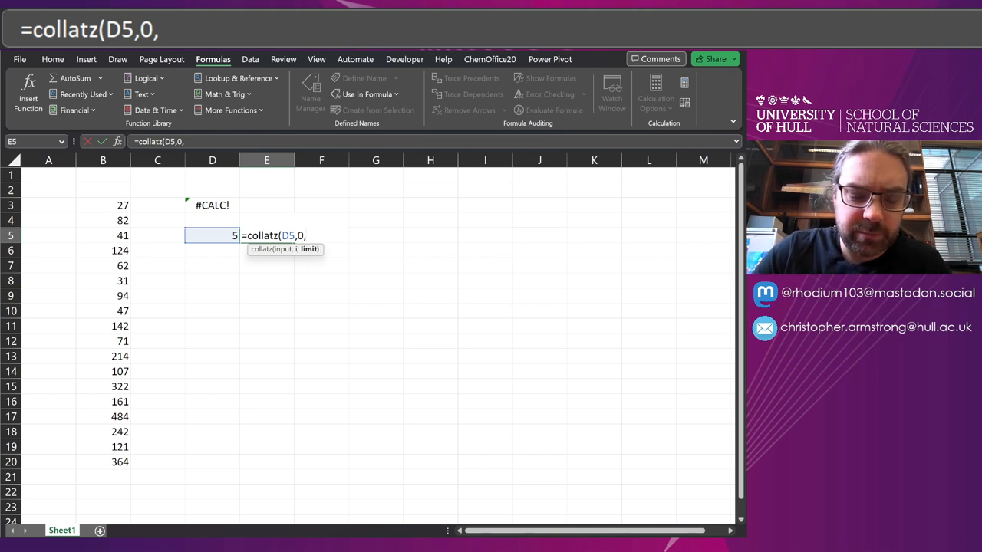
{"action": "type", "text": "10)"}
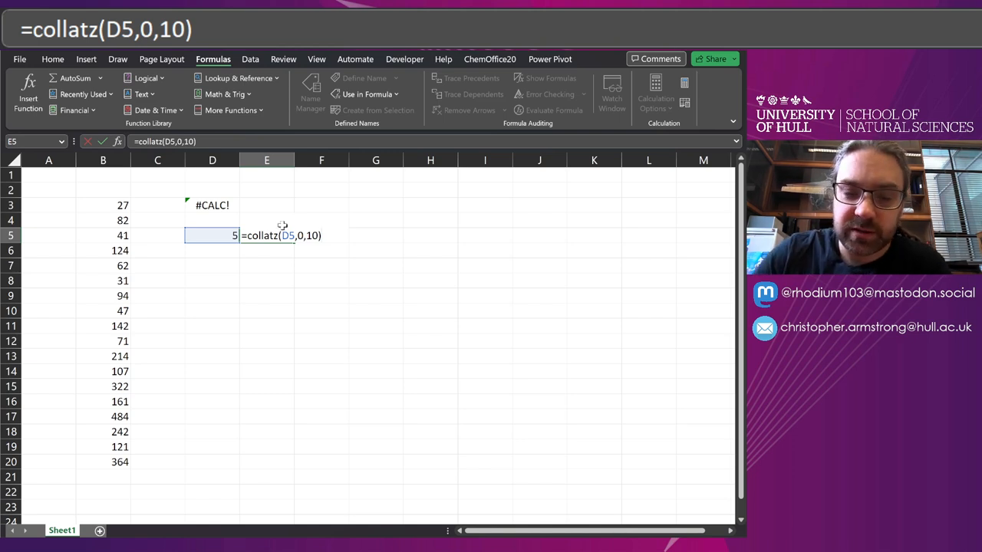
{"action": "key", "text": "Return"}
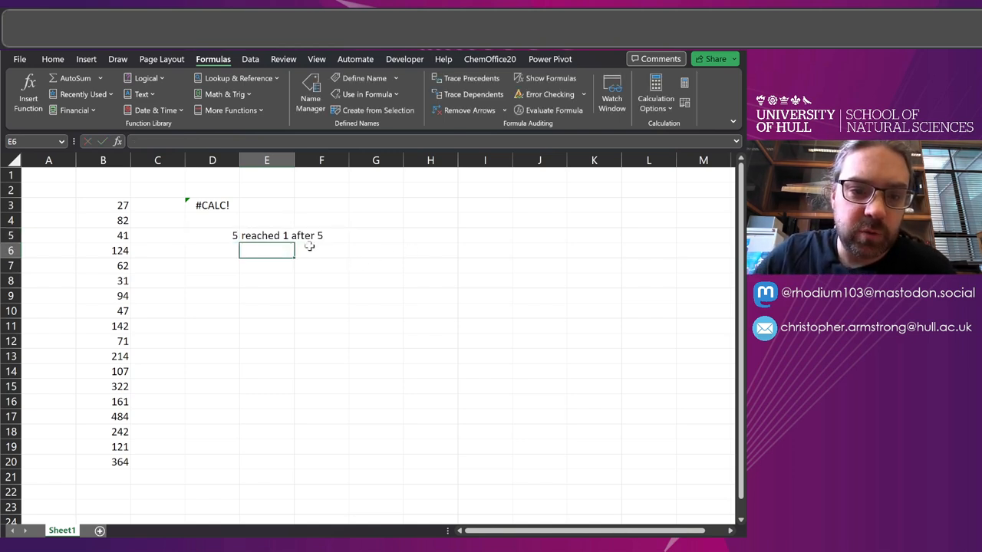
{"action": "left_click", "coordinate": [212, 236]}
{"action": "type", "text": "8"}
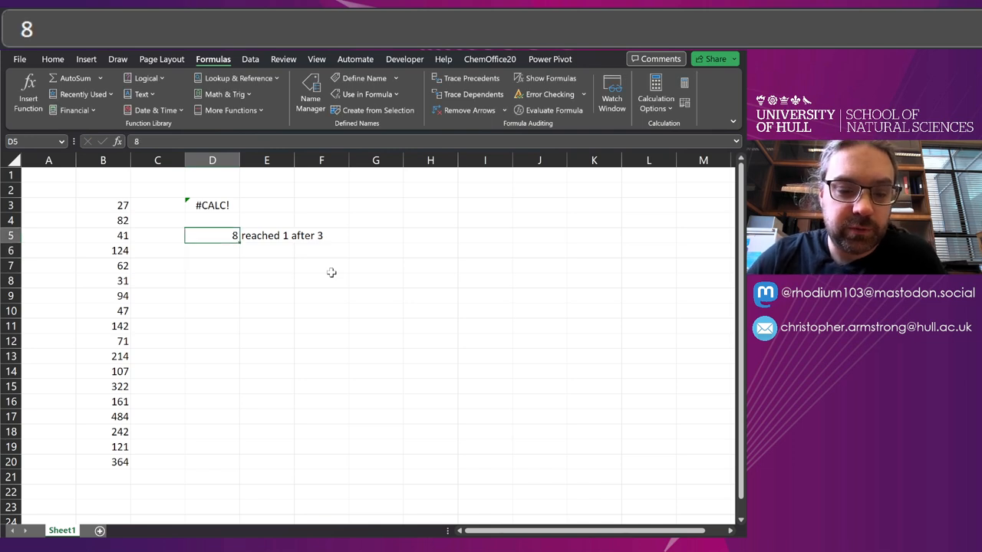
{"action": "key", "text": "Return"}
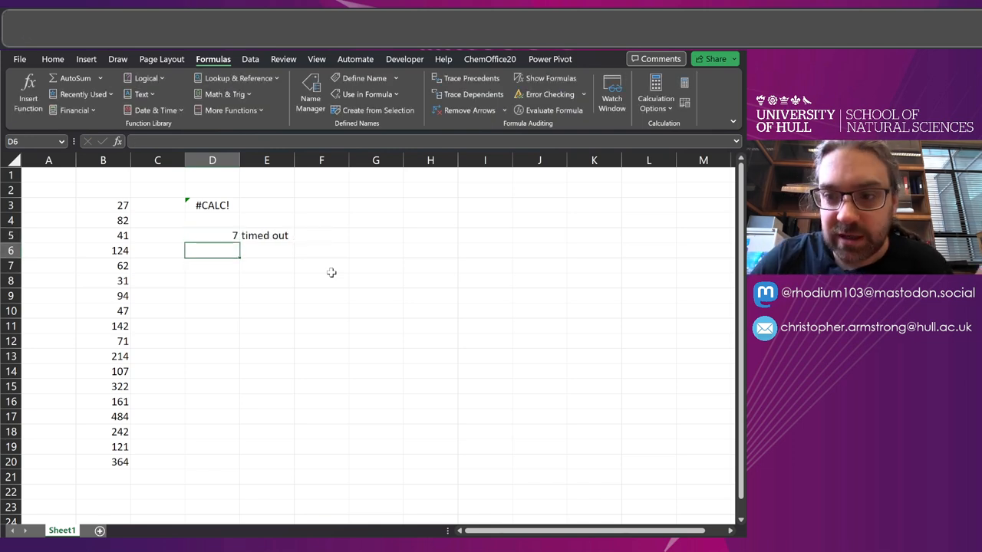
Start the column B chain at 7 and check its steps down to 1.
{"action": "left_click", "coordinate": [266, 235]}
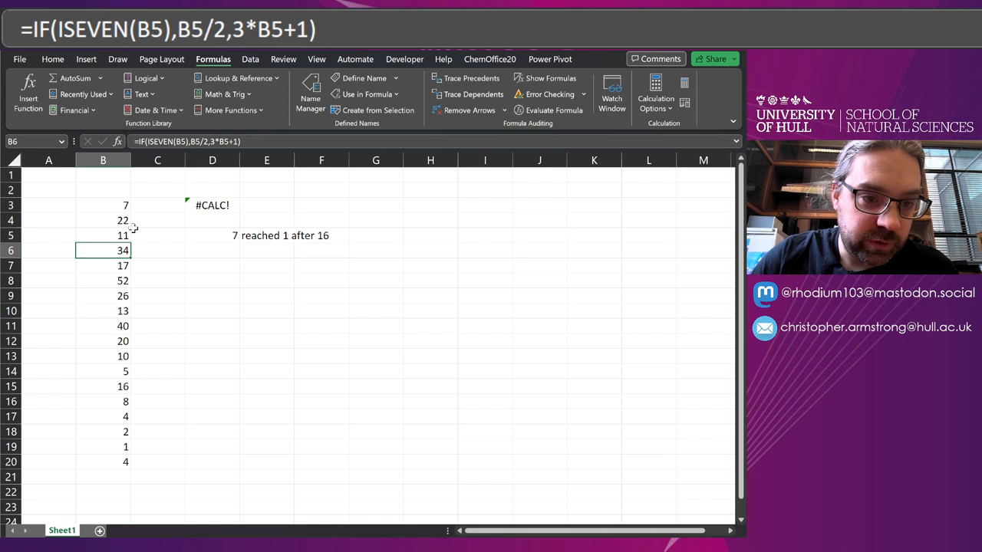
{"action": "left_click", "coordinate": [103, 356]}
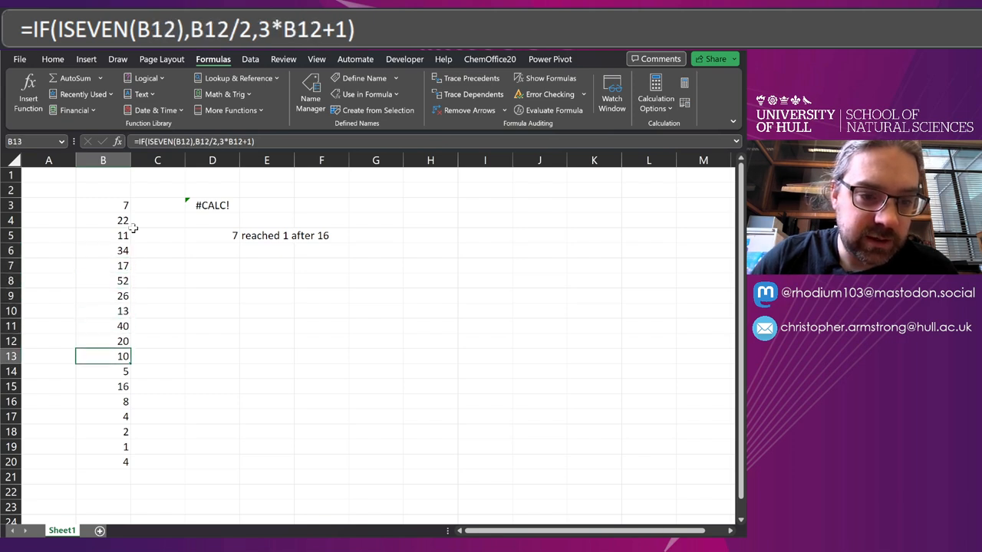
{"action": "left_click", "coordinate": [103, 431]}
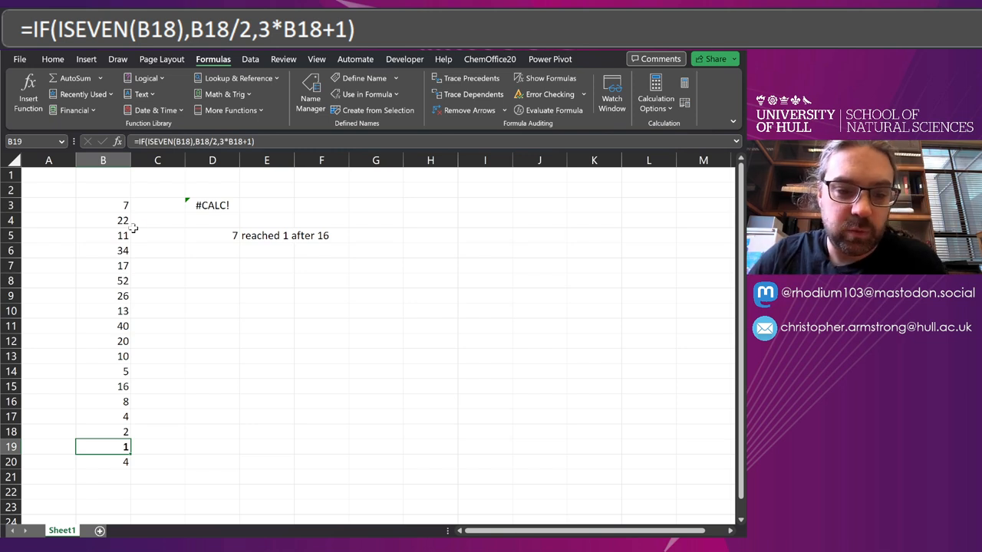
Test 27 in D5 and raise E5's collatz limit to 200, reaching 1 after 111.
{"action": "left_click", "coordinate": [212, 235]}
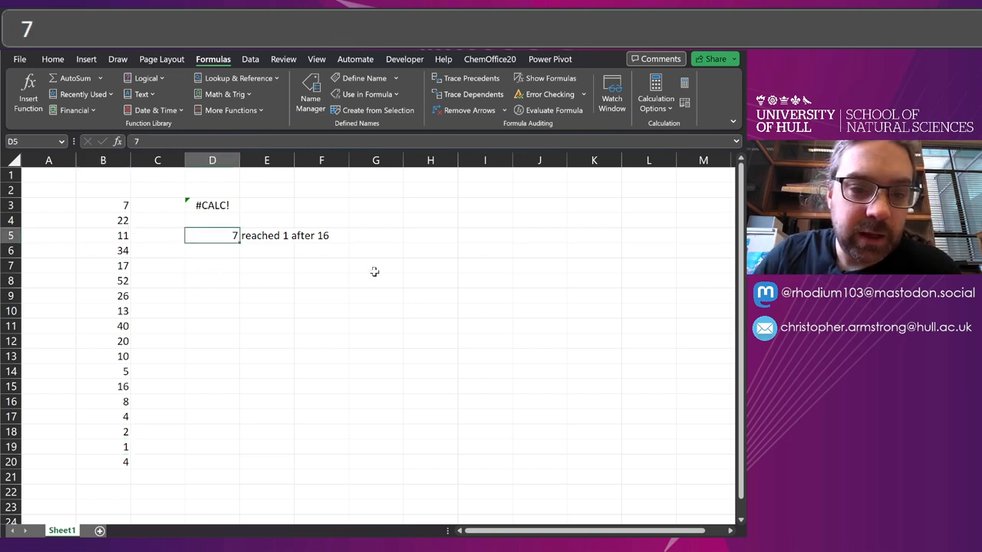
{"action": "key", "text": "Return"}
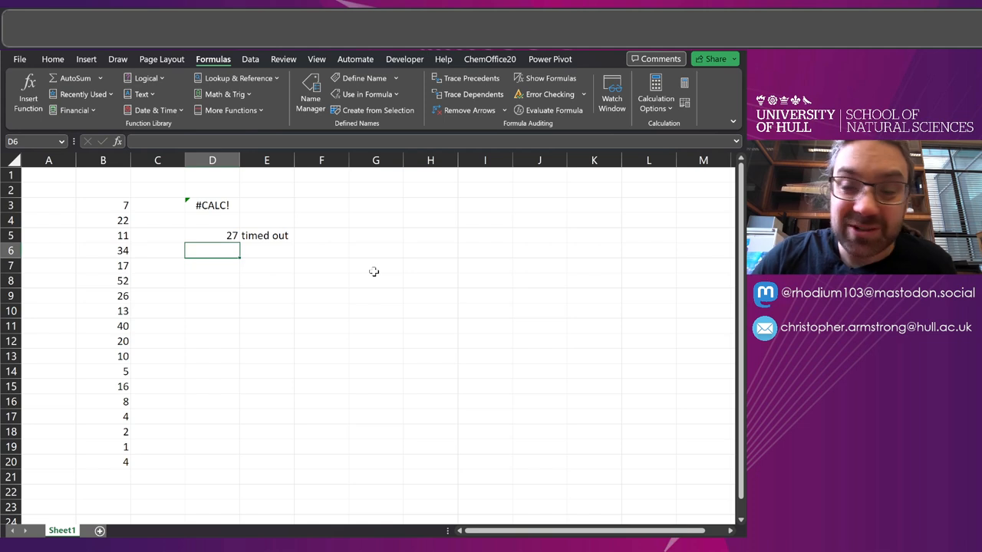
{"action": "left_click", "coordinate": [266, 235]}
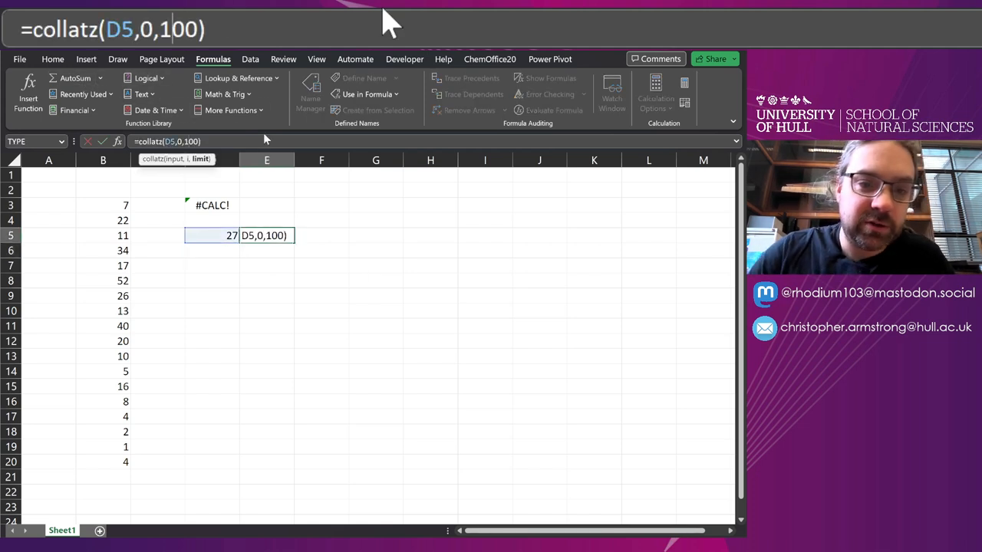
{"action": "key", "text": "Return"}
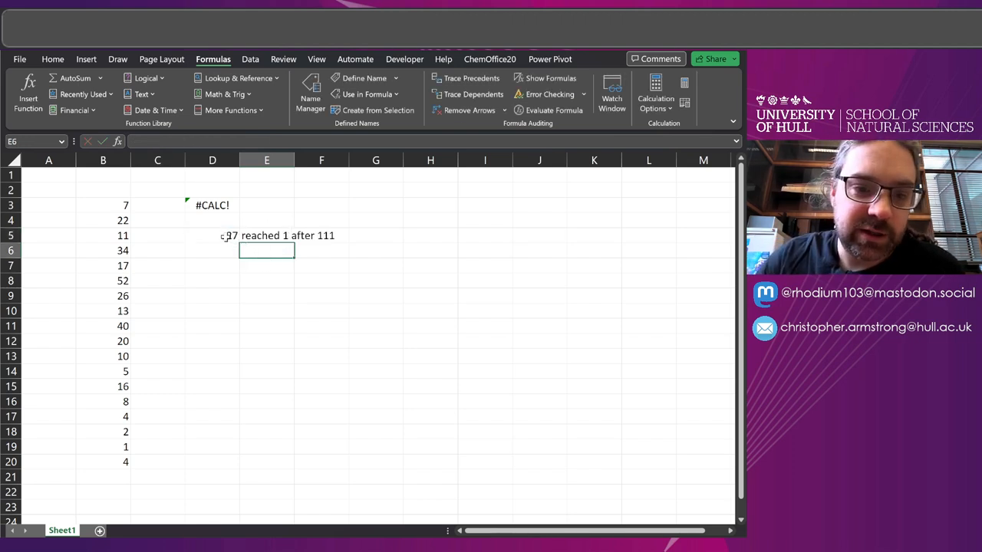
{"action": "left_click", "coordinate": [266, 235]}
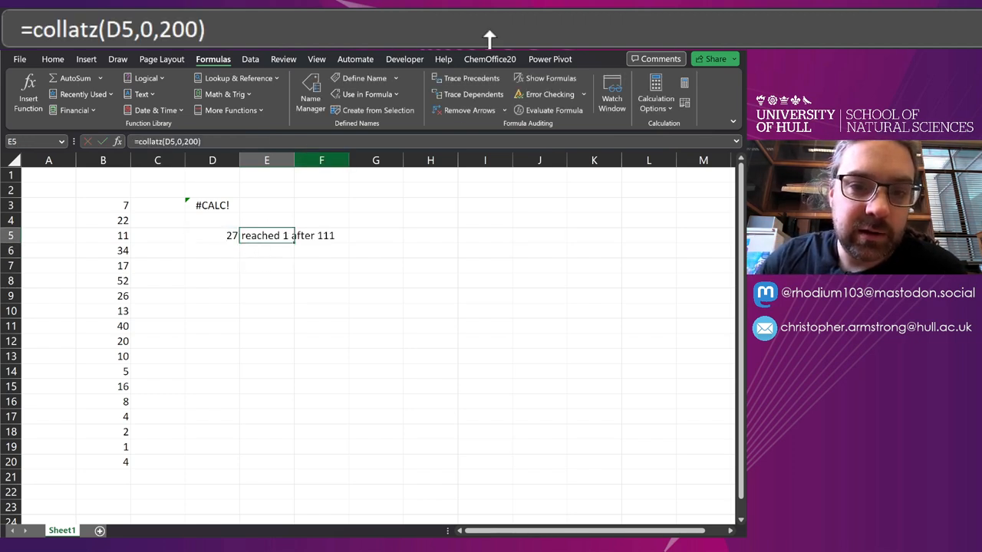
Append ' iterations' to the collatz name's message in Name Manager.
{"action": "left_click", "coordinate": [310, 92]}
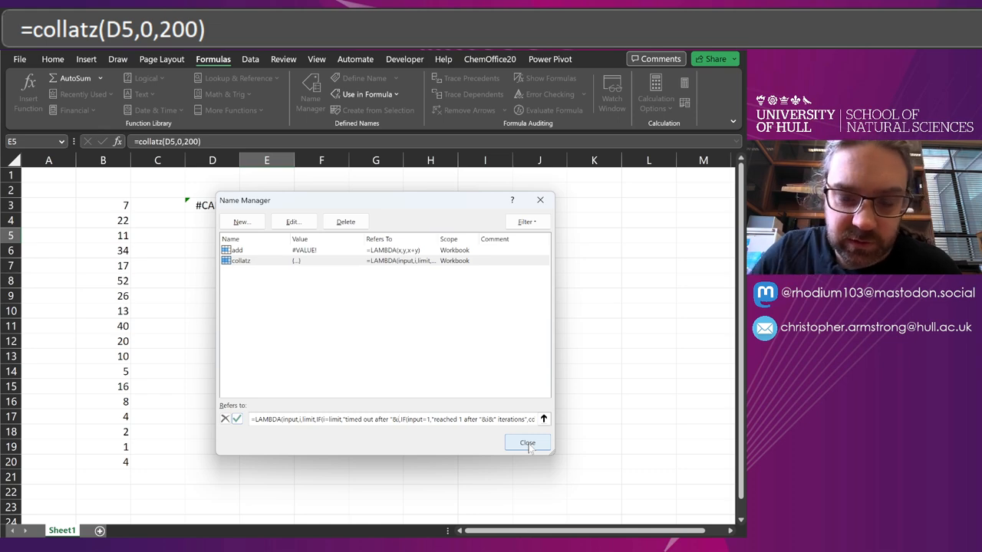
{"action": "left_click", "coordinate": [527, 442]}
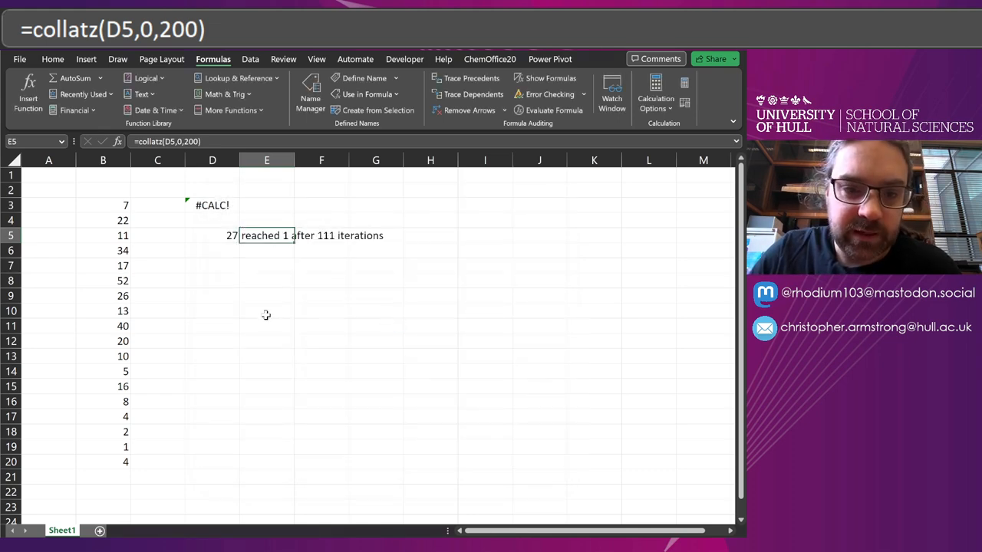
Change E5's collatz limit to 1000 and enter =SEQUENCE(10) in D5.
{"action": "double_click", "coordinate": [266, 235]}
{"action": "type", "text": "10"}
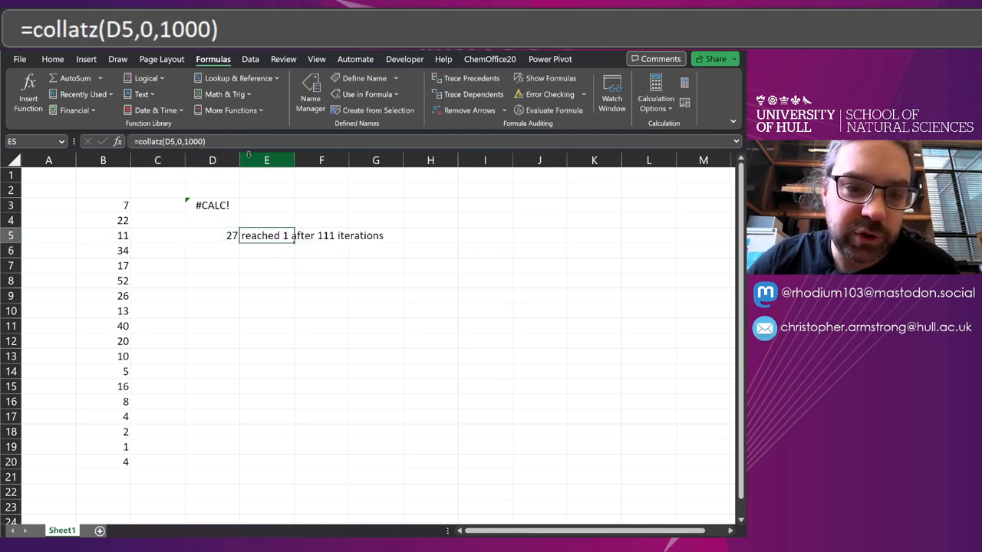
{"action": "left_click", "coordinate": [213, 236]}
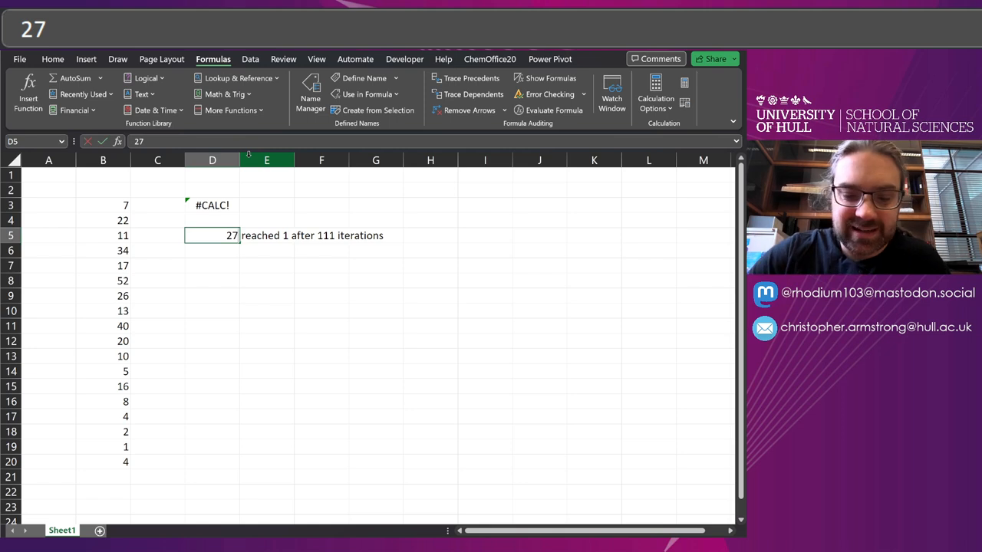
{"action": "type", "text": "=SEQUENCE(10"}
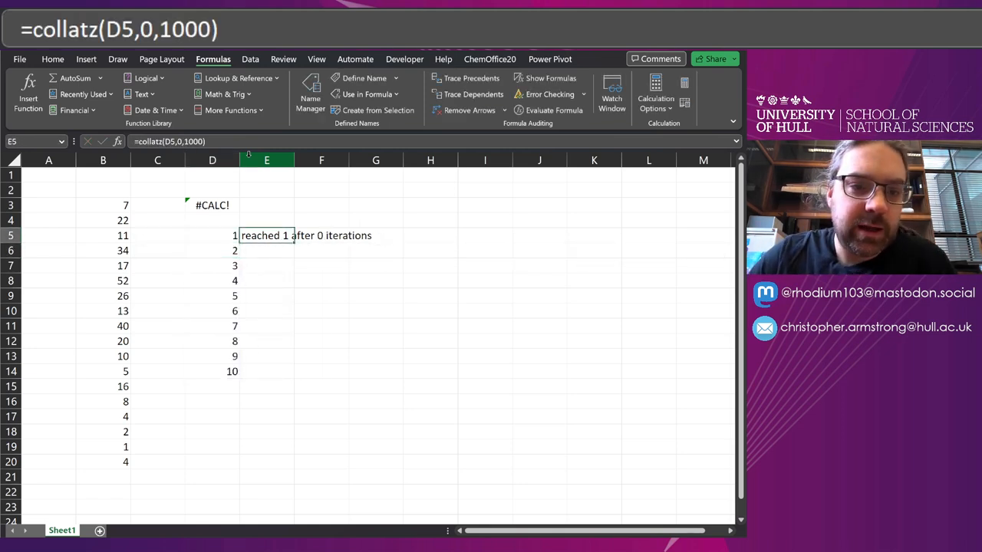
Change E5 to =collatz(D5#,0,1000) so it covers the whole D5 spill.
{"action": "double_click", "coordinate": [266, 236]}
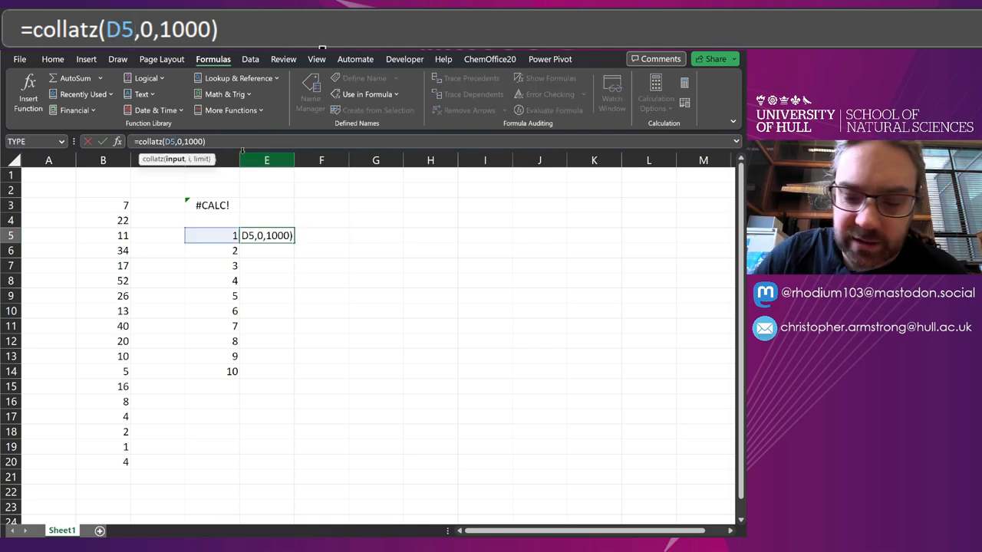
{"action": "key", "text": "Return"}
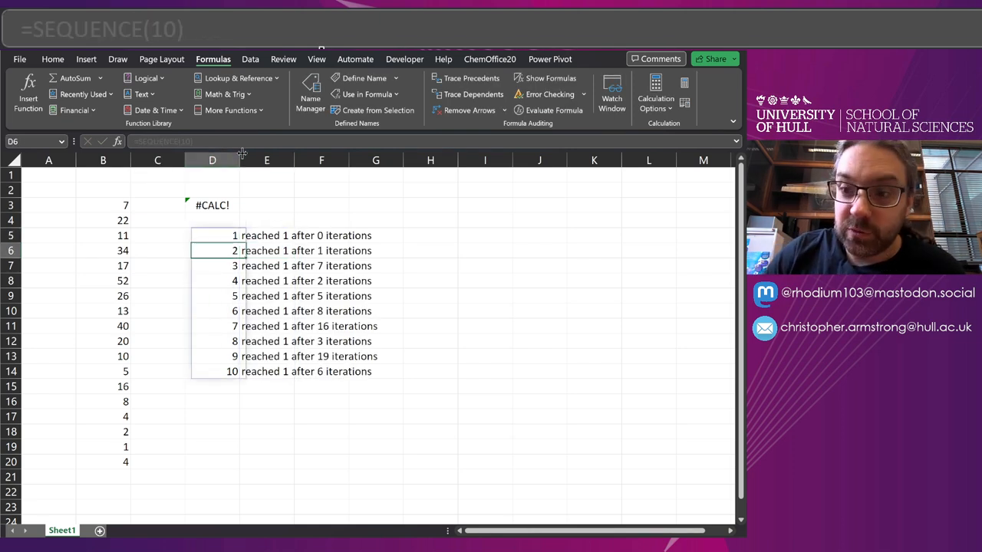
{"action": "left_click", "coordinate": [266, 235]}
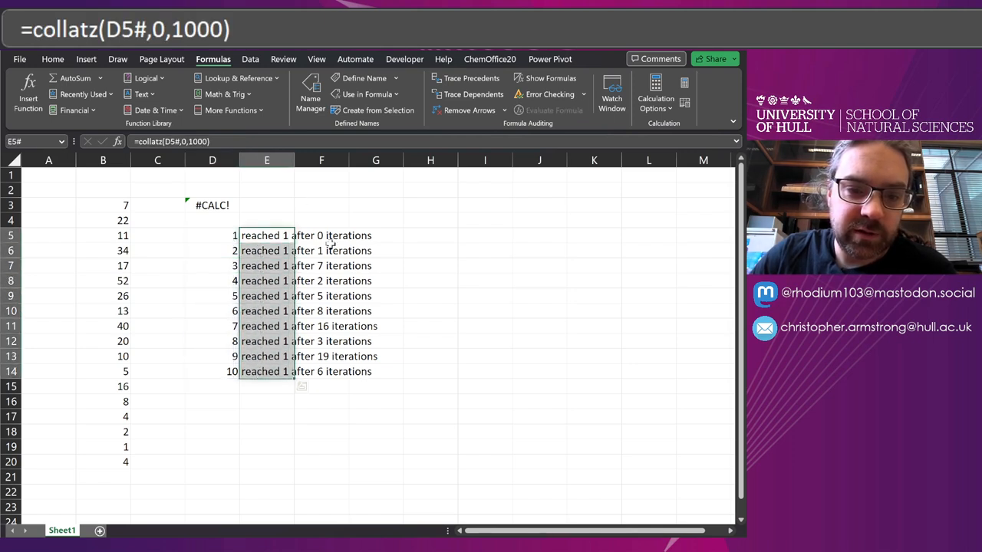
Extend D5 to =SEQUENCE(100), then =SEQUENCE(1000), and scroll to check results.
{"action": "left_click", "coordinate": [212, 235]}
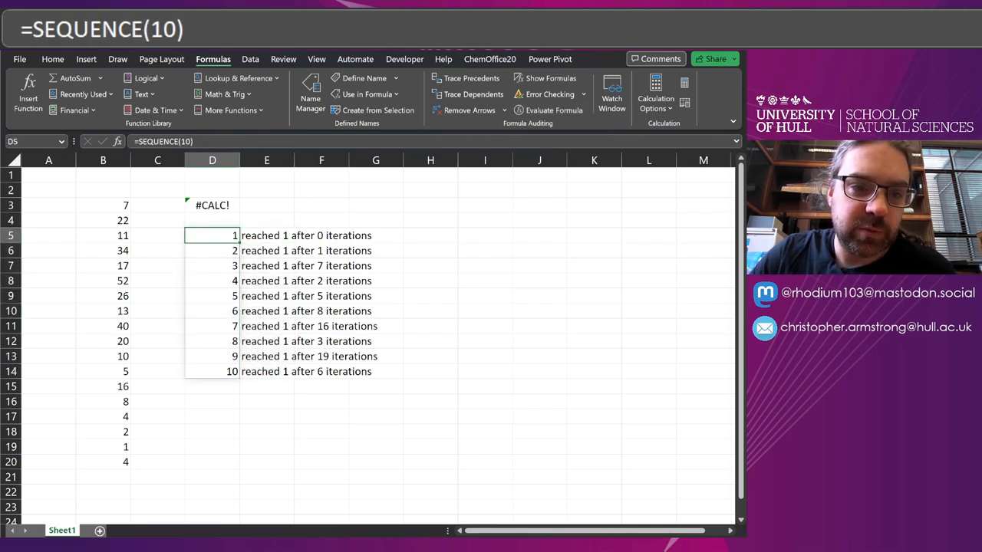
{"action": "key", "text": "Return"}
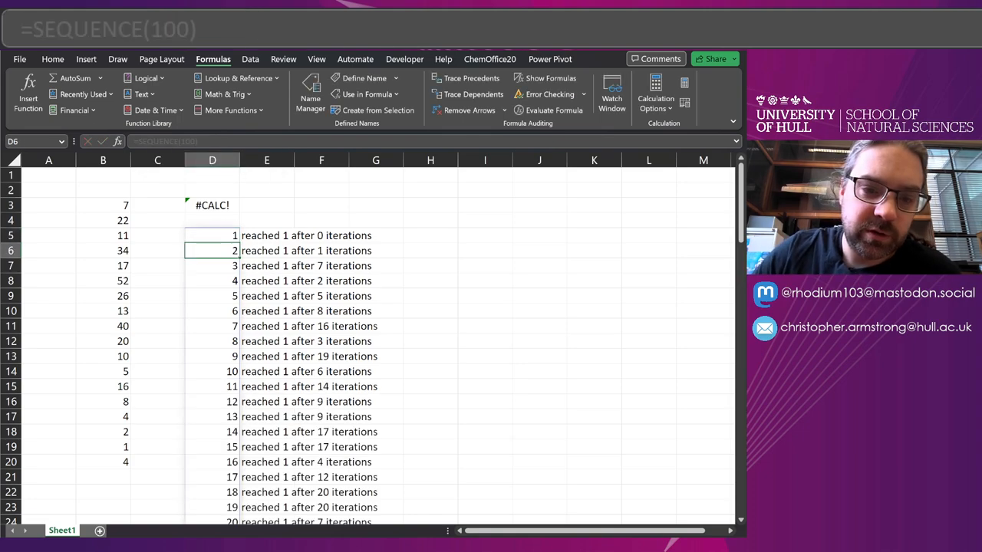
{"action": "mouse_move", "coordinate": [435, 279]}
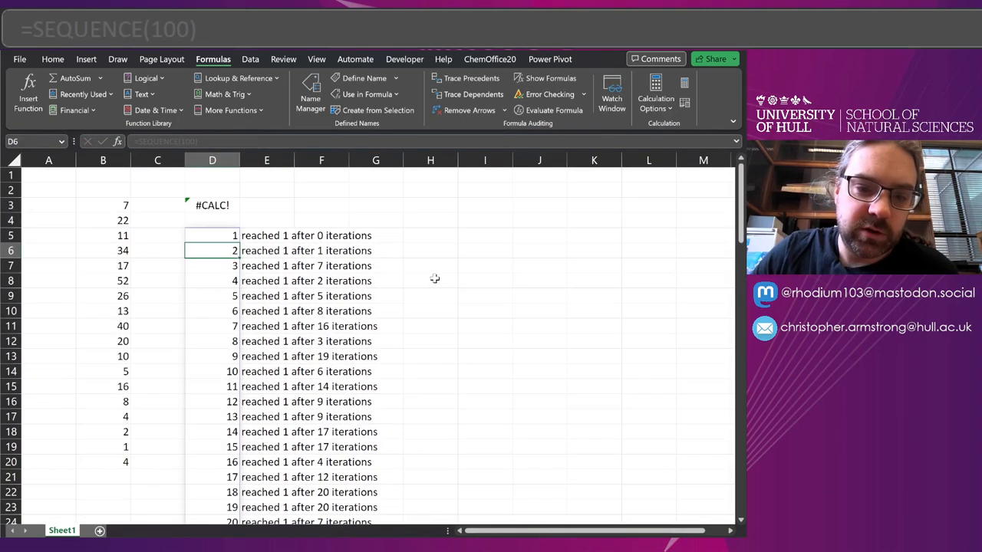
{"action": "double_click", "coordinate": [212, 235]}
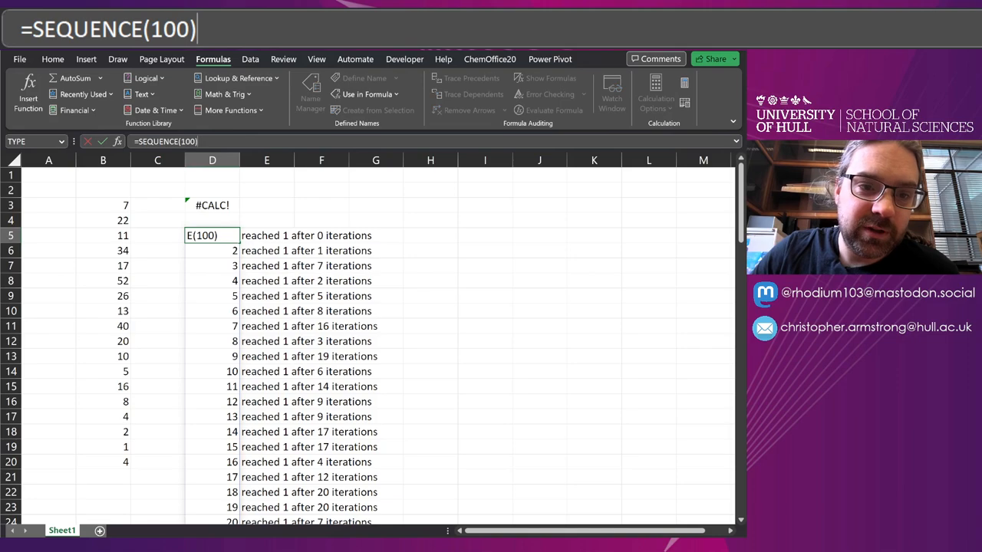
{"action": "type", "text": "0"}
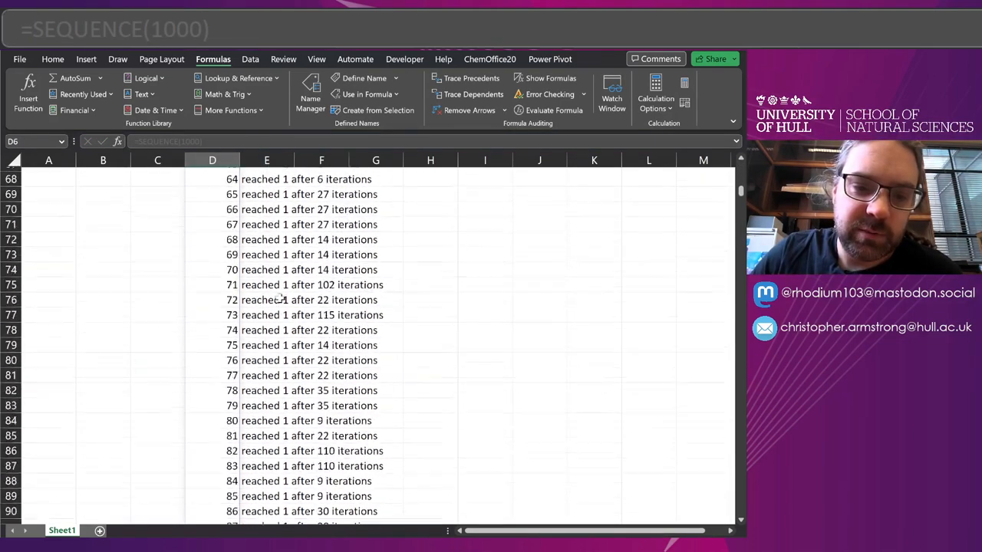
{"action": "scroll", "scroll_direction": "down", "scroll_amount": 3}
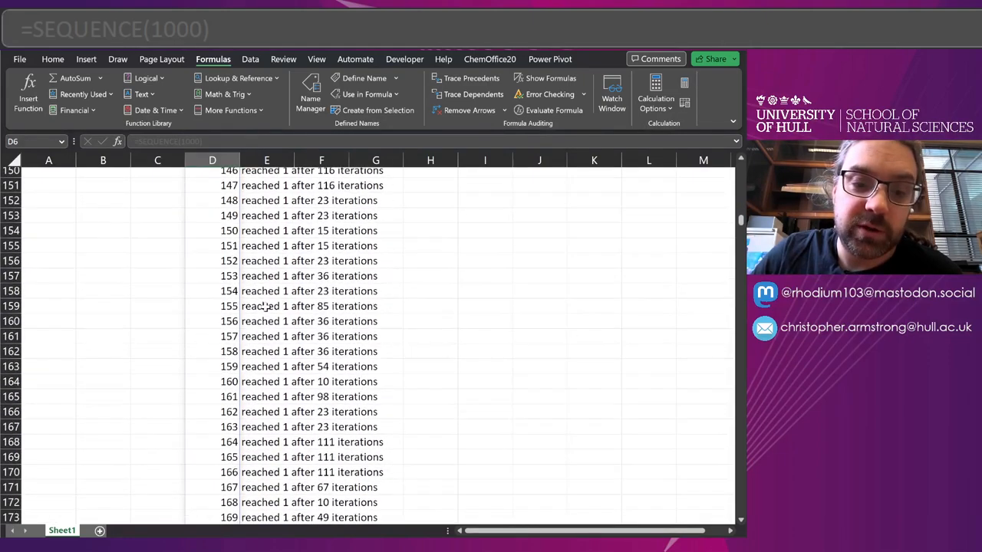
{"action": "scroll", "scroll_direction": "up", "scroll_amount": 3}
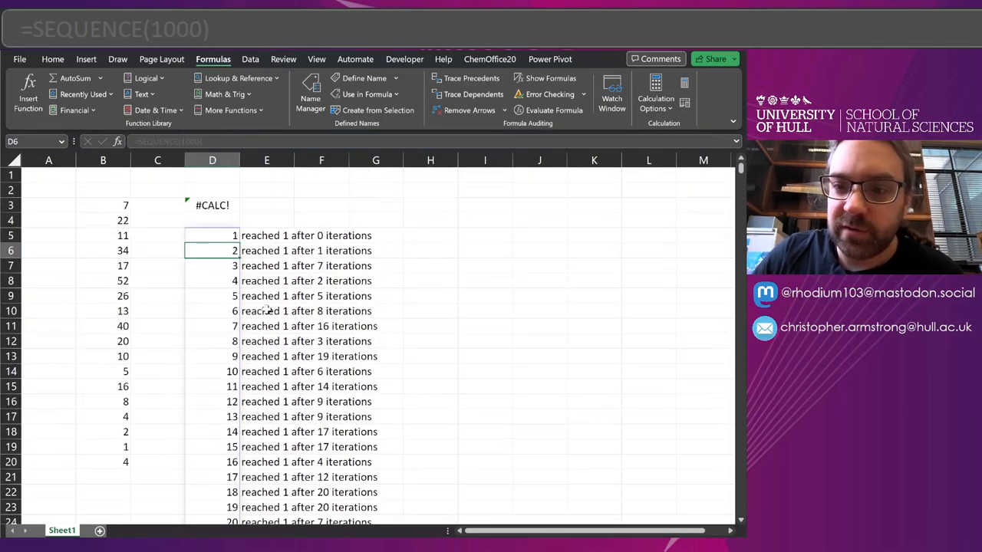
{"action": "left_click", "coordinate": [213, 236]}
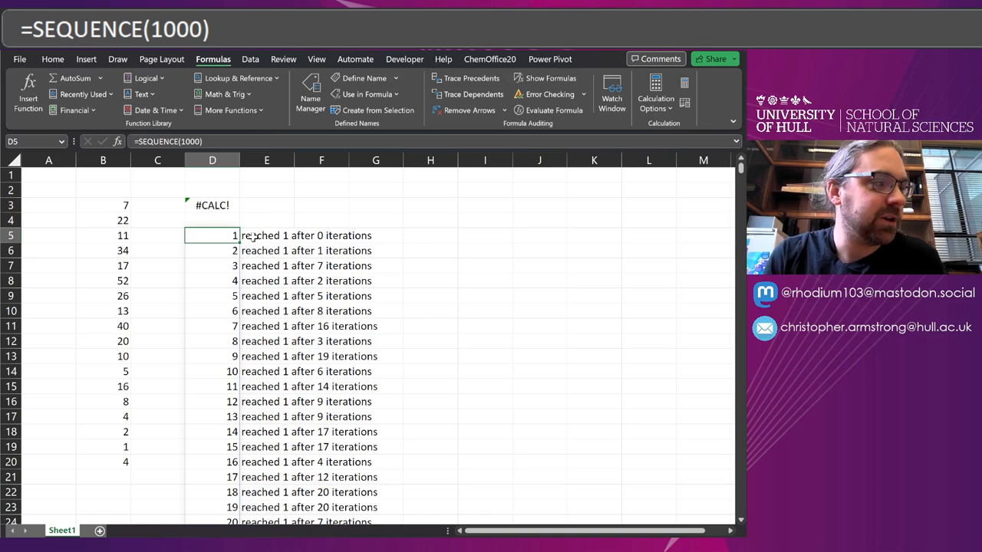
{"action": "left_click", "coordinate": [267, 236]}
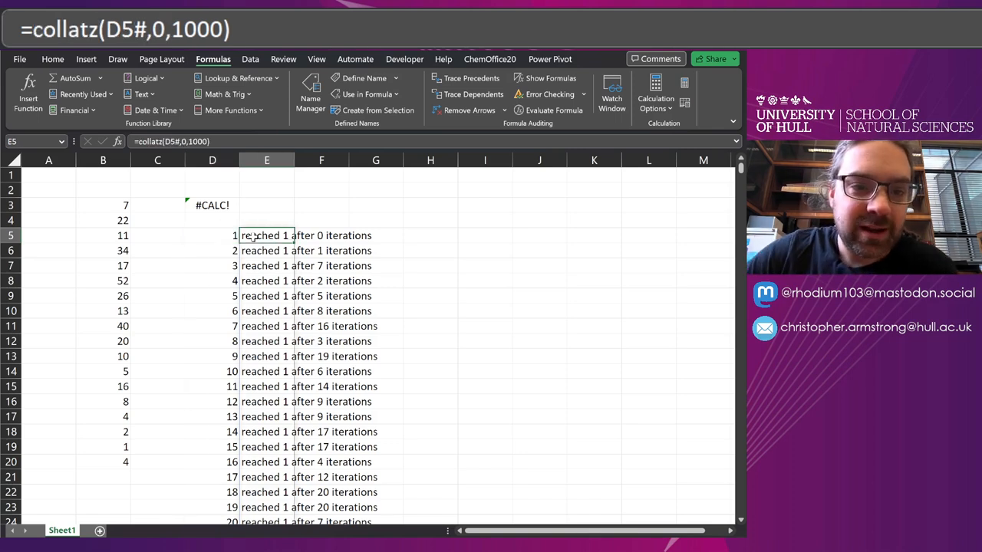
{"action": "left_click", "coordinate": [310, 92]}
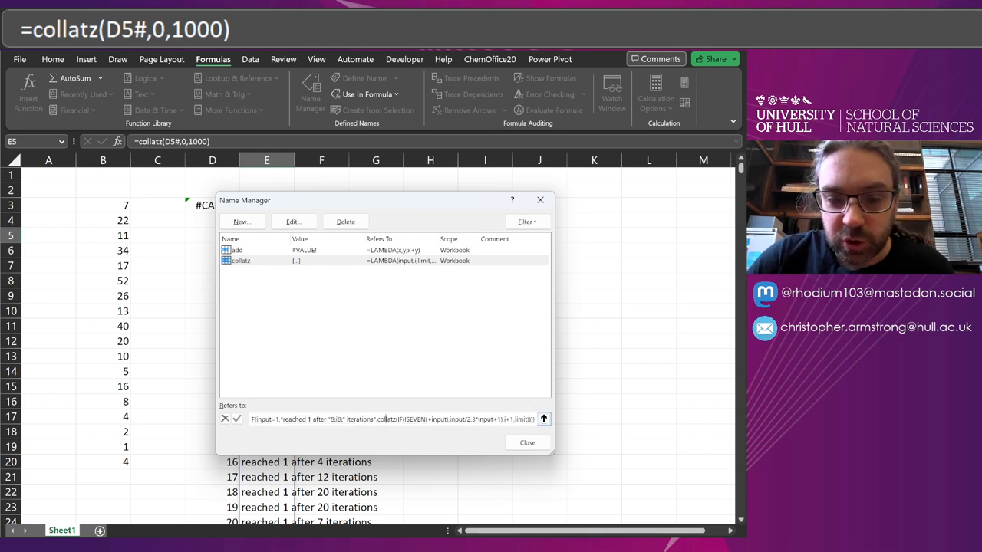
{"action": "double_click", "coordinate": [387, 420]}
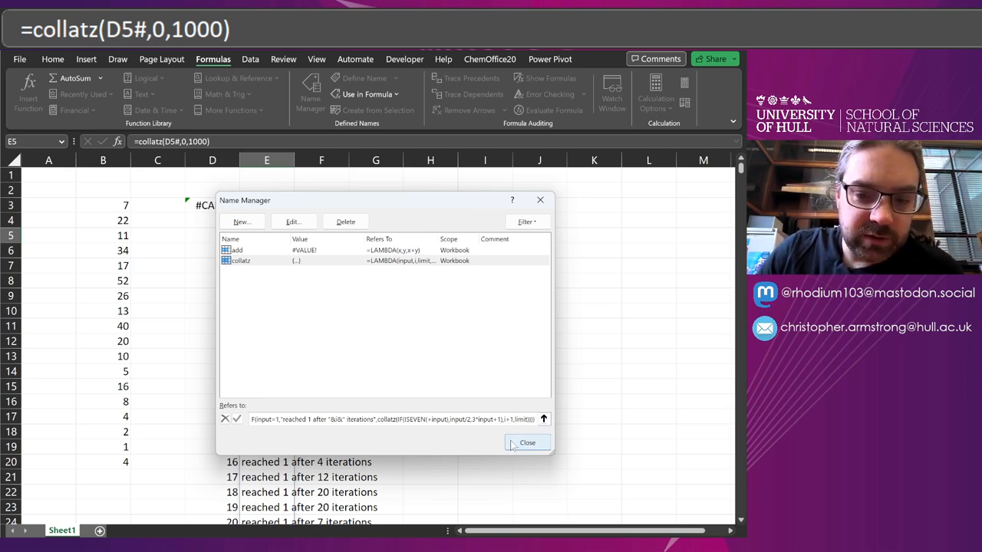
{"action": "left_click", "coordinate": [527, 443]}
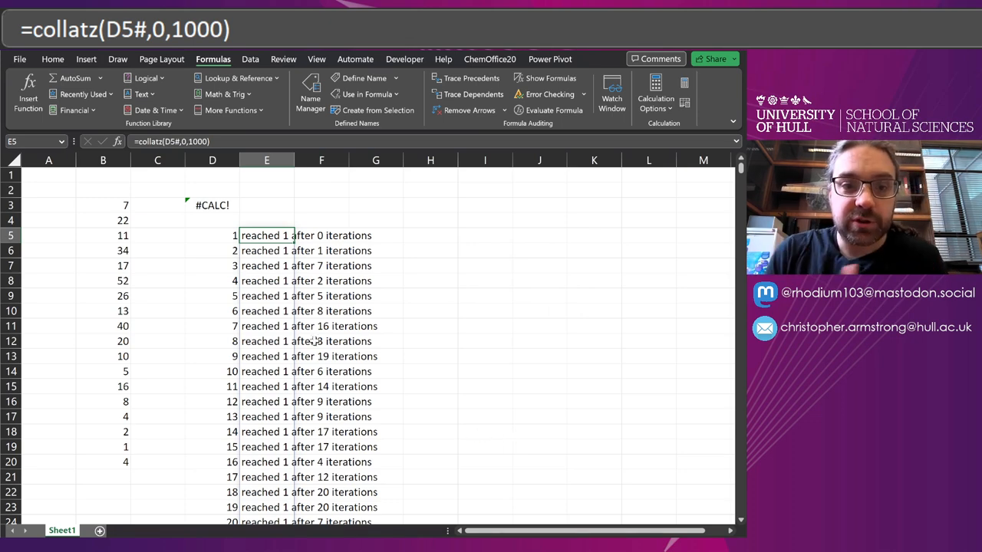